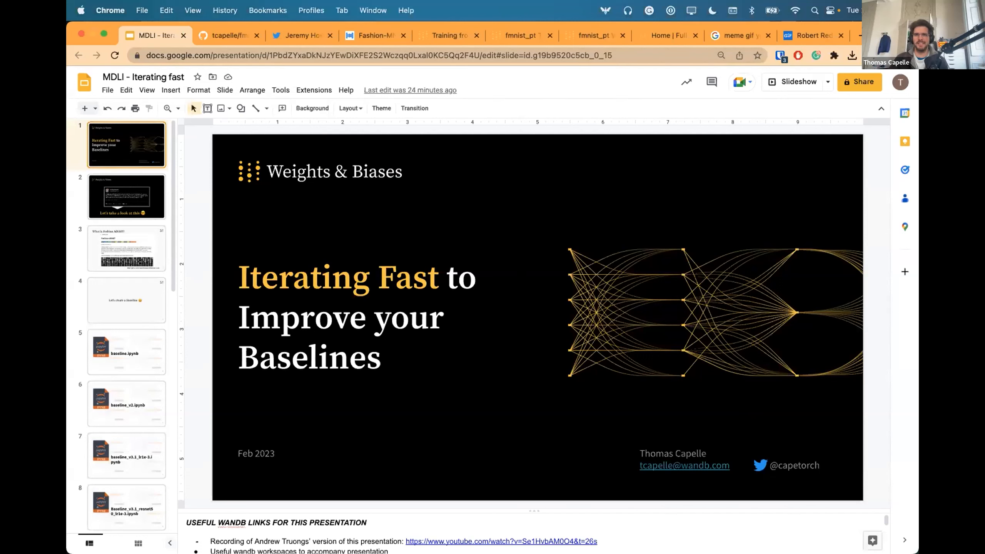
mouse_move(796, 82)
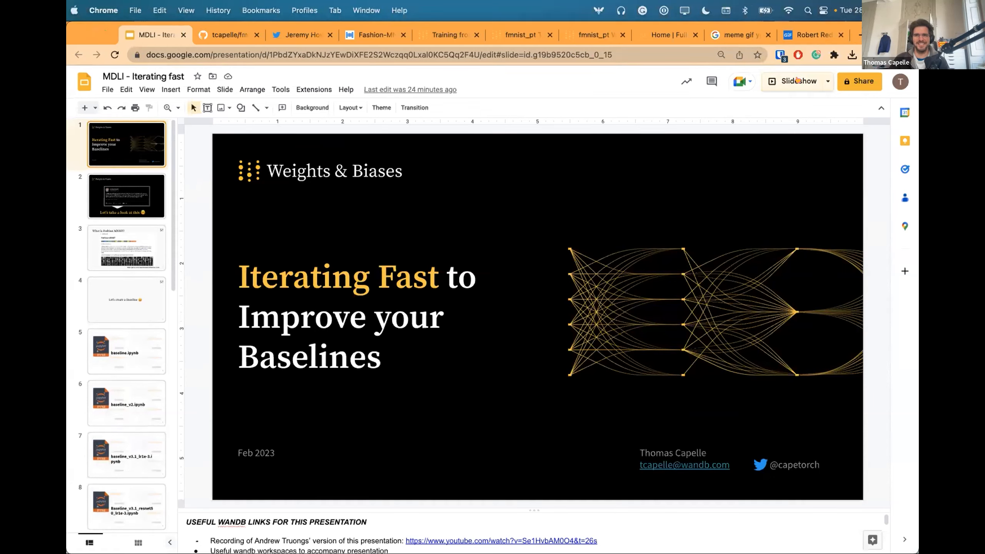
Start presenting the 'Iterating Fast to Improve your Baselines' deck full screen from the title slide
left_click(796, 81)
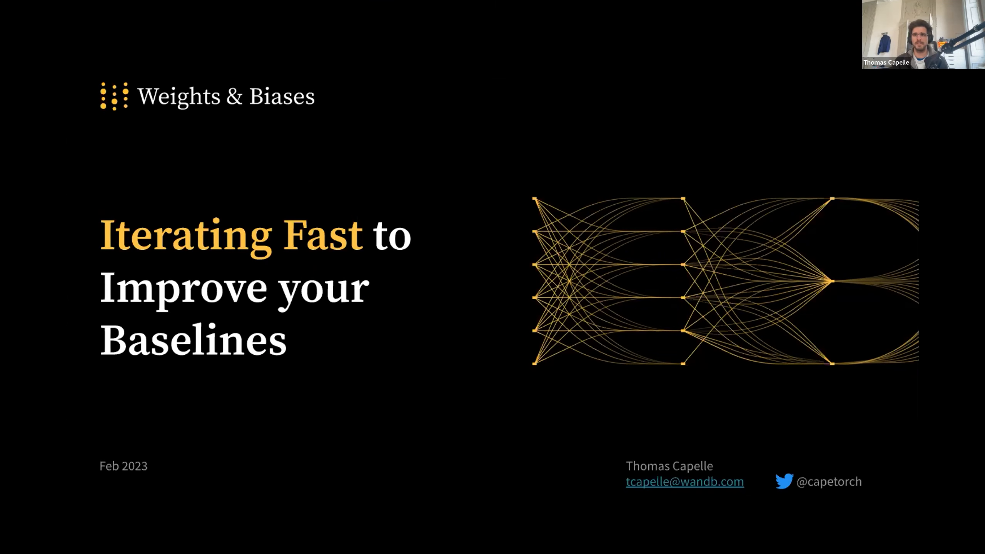
Advance to the slide quoting the fashion-MNIST 20-epoch accuracy challenge tweet
key("Right")
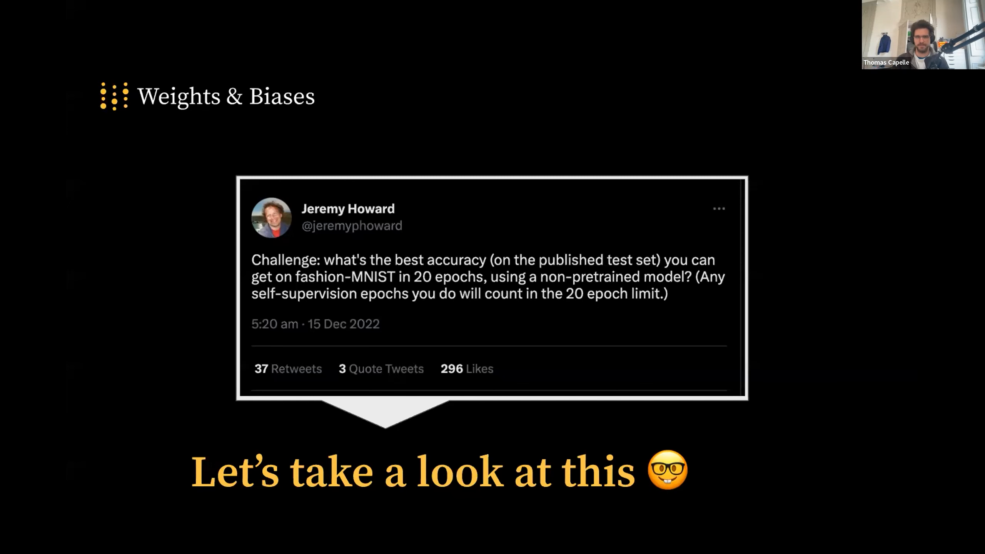
Advance to the 'What is Fashion MNIST?' slide with the dataset README
key("Right")
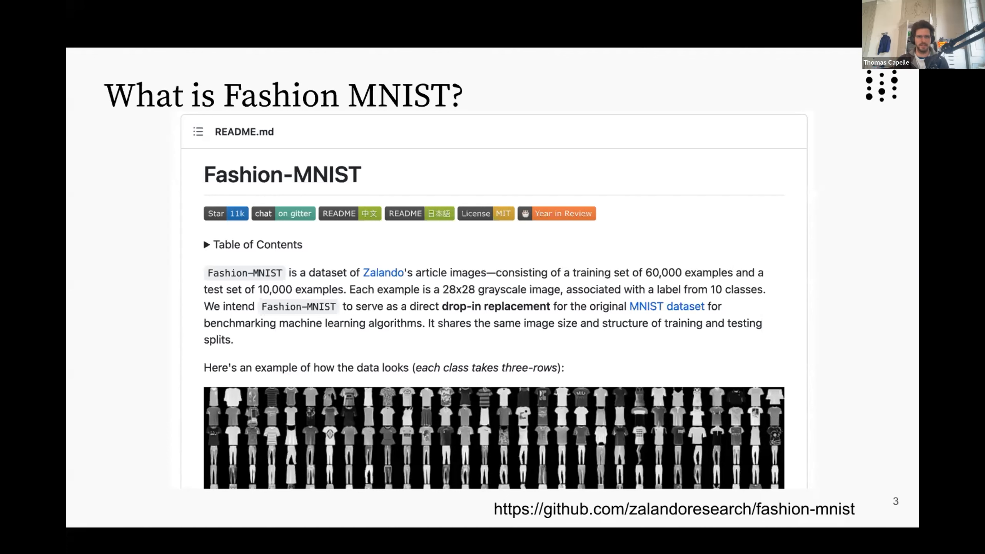
Step through the notebook-version slides 4–11 up to the baseline_final.ipynb slide
key("right")
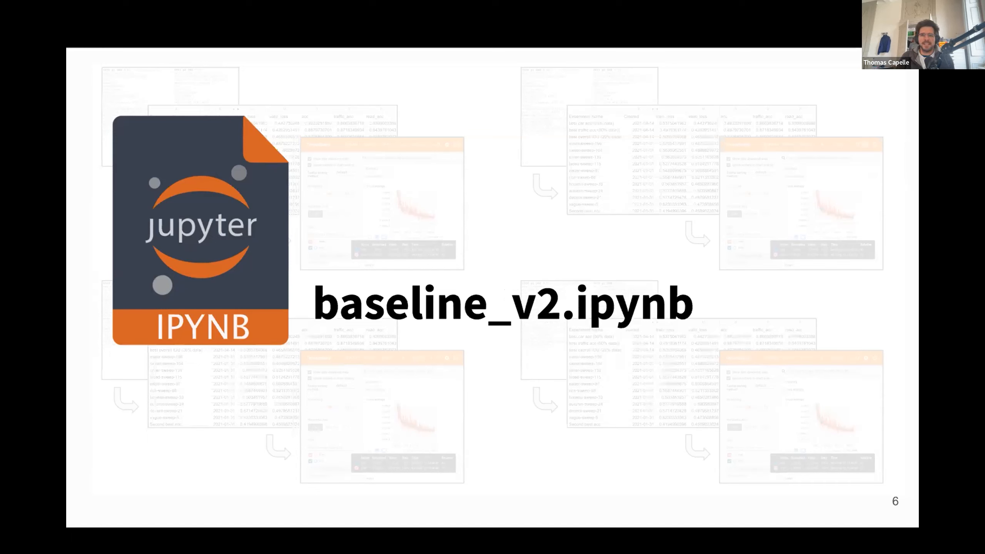
key("Right")
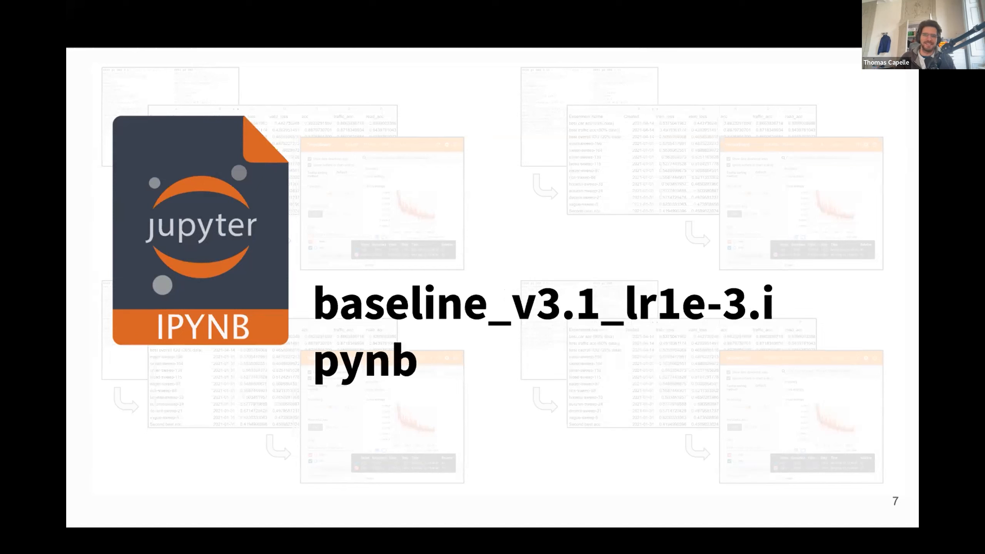
key("Right")
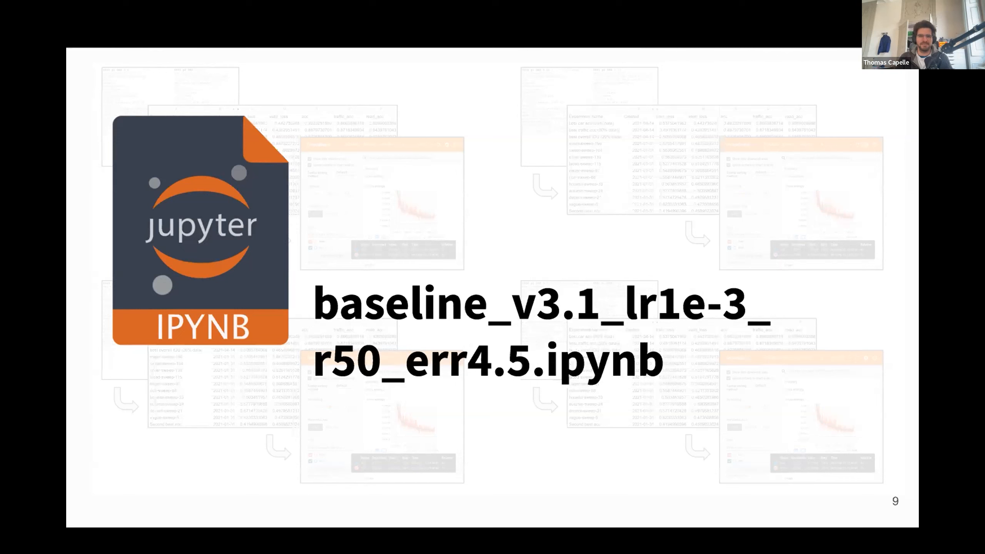
key("right")
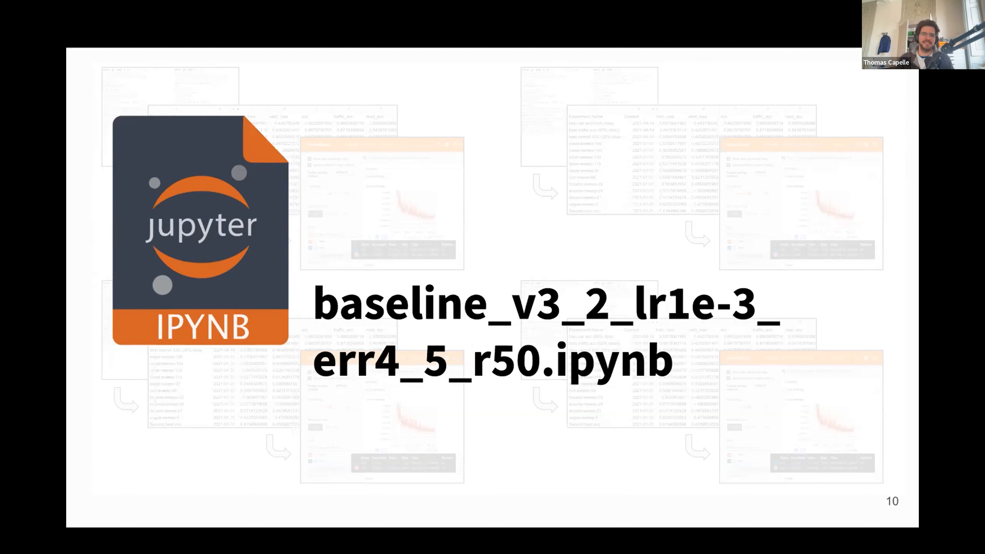
key("Right")
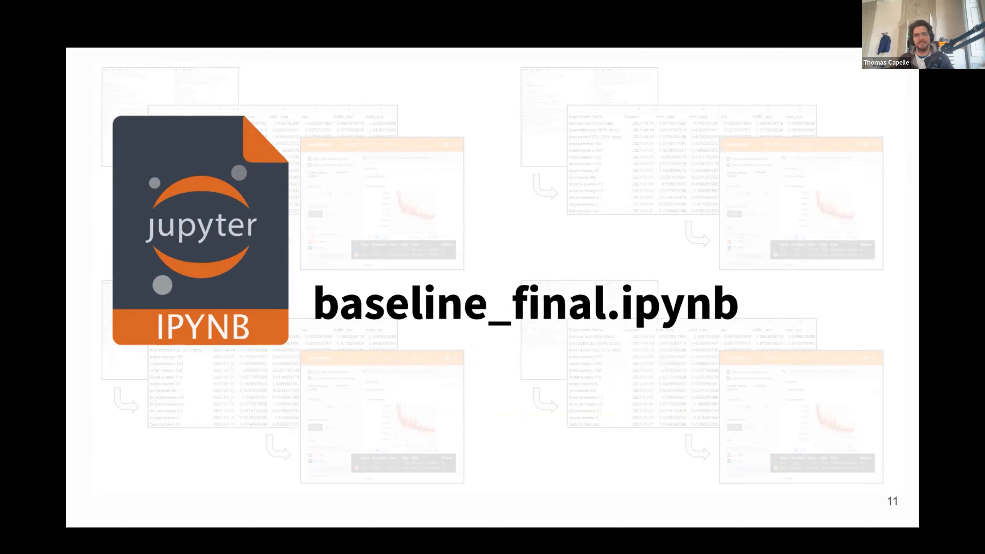
key("Right")
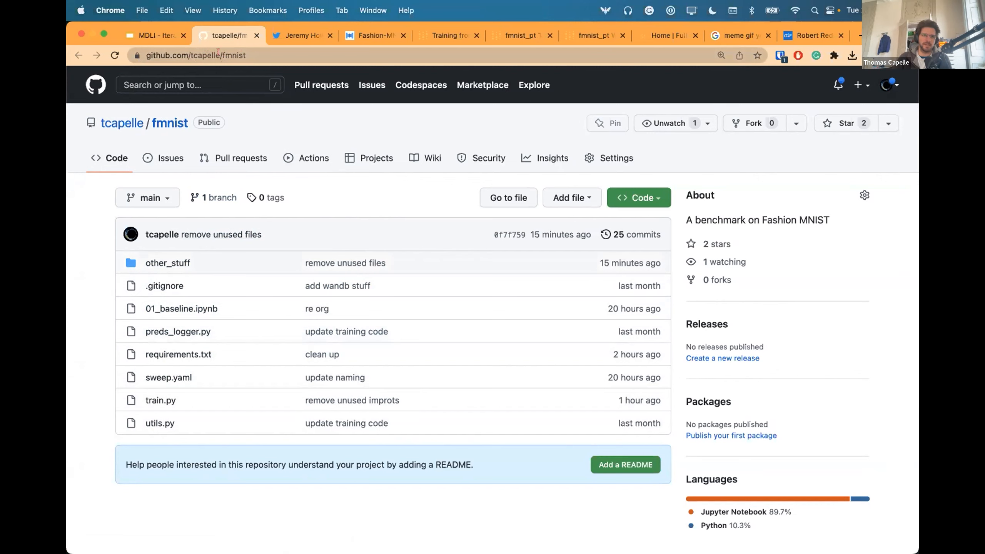
mouse_move(181, 309)
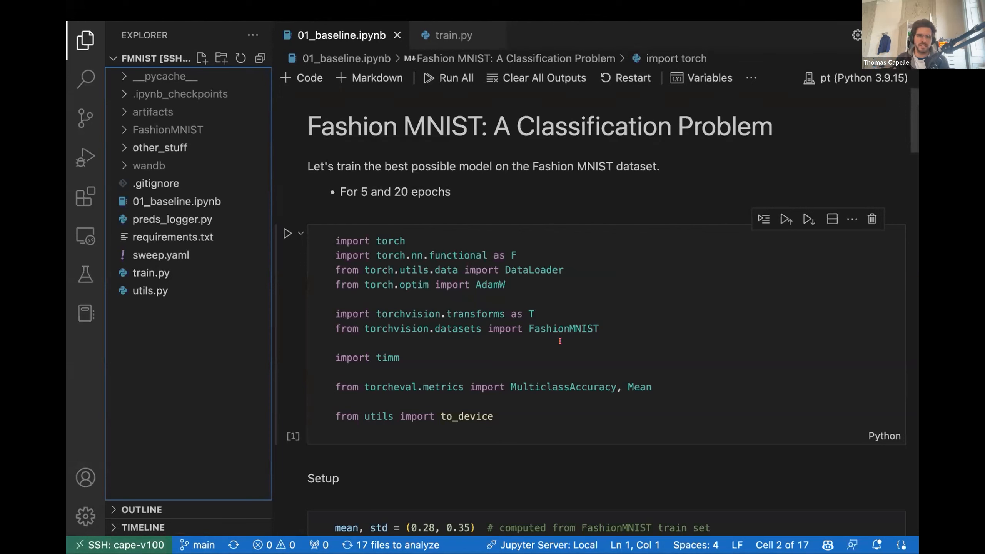
scroll("down", 3)
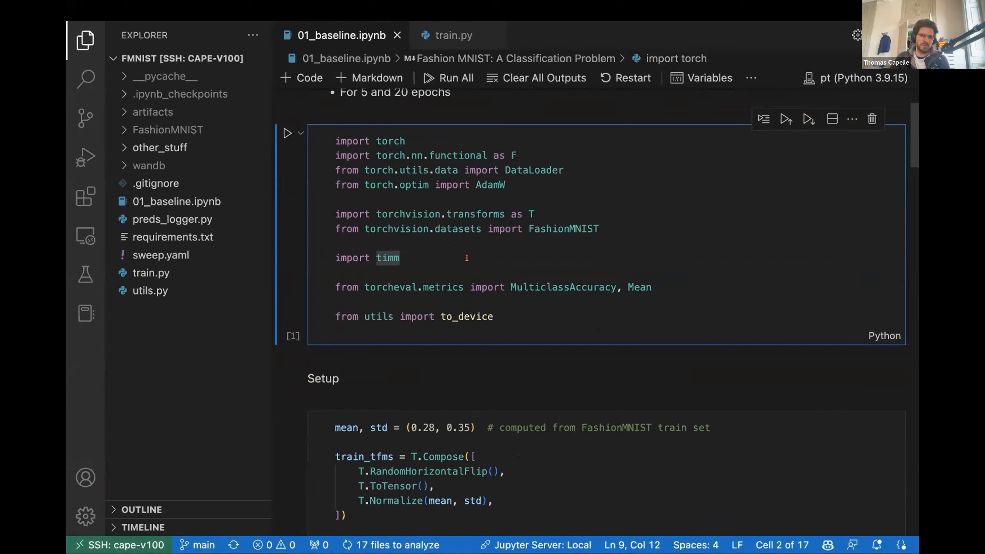
scroll("down", 3)
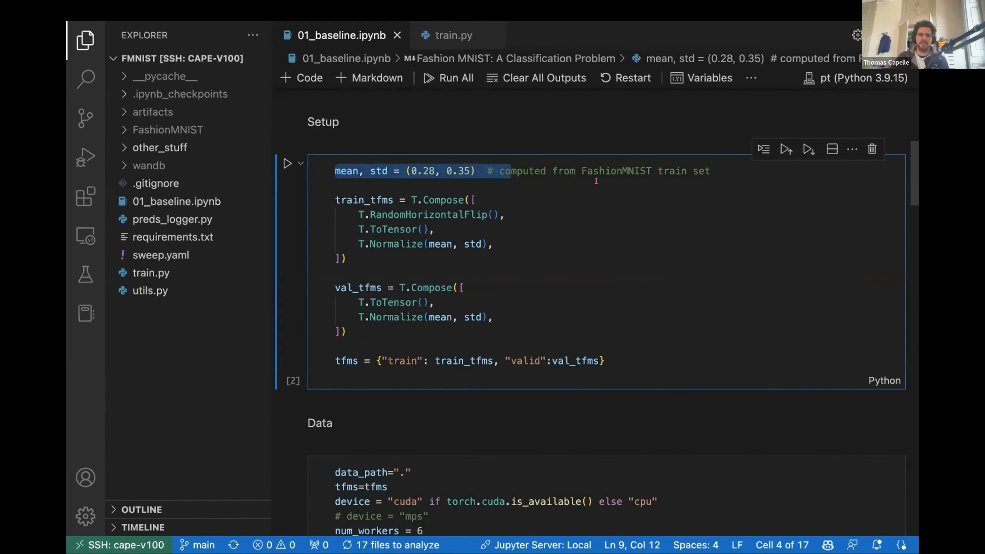
mouse_move(528, 343)
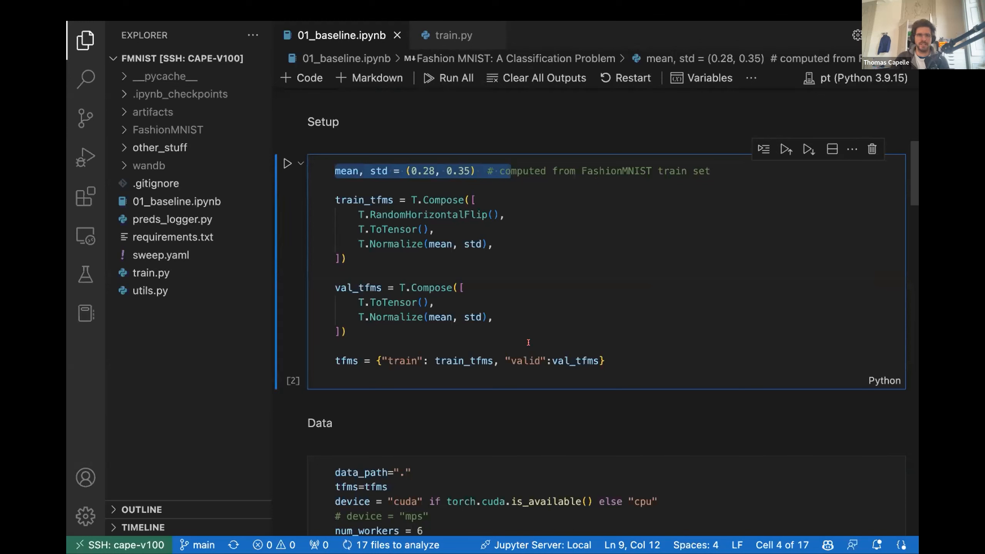
mouse_move(512, 330)
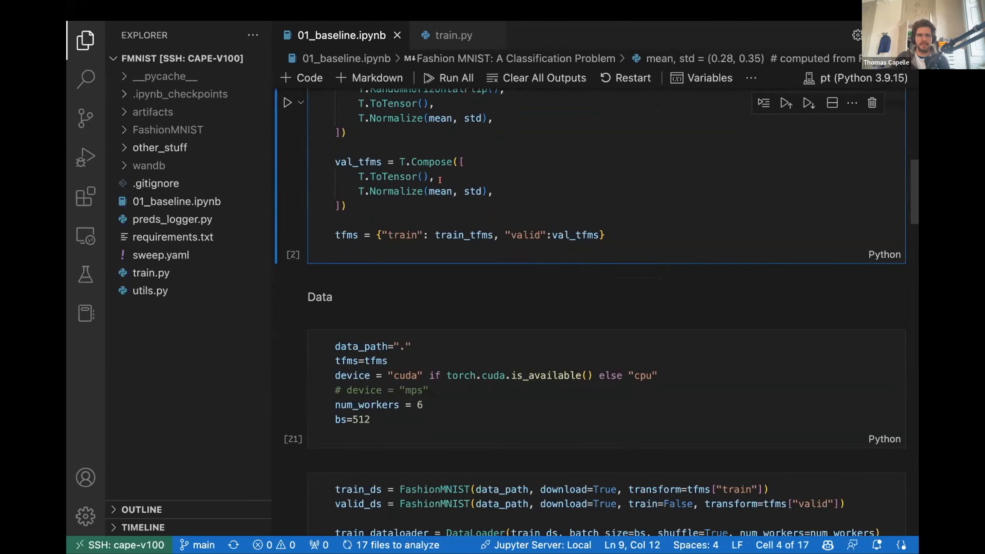
triple_click(471, 234)
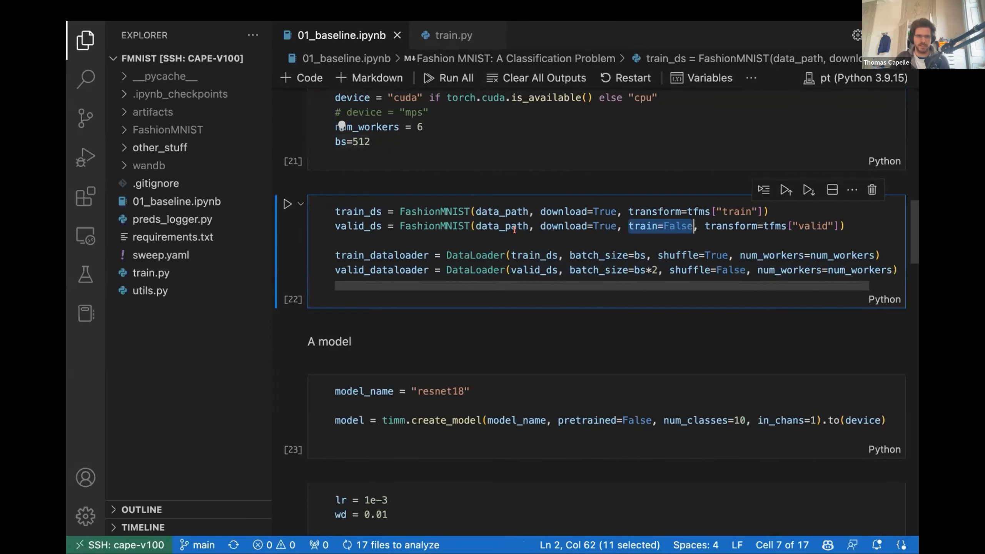
scroll("down", 3)
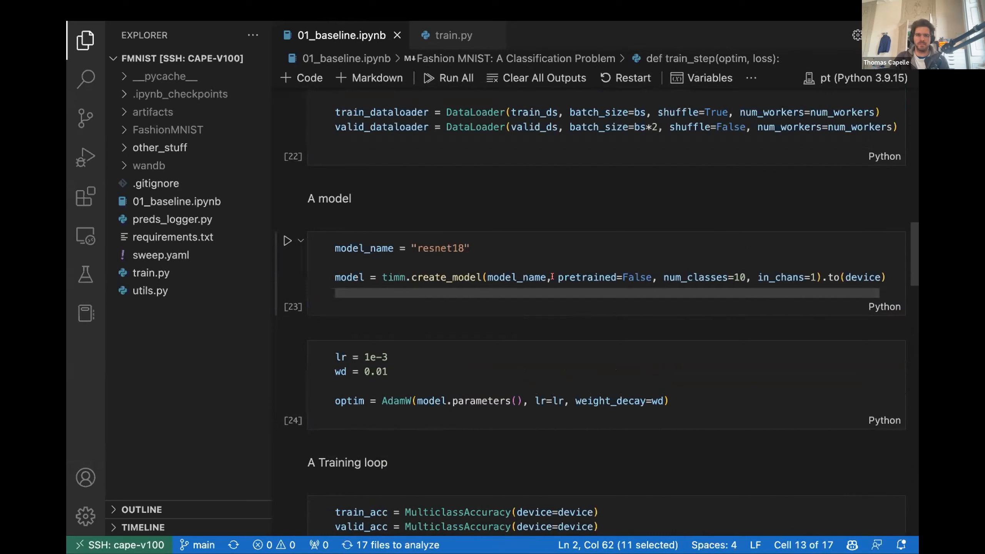
double_click(585, 277)
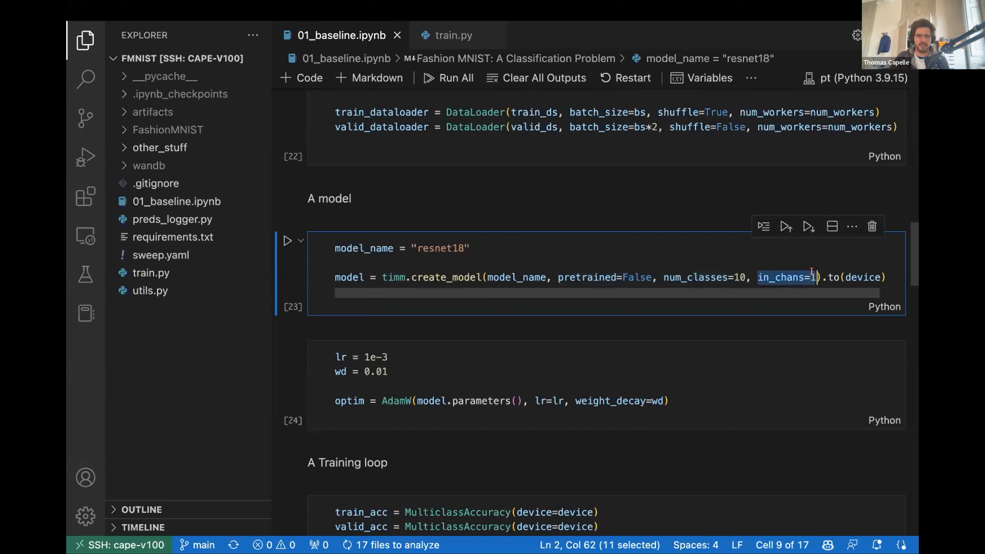
scroll("down", 3)
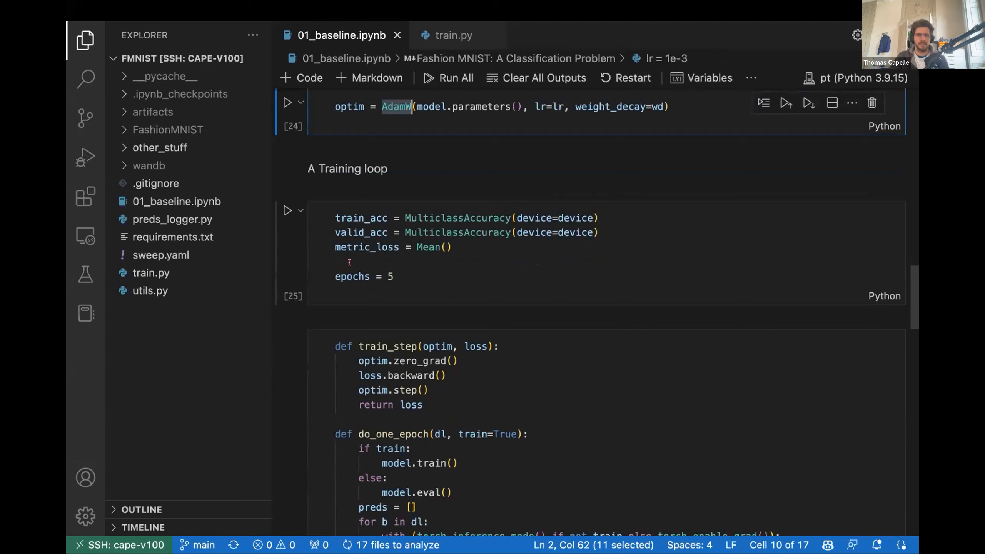
mouse_move(429, 247)
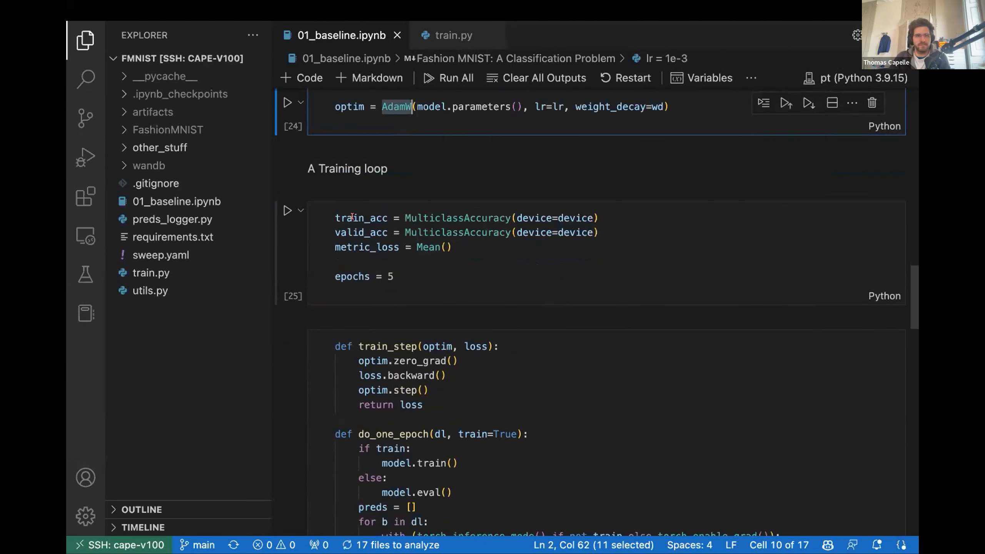
double_click(457, 232)
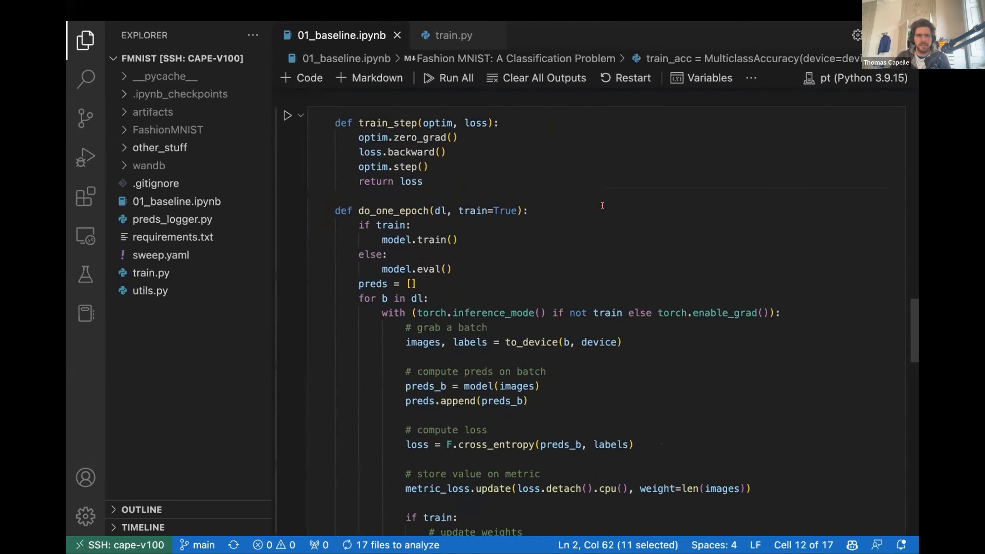
mouse_move(619, 269)
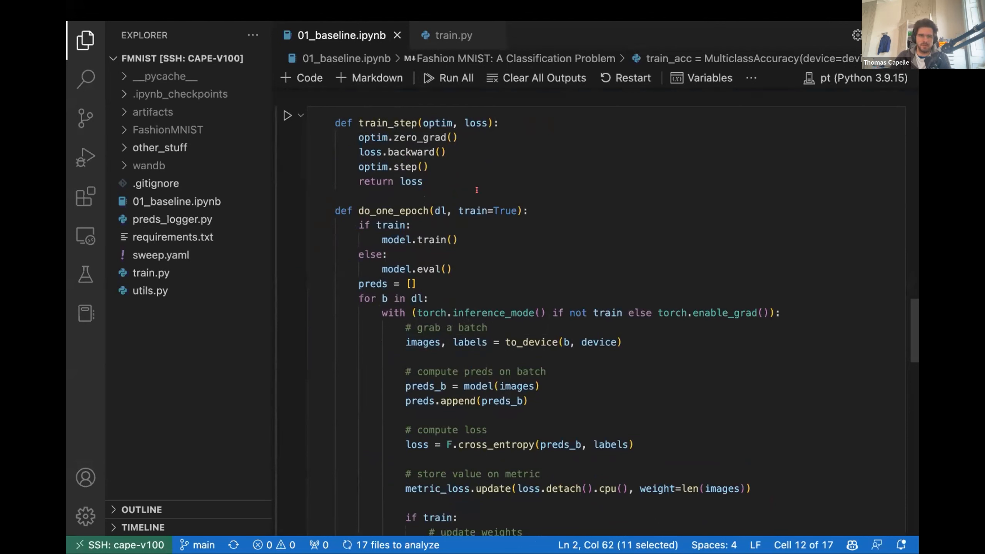
Review the do_one_epoch cell's train/validation branches and its predictions-and-loss return
scroll("down", 3)
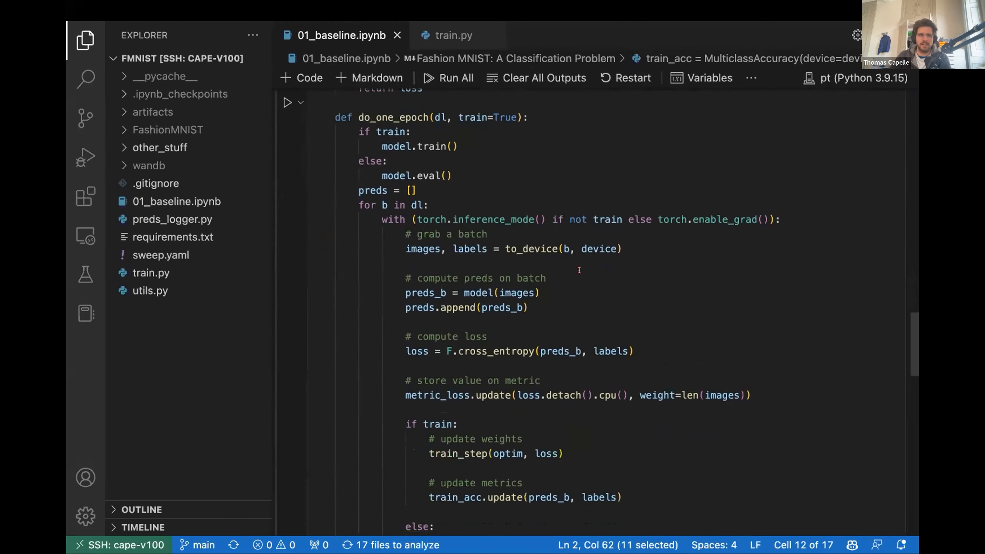
mouse_move(782, 331)
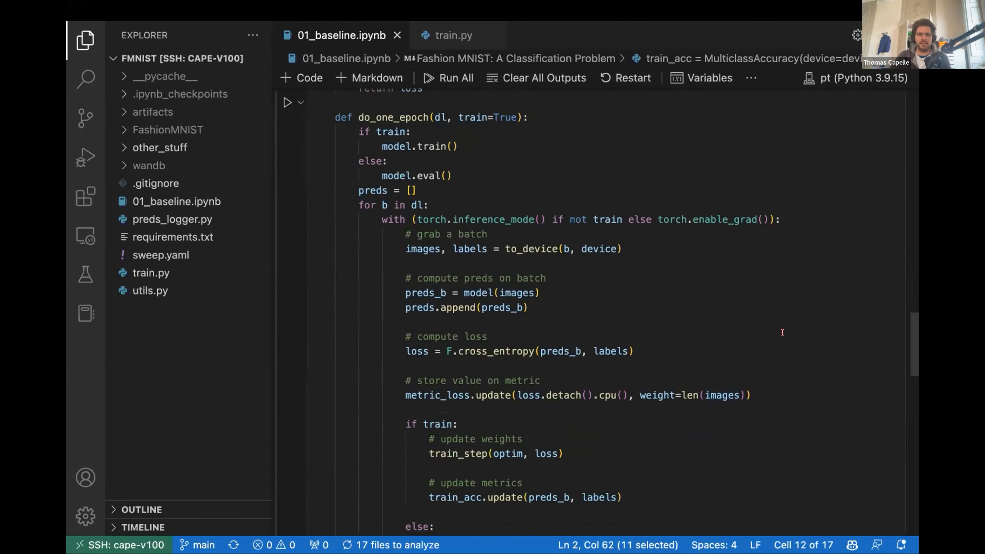
mouse_move(739, 314)
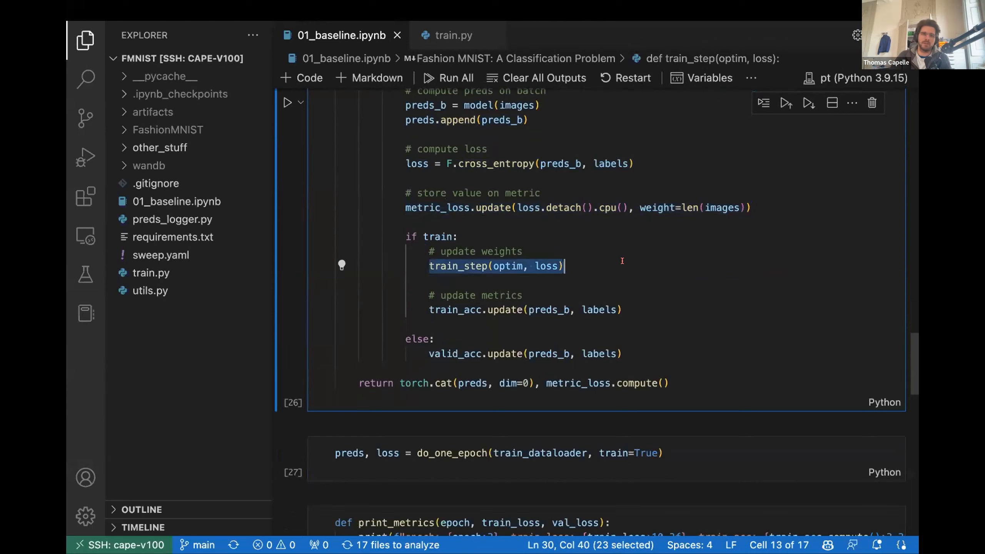
scroll("down", 3)
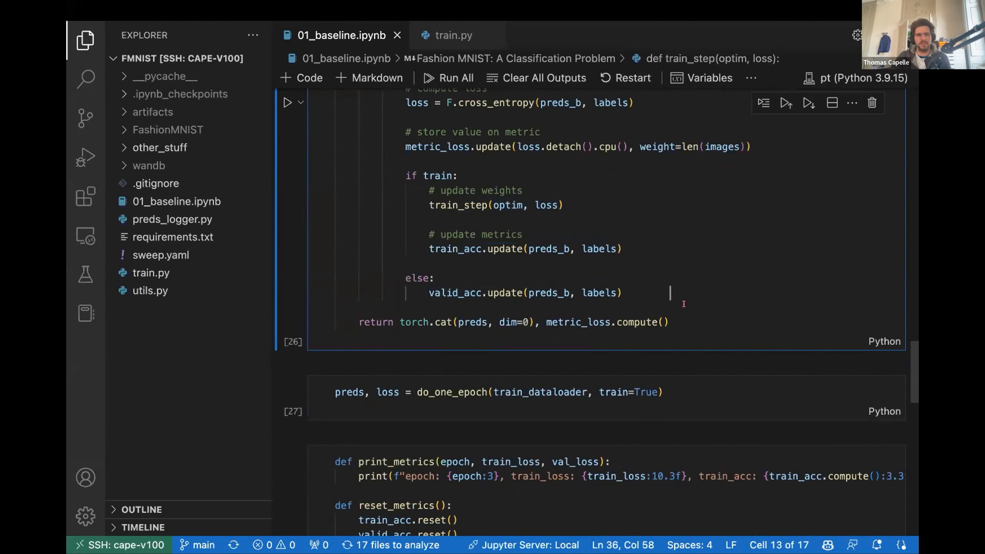
scroll("down", 3)
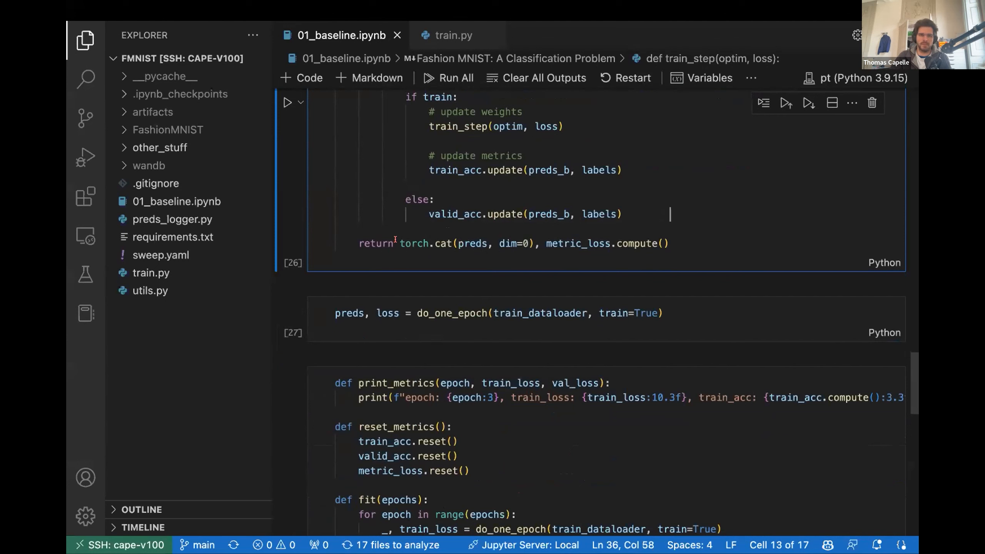
double_click(587, 244)
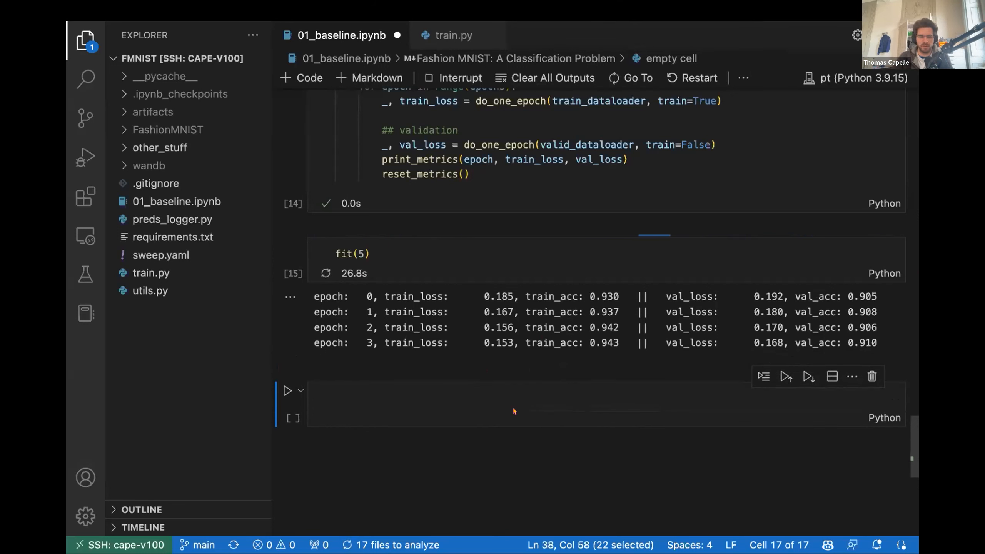
mouse_move(528, 421)
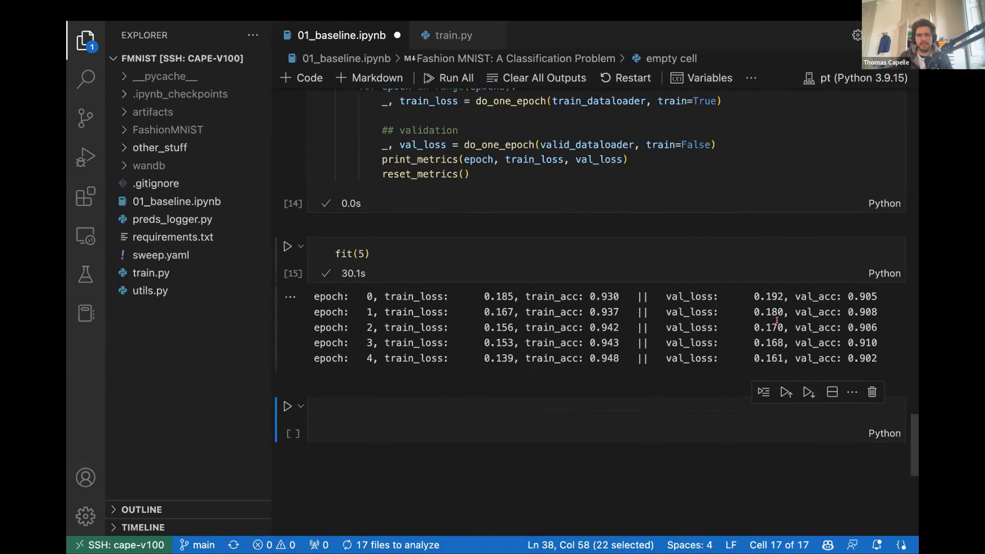
mouse_move(855, 314)
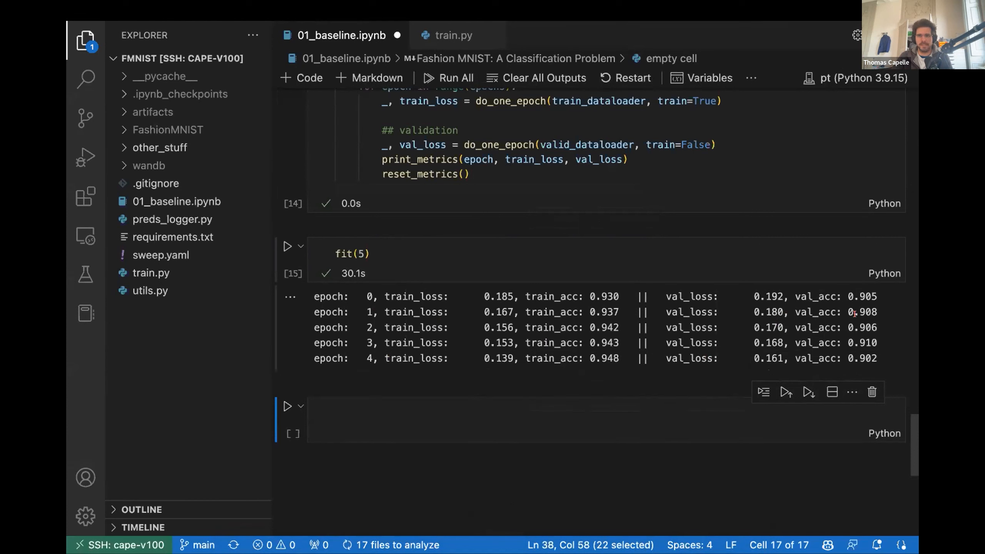
Highlight the validation accuracy 0.908 after fit(5), then bring up the Fashion-MNIST leaderboard page
double_click(863, 358)
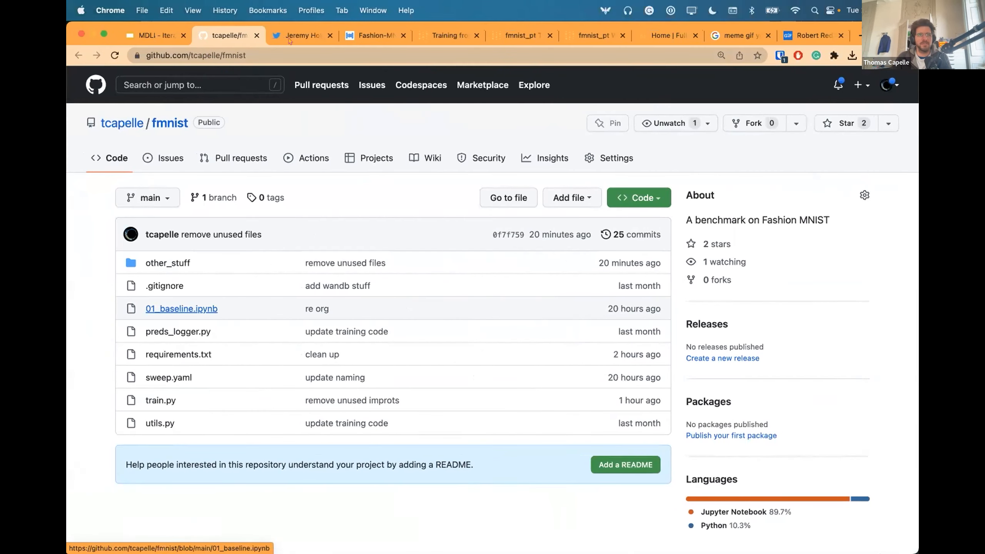
left_click(372, 35)
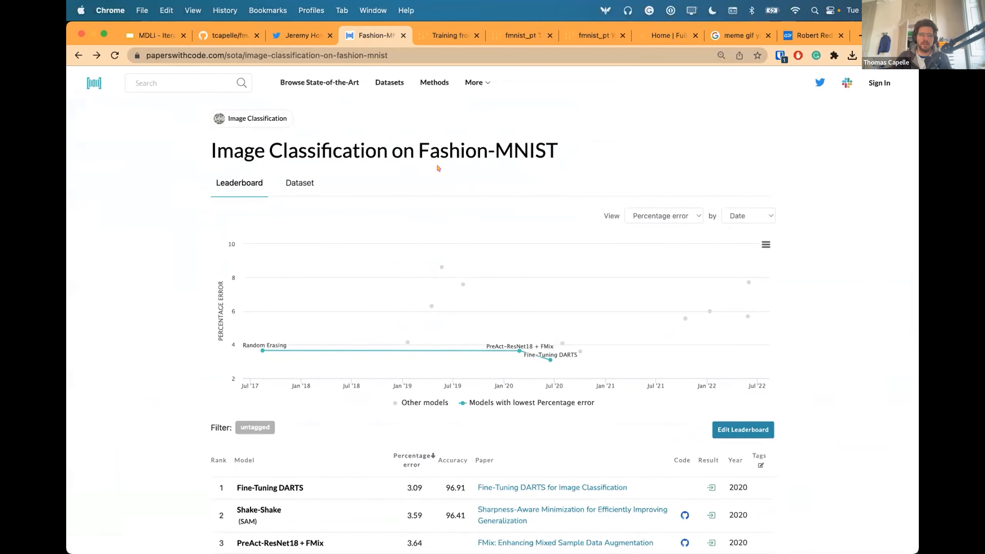
Scroll the Fashion-MNIST leaderboard to the model table and highlight E2E-3M's 4.08 error
scroll("down", 3)
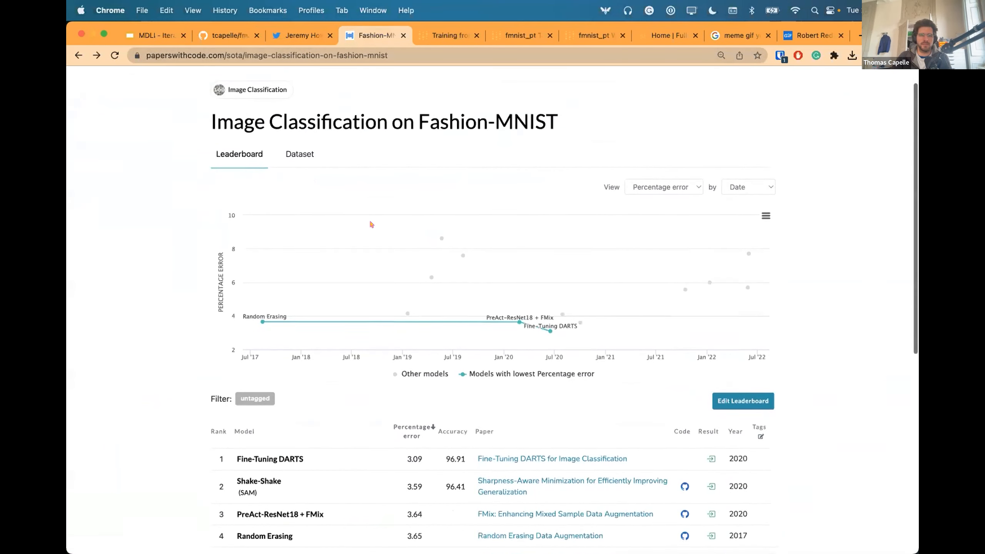
scroll("down", 3)
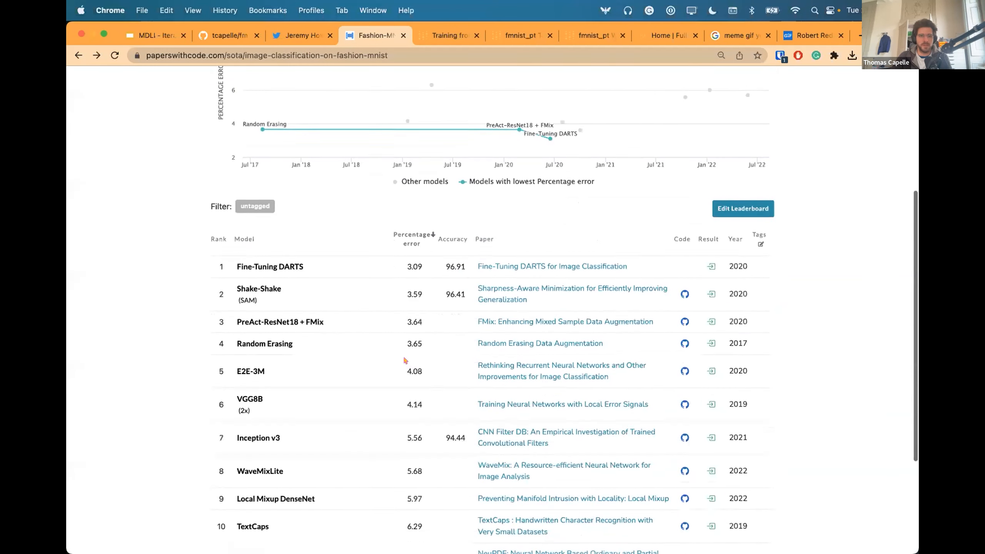
scroll("down", 3)
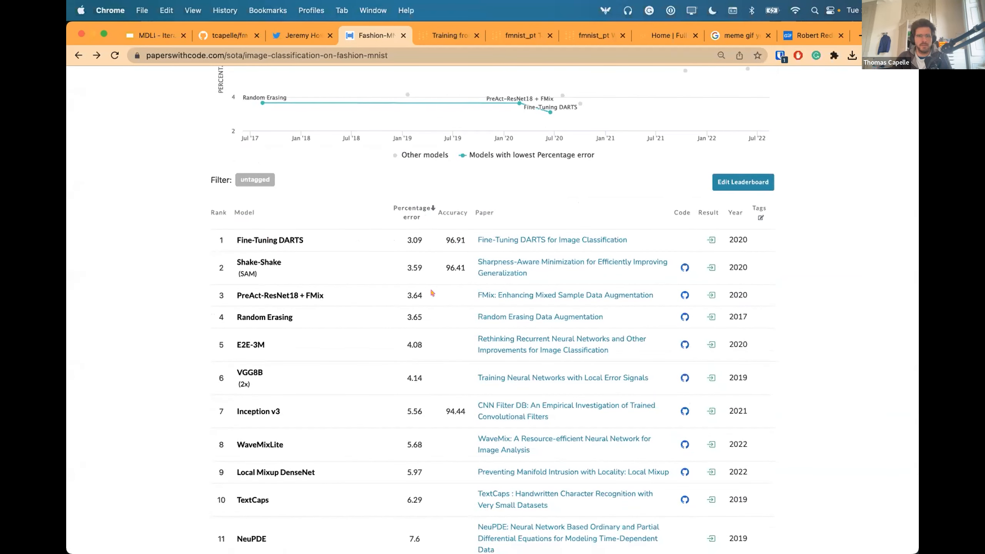
mouse_move(414, 368)
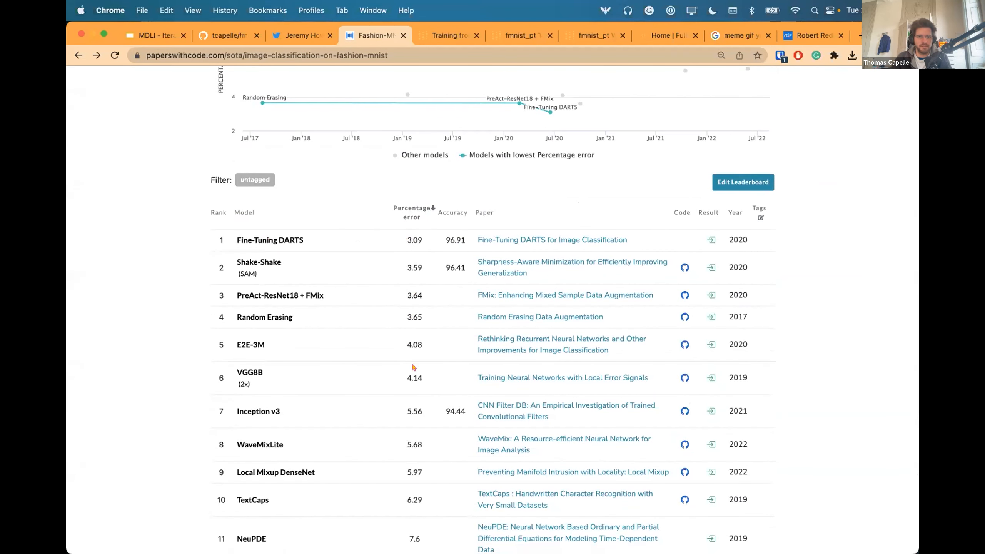
mouse_move(415, 229)
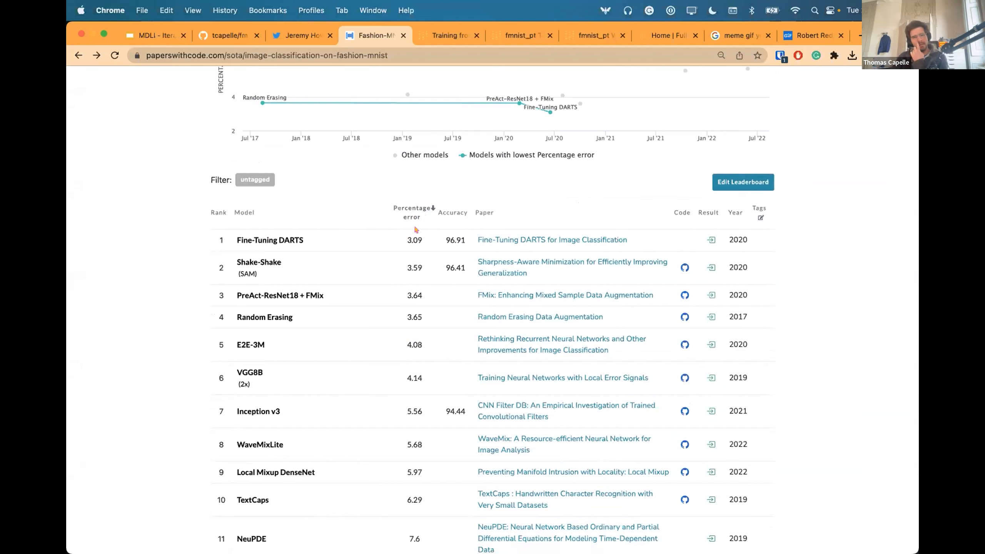
mouse_move(426, 306)
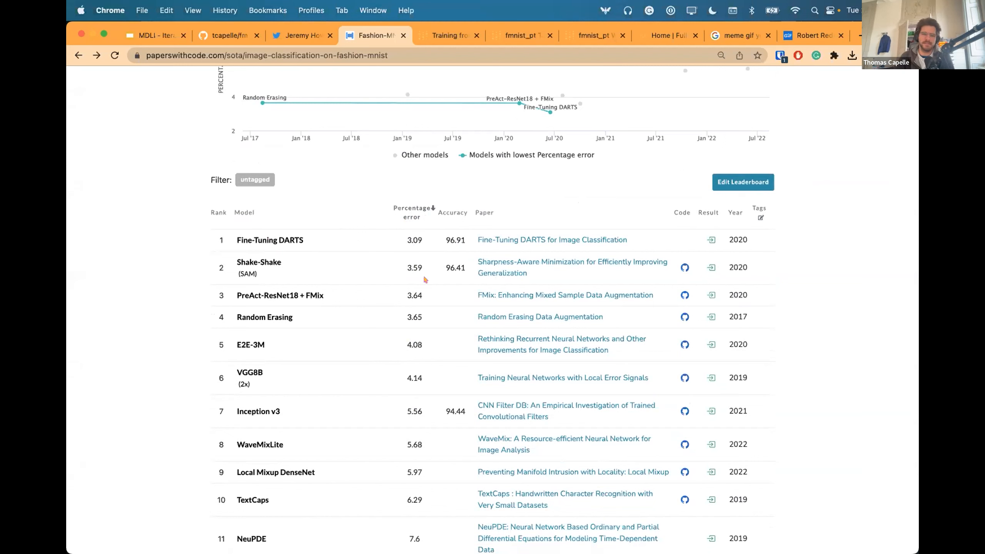
double_click(414, 344)
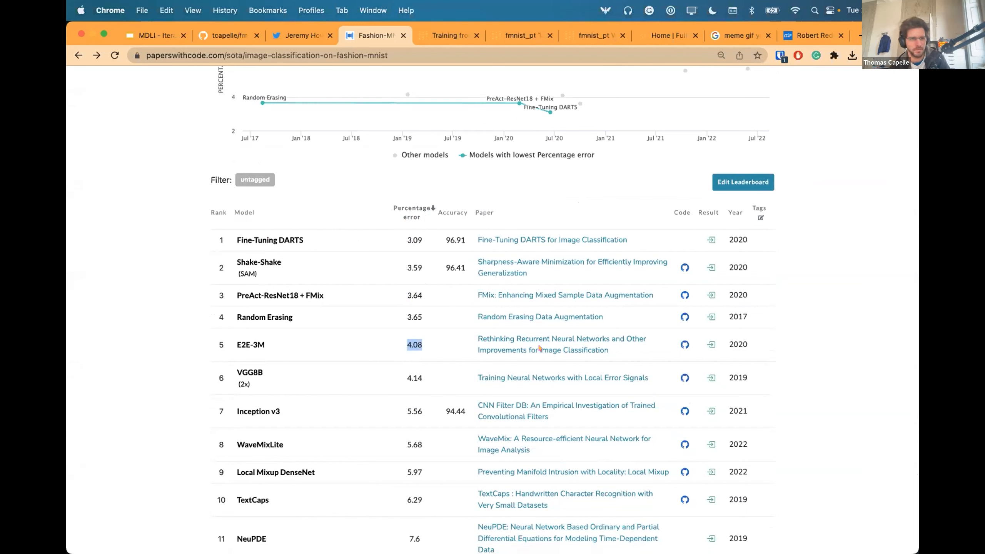
mouse_move(537, 374)
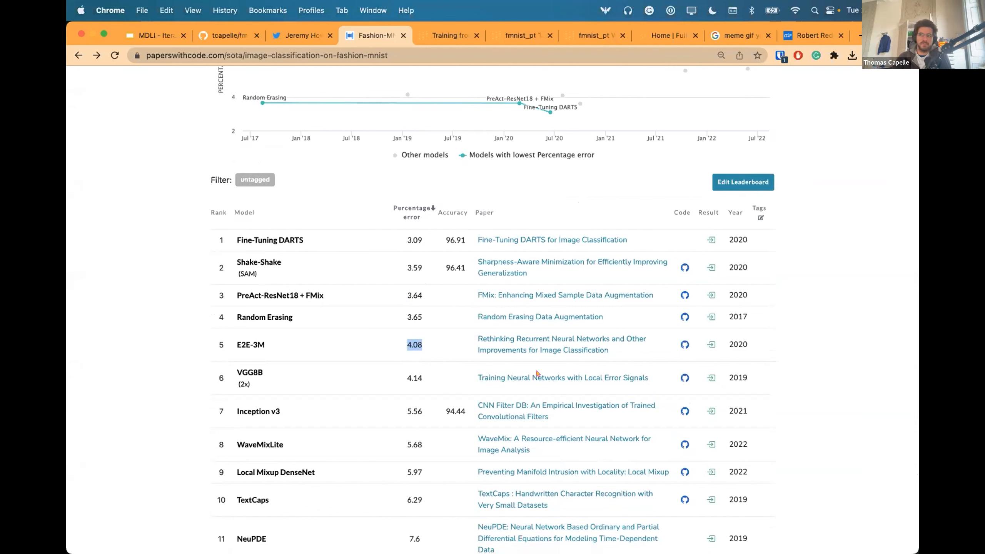
mouse_move(552, 140)
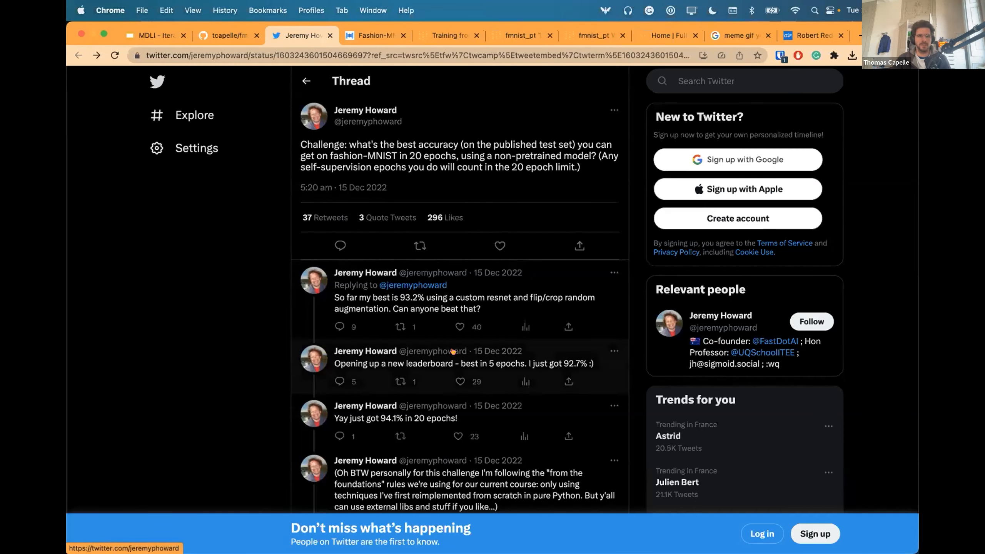
Scroll down the challenge thread to the replies sharing a sweep chart and workspace link
scroll("down", 3)
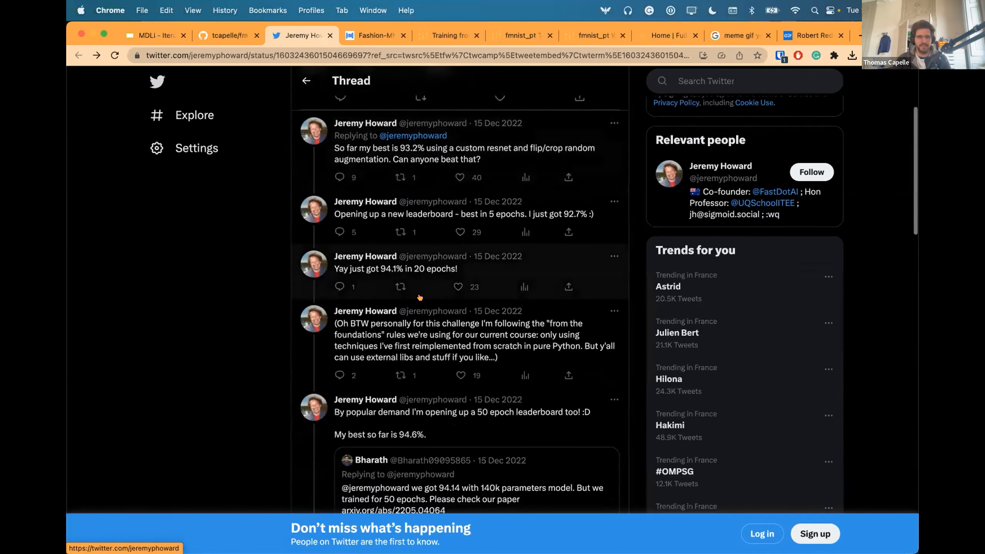
scroll("down", 3)
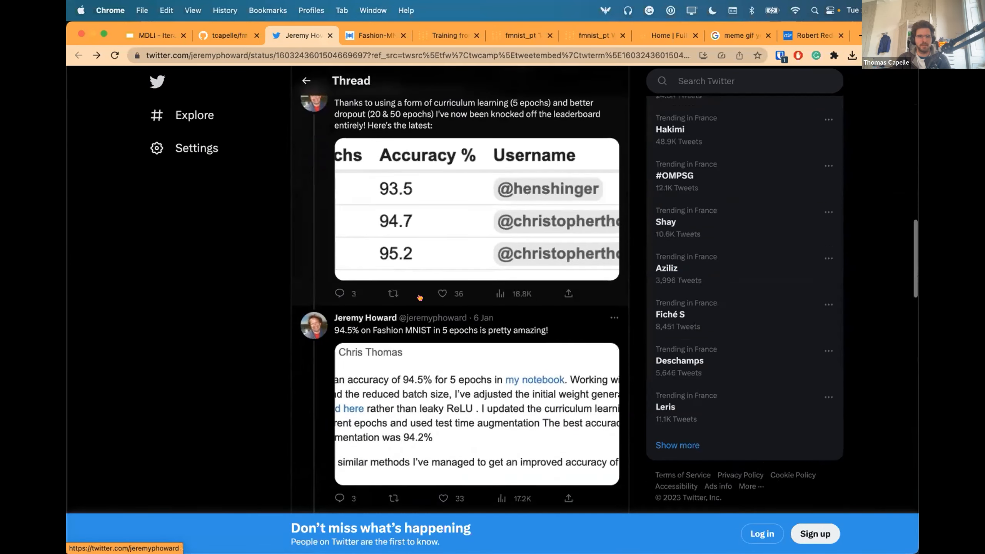
scroll("down", 3)
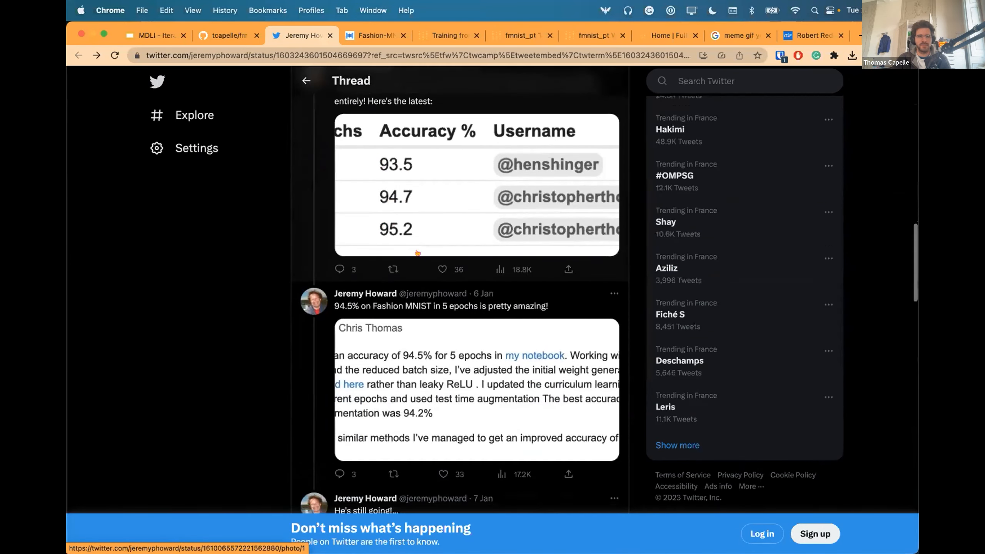
scroll("down", 3)
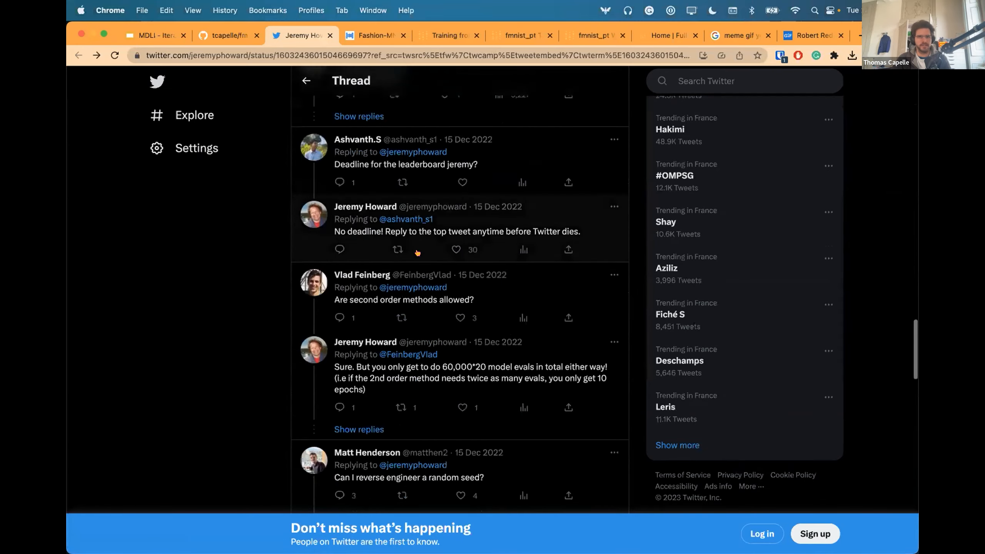
scroll("down", 3)
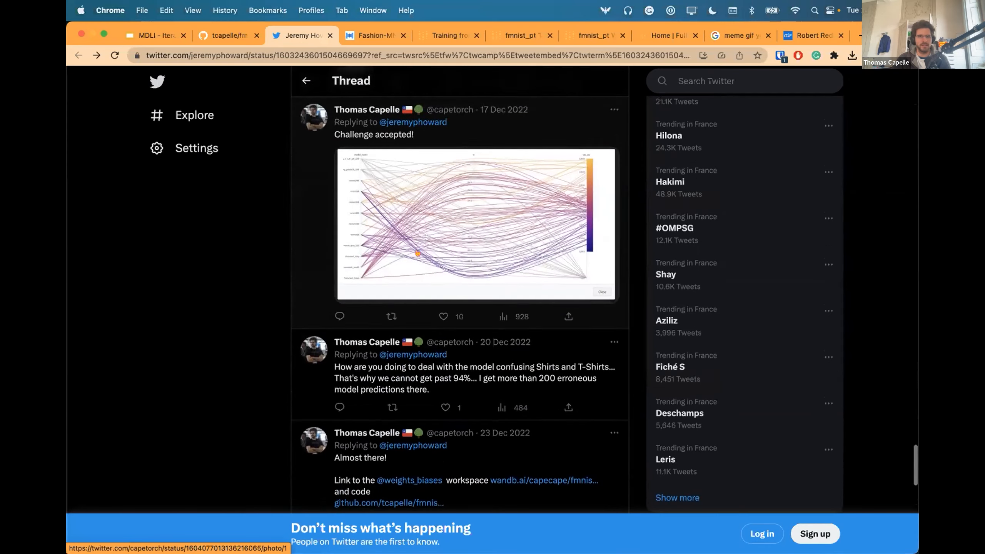
scroll("down", 3)
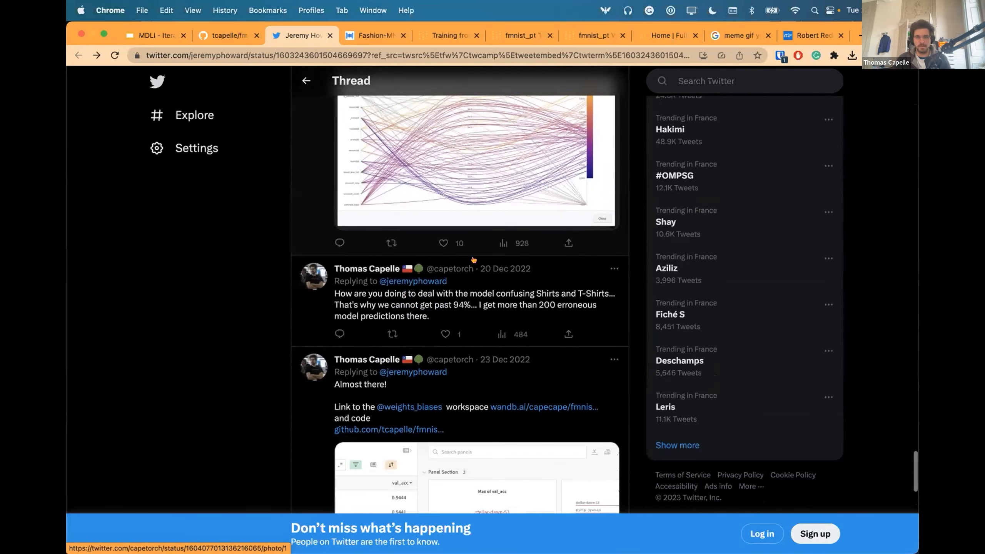
scroll("down", 3)
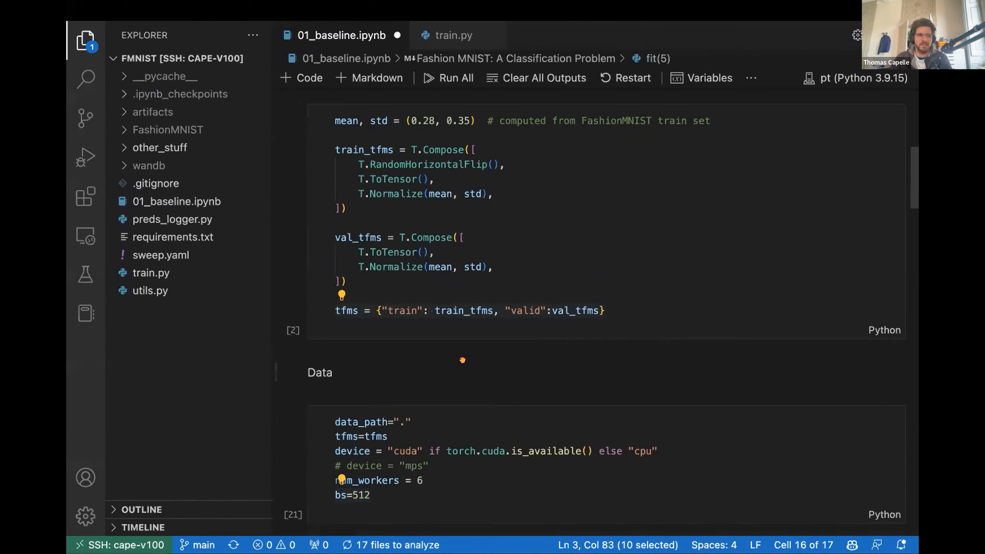
Duplicate 01_baseline.ipynb as a copy named with 'wandb' and open it
right_click(176, 201)
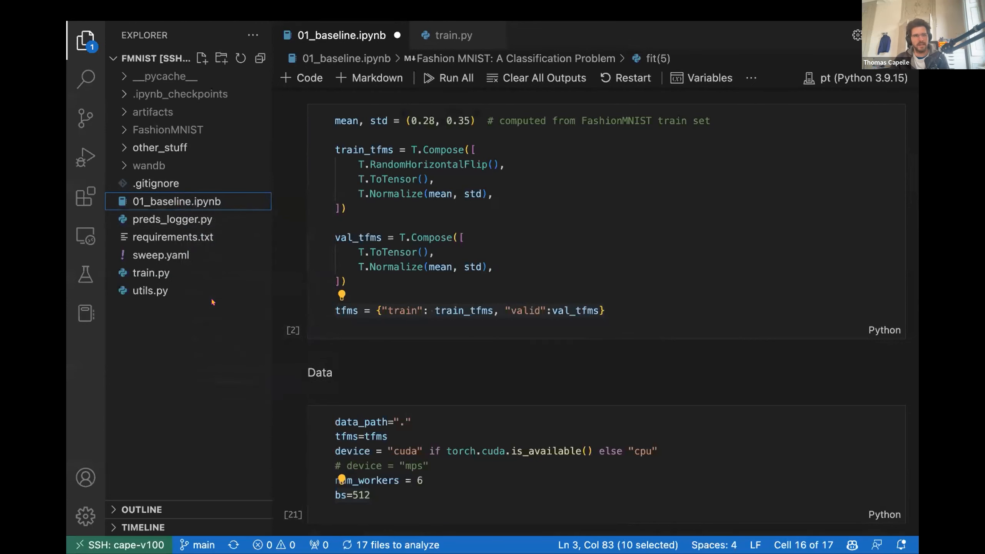
right_click(178, 201)
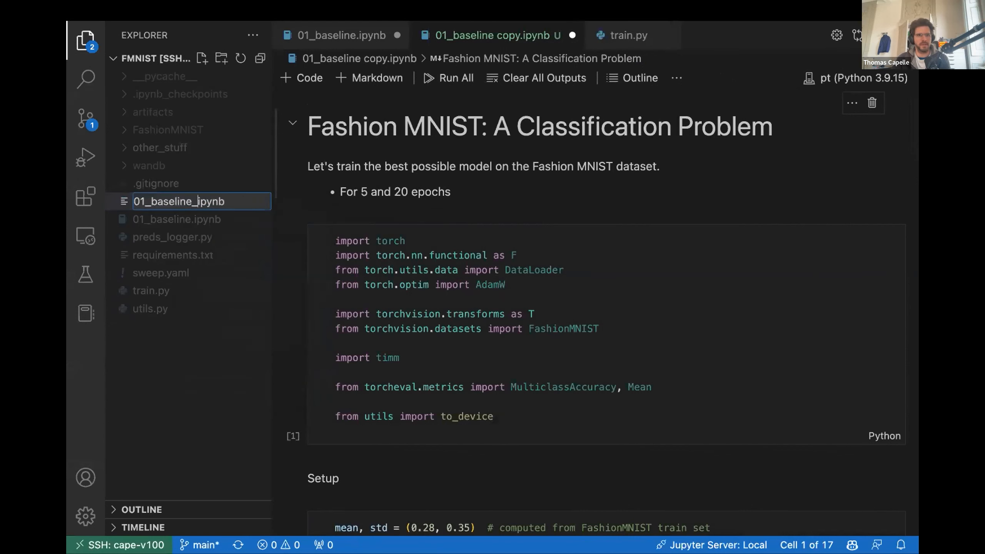
type("wandb")
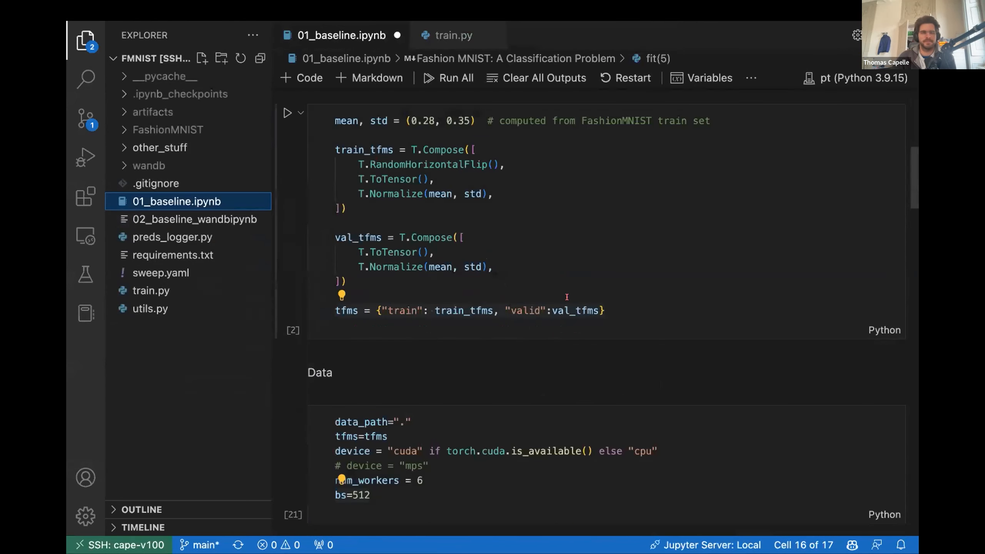
left_click(194, 219)
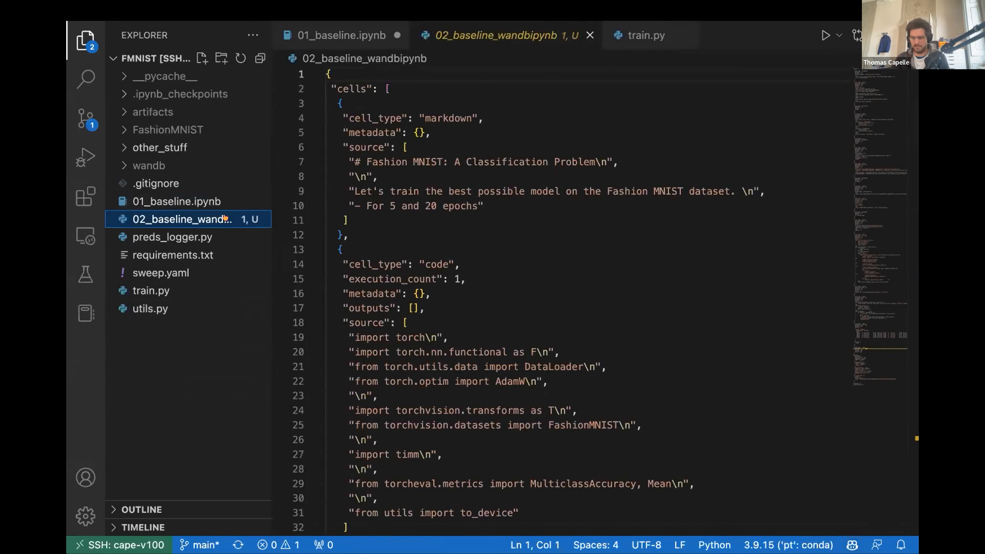
Rename the copy to 02_baseline_wandb.ipynb and scroll through its import and setup cells
double_click(182, 220)
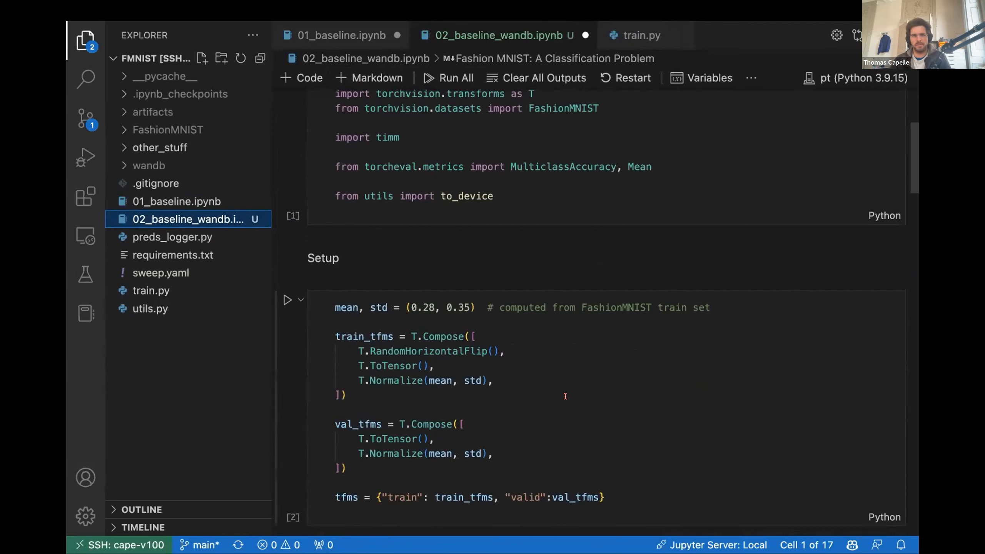
scroll("down", 3)
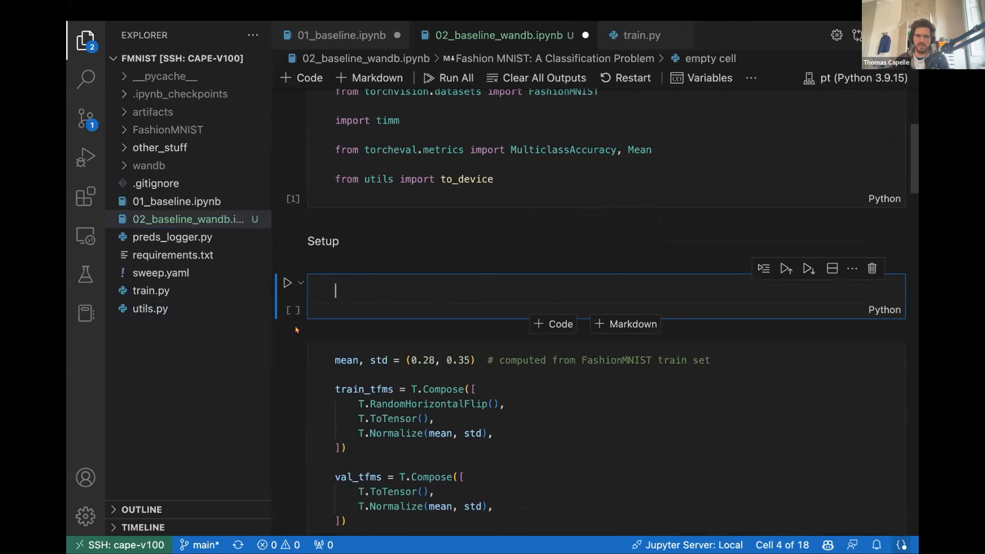
mouse_move(434, 329)
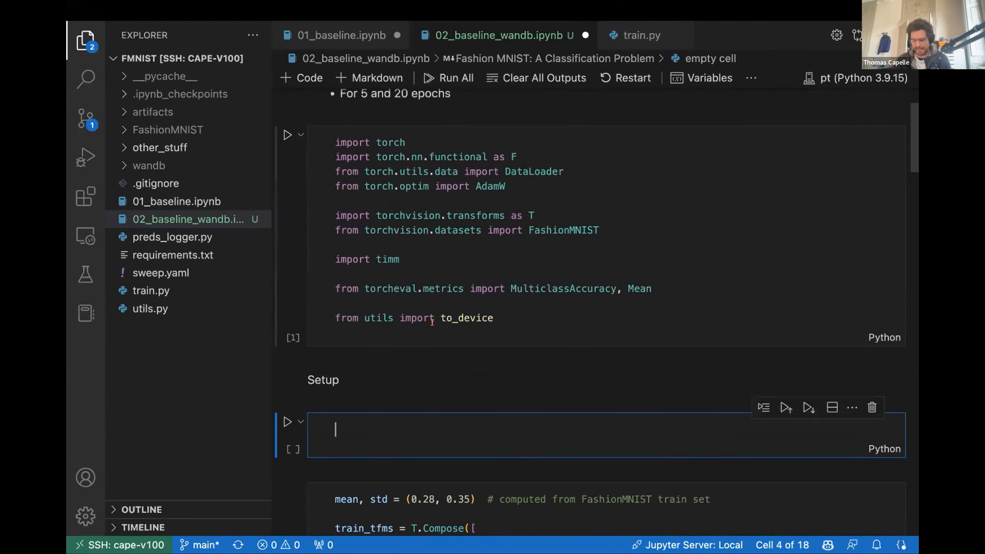
Define config = SimpleNamespace with epochs=5, model_name="resnet10t", bs=512, seed=42 and wd=0
type("config = Sim")
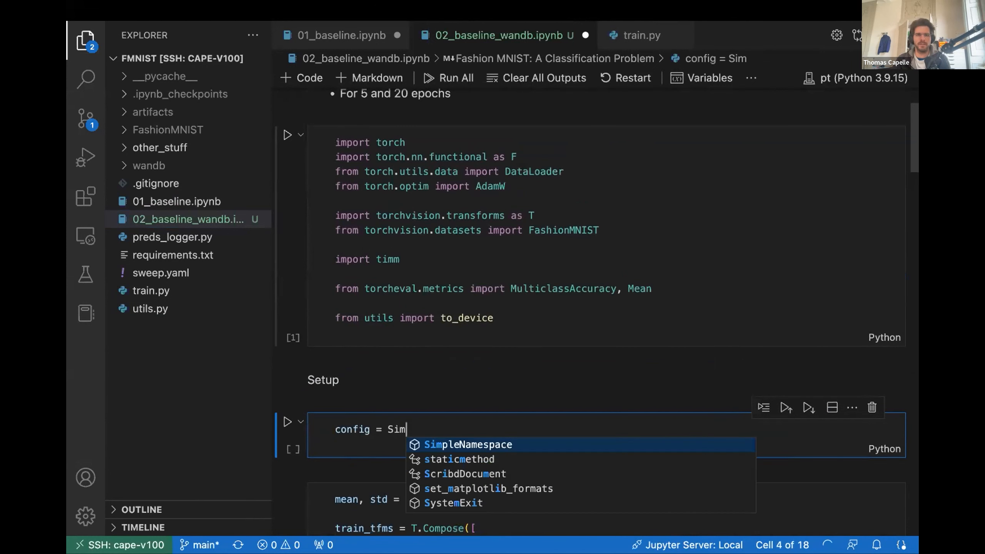
key("Tab")
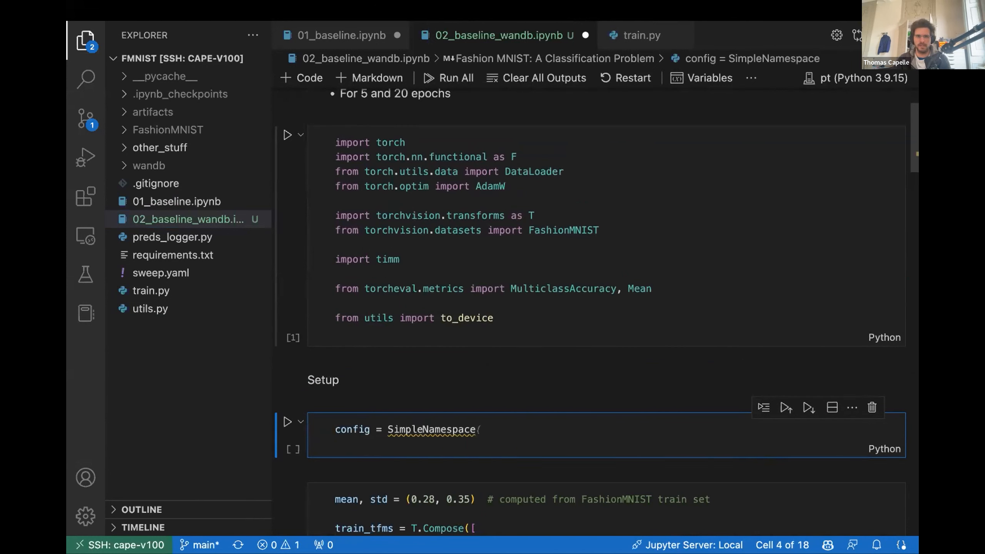
type("epochs=5,")
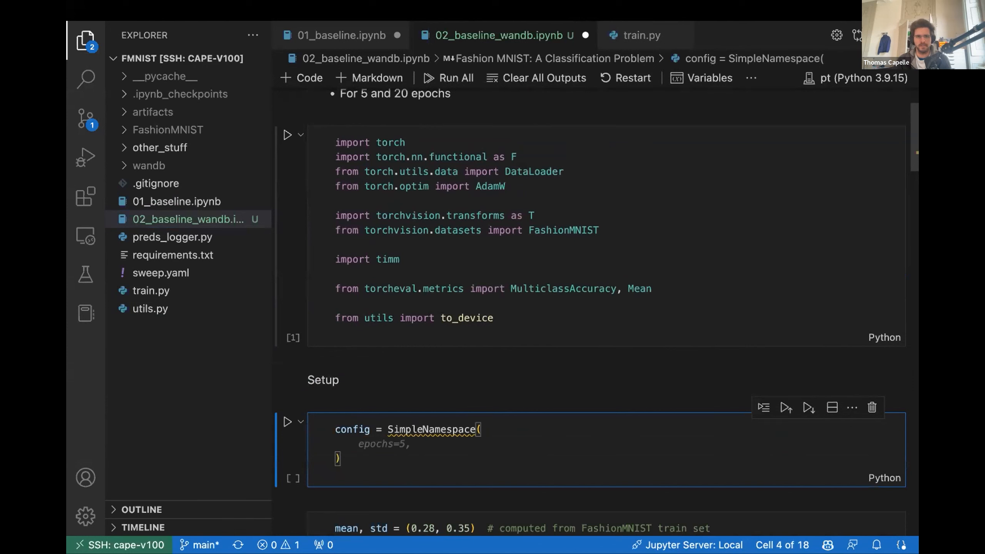
type("model_name=\"resnet10t\",")
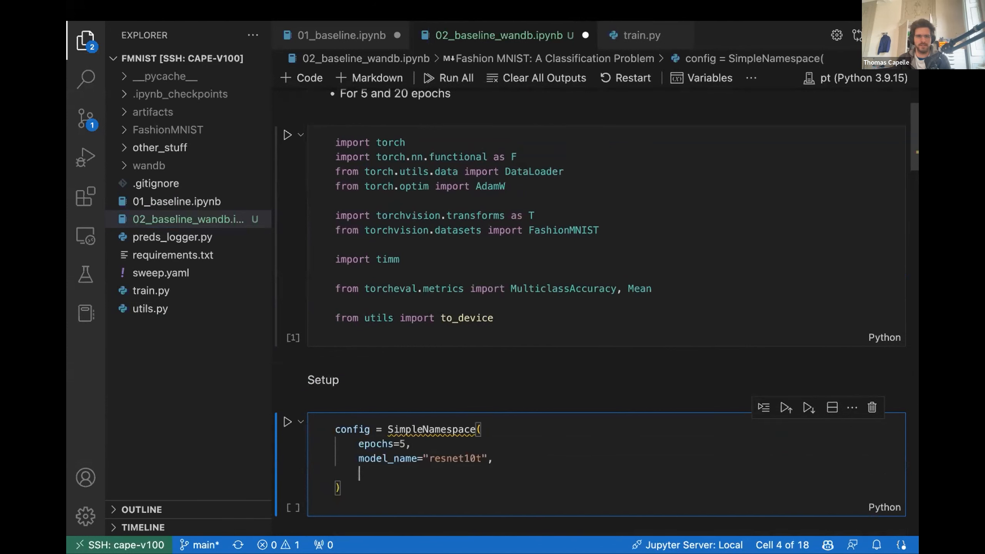
type("bs=512,")
type("device=\"cuda\",")
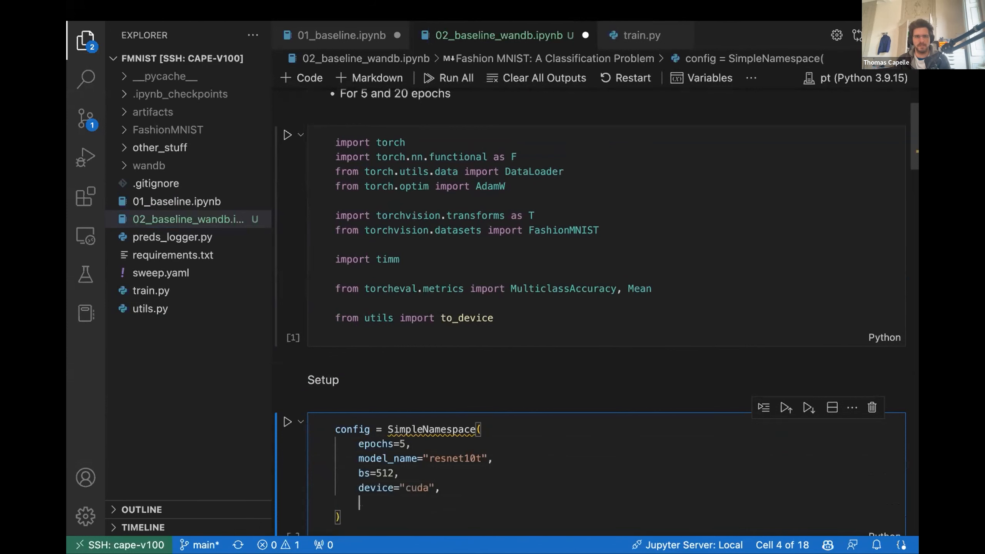
type("seed=42,")
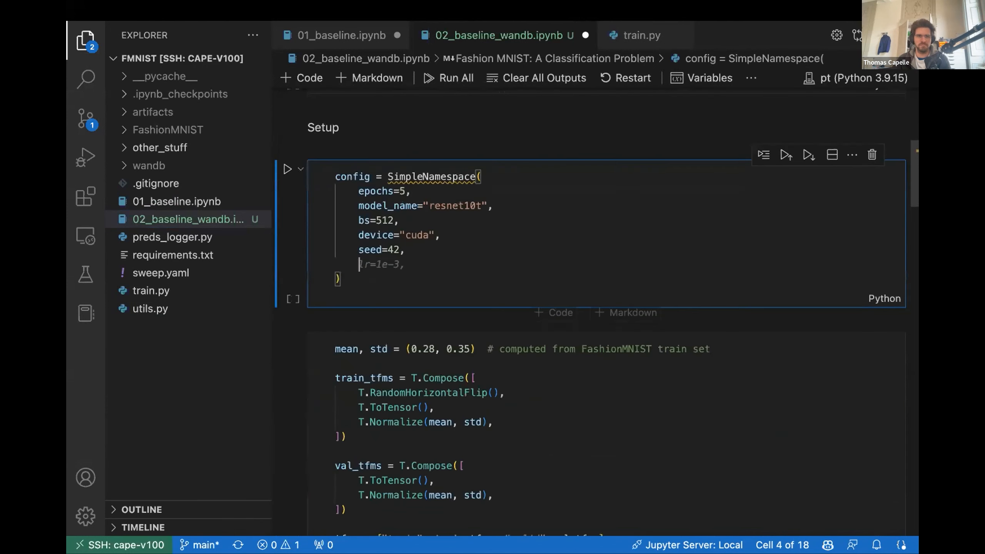
type("wd=0.,")
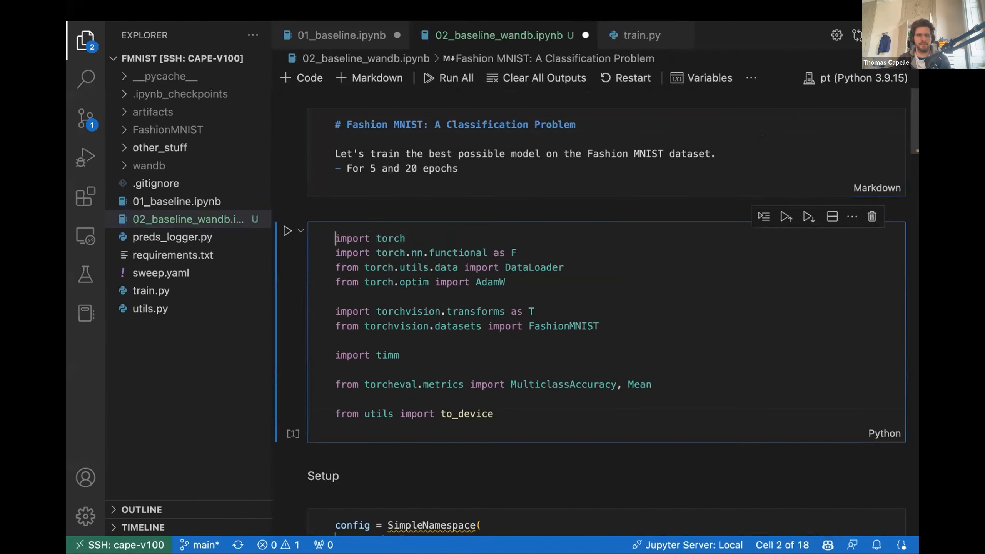
Add 'from types import SimpleNamespace' to the imports and reference config.bs in the data cell
type("from t")
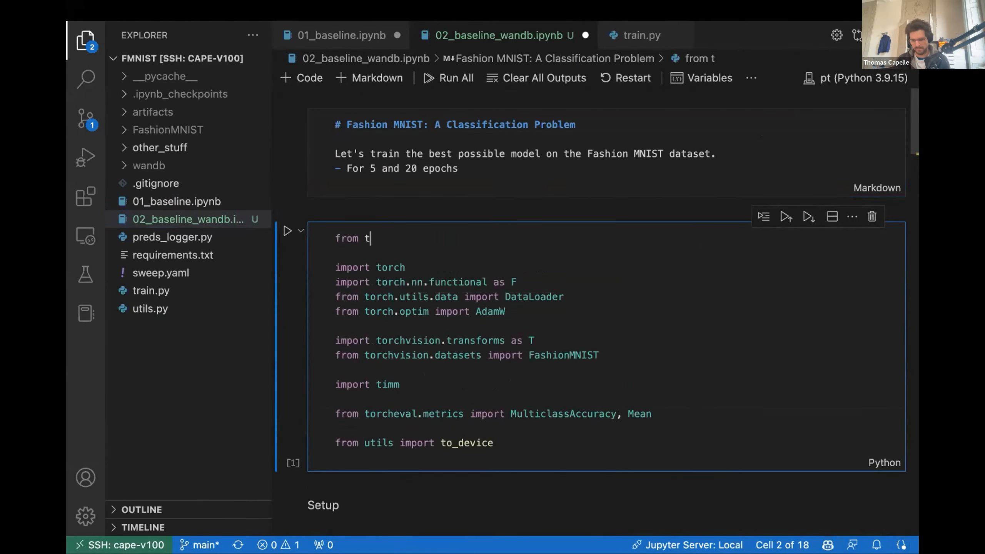
type("ypes import Simp")
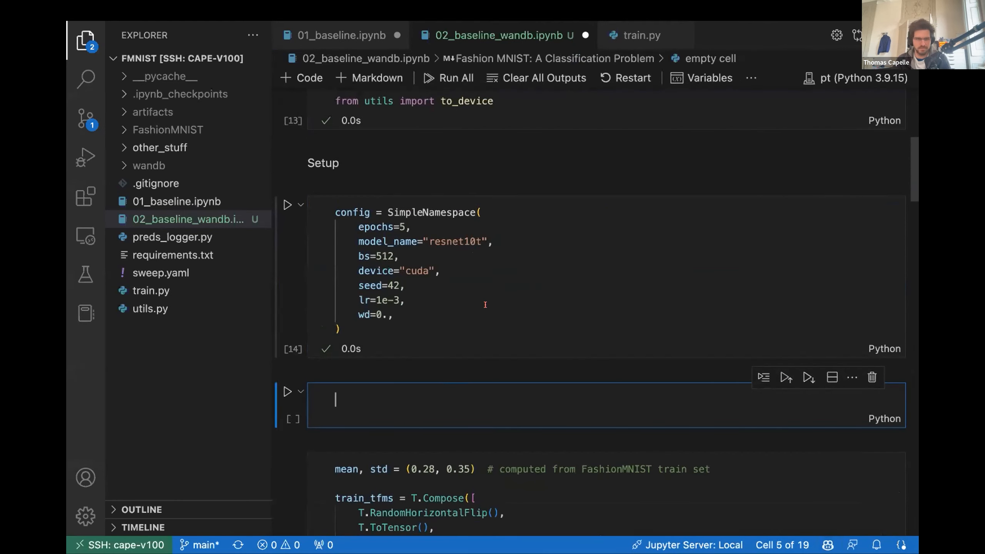
type("config.")
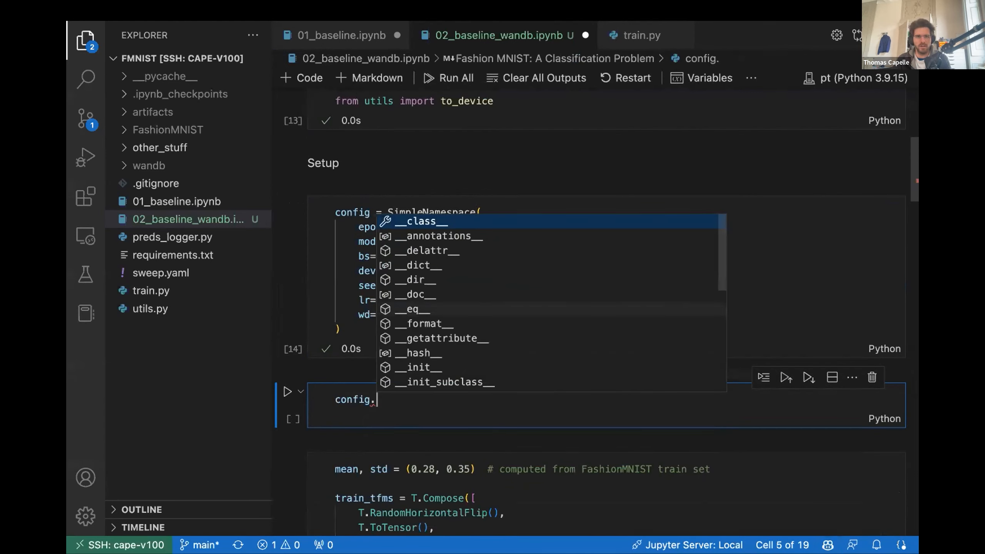
type("b")
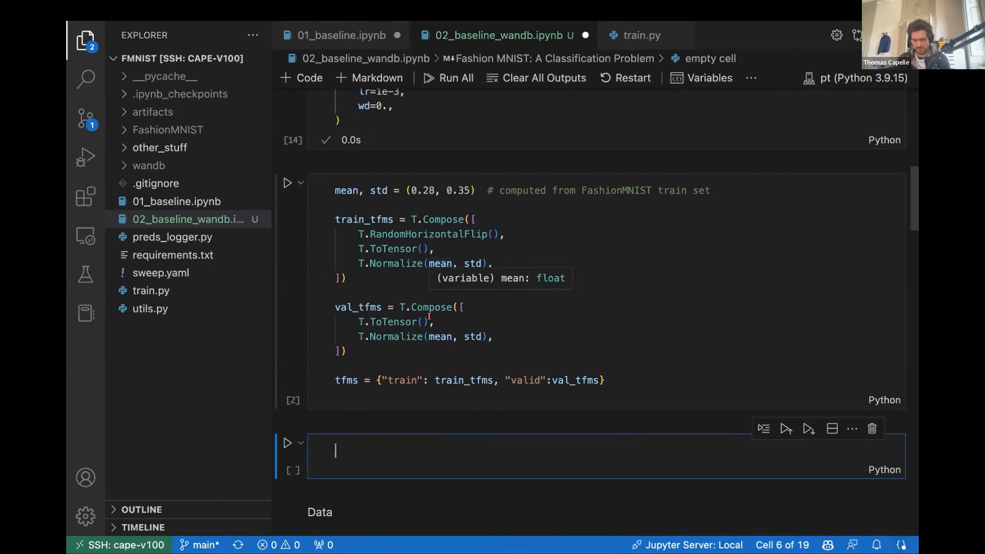
Store the transforms in config and run the cell, then check the Data section below
type("config.b")
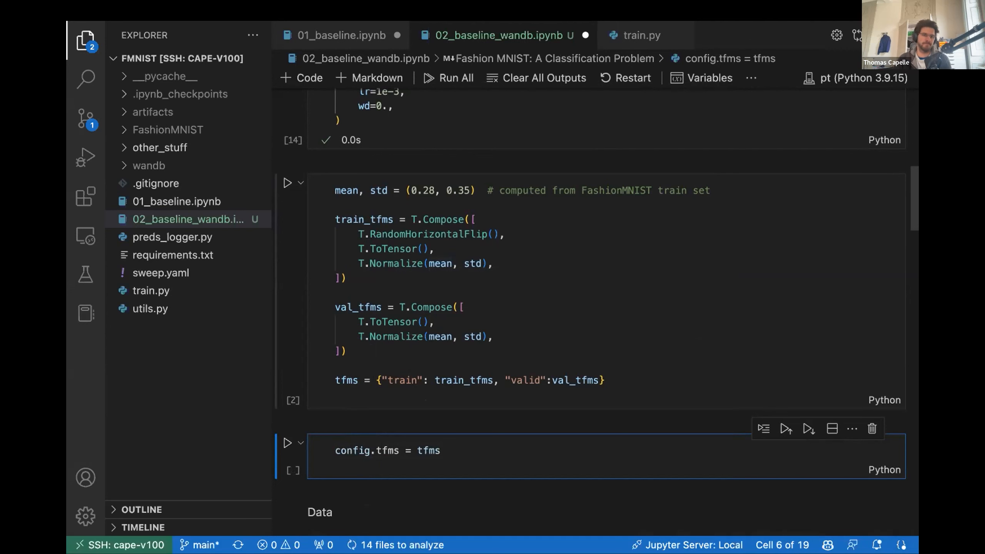
left_click(287, 443)
type("config")
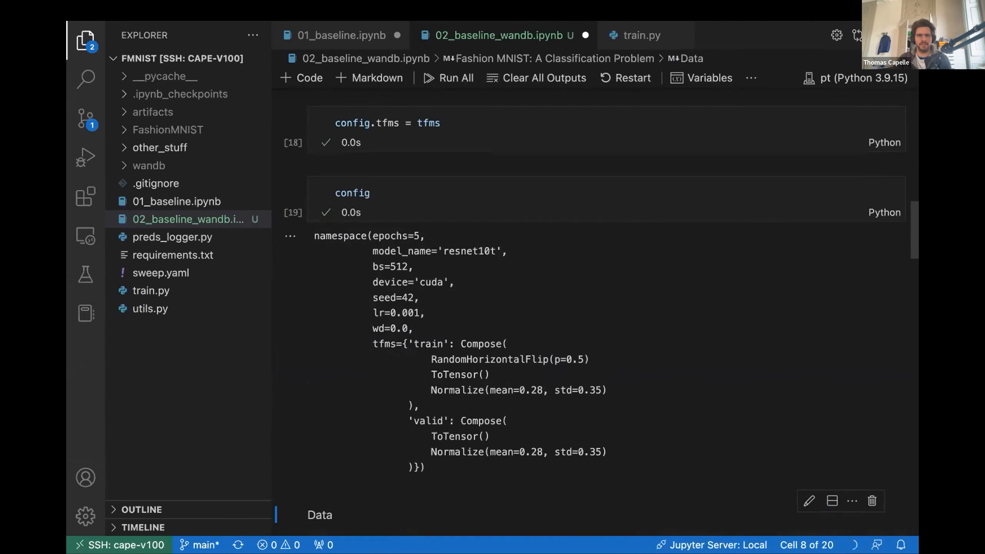
scroll("down", 3)
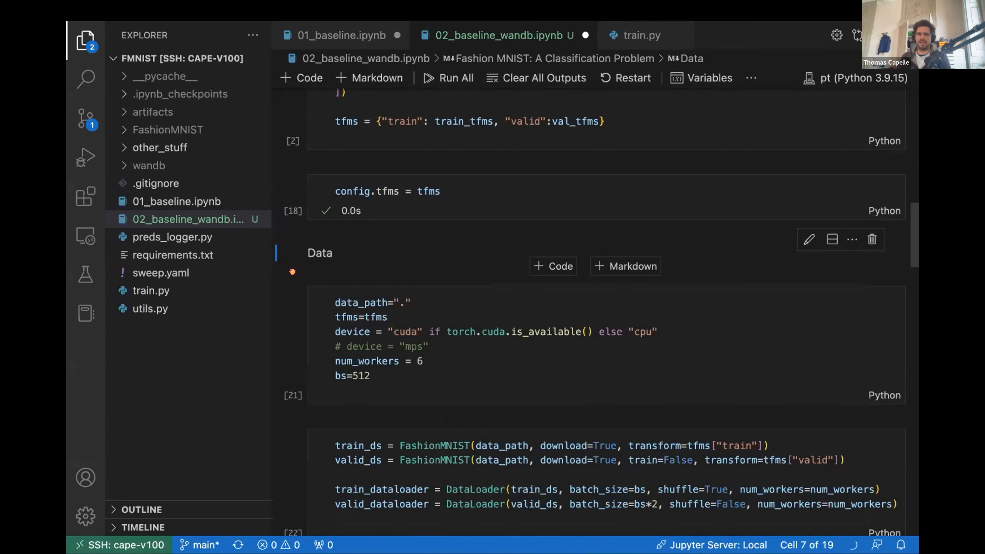
Move data_path="." and num_workers=4 into the SimpleNamespace config
scroll("down", 3)
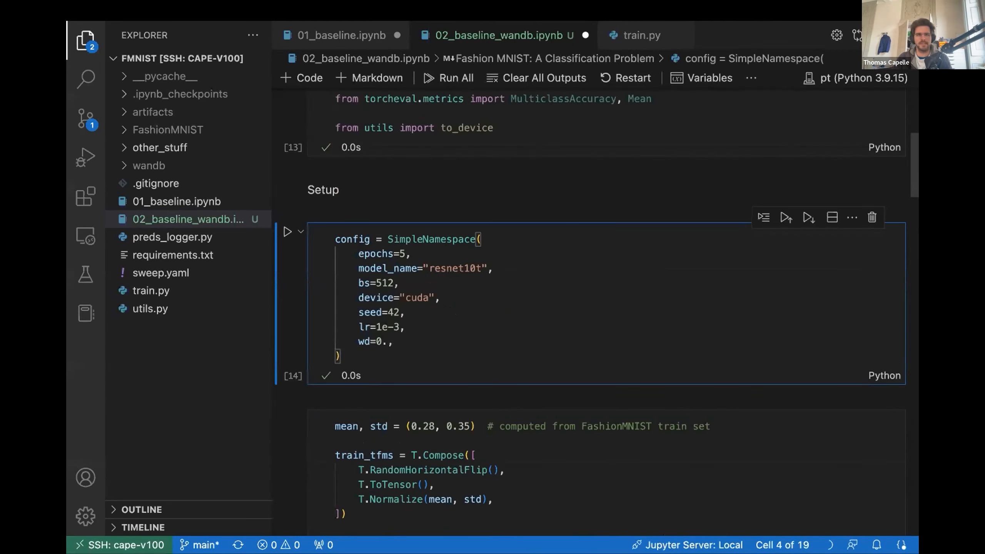
type("data_path=\".\",")
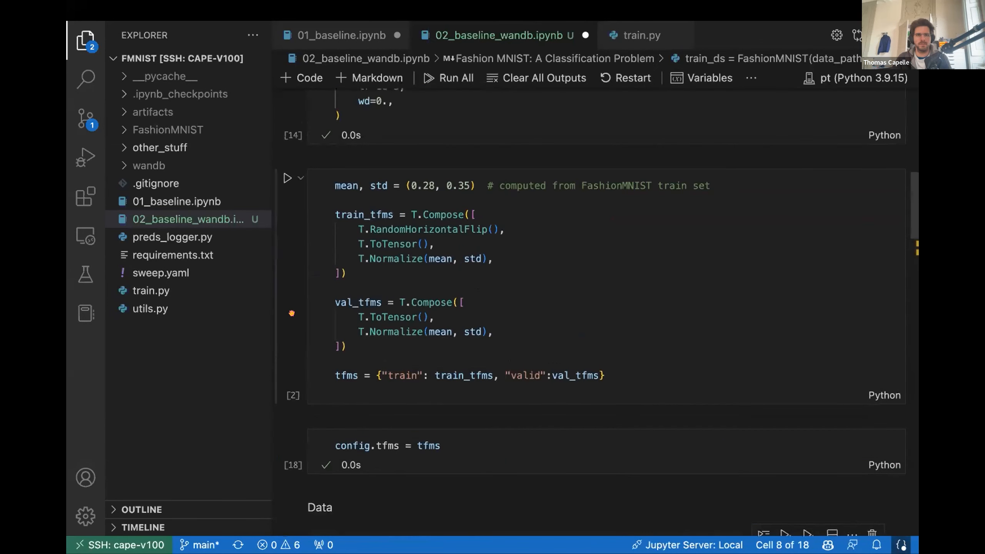
scroll("down", 3)
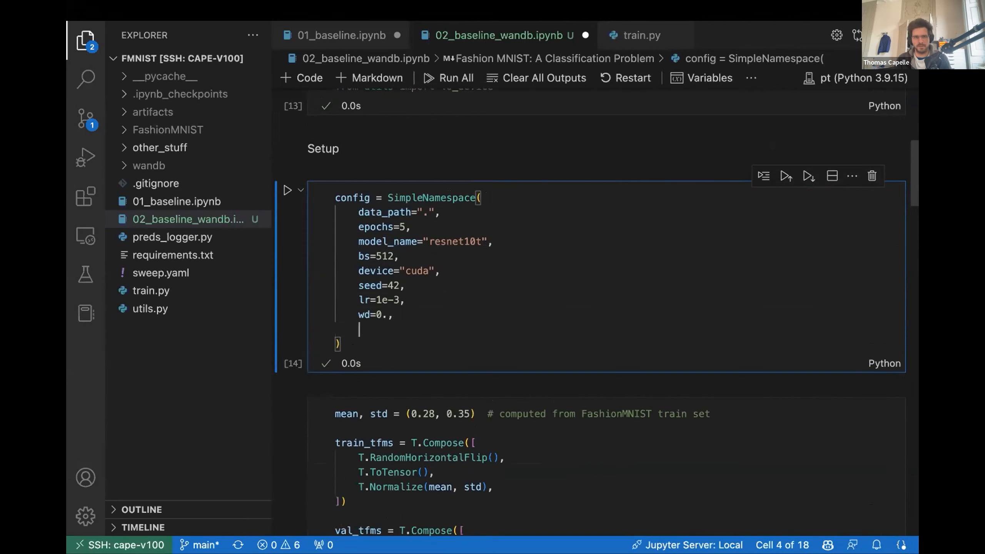
type("num_workers=4,")
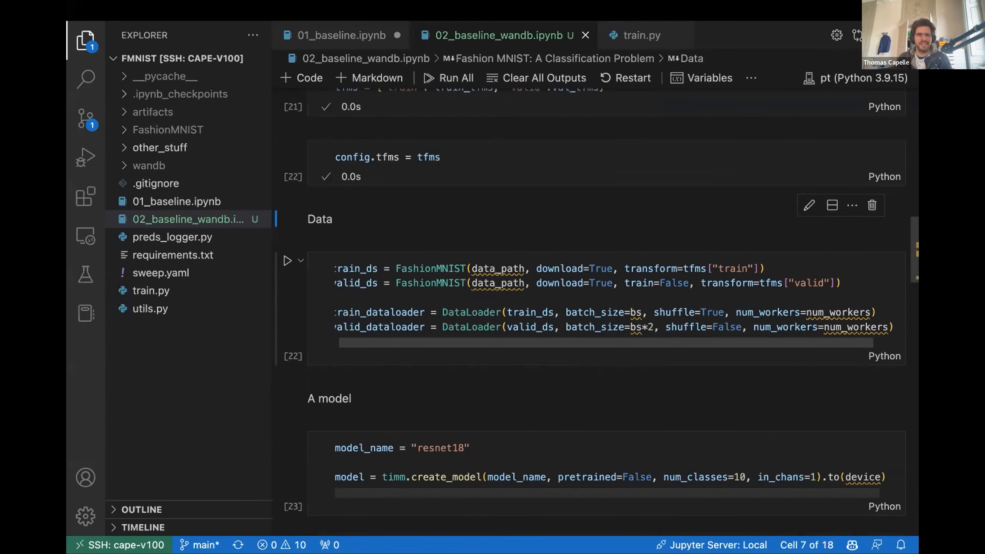
left_click(286, 261)
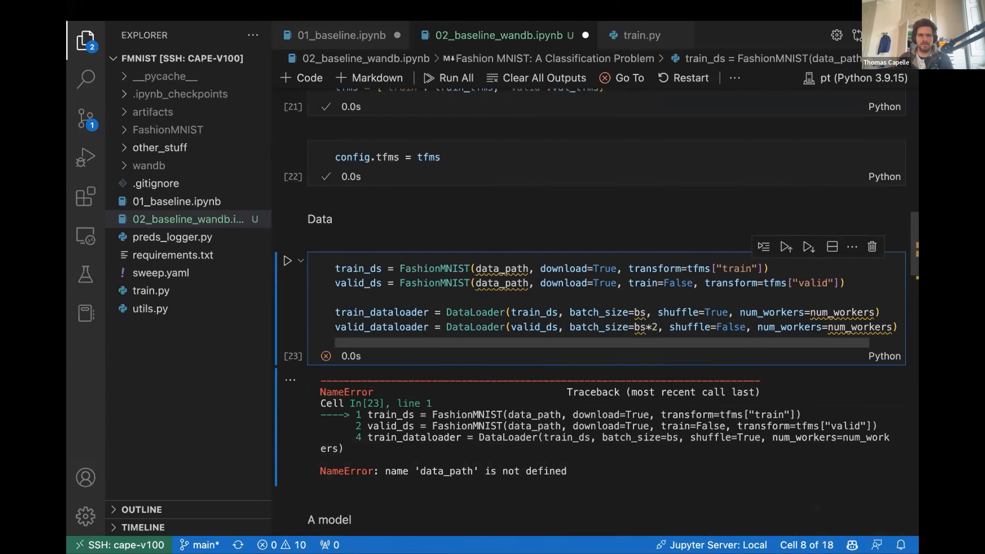
type("def get_data(d")
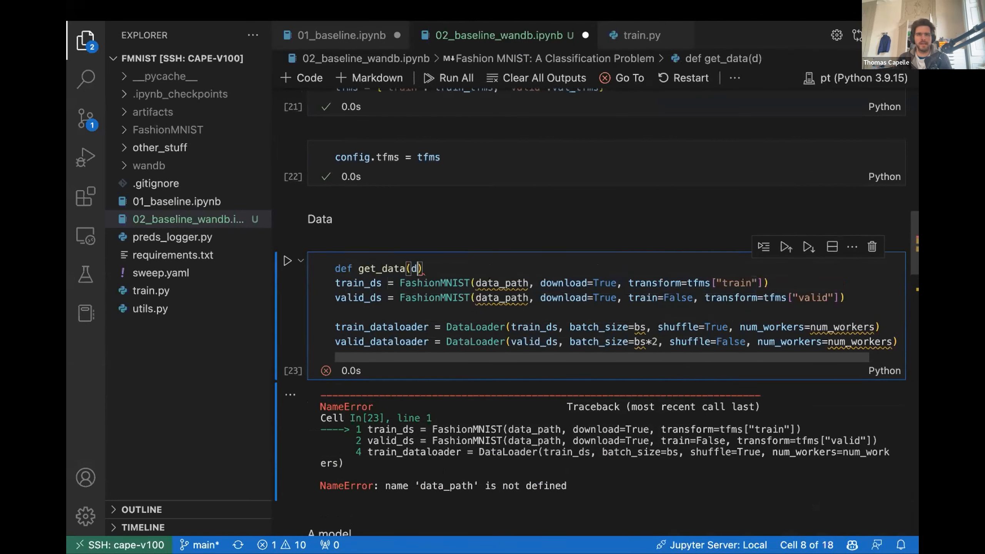
type("ata_path=\".\", tfms=None, bs=256, num_workers=4")
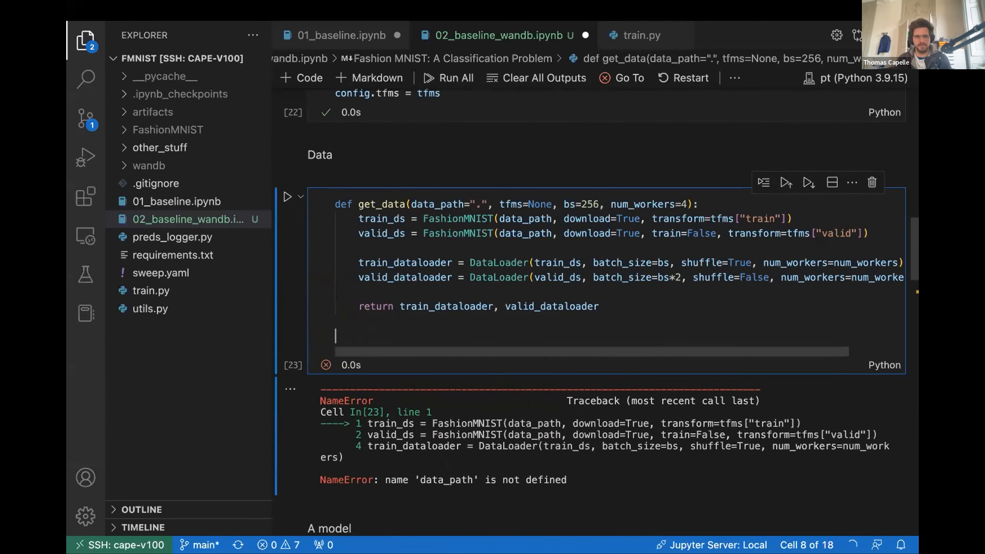
type("train_dataloader, valid_dataloader = ge")
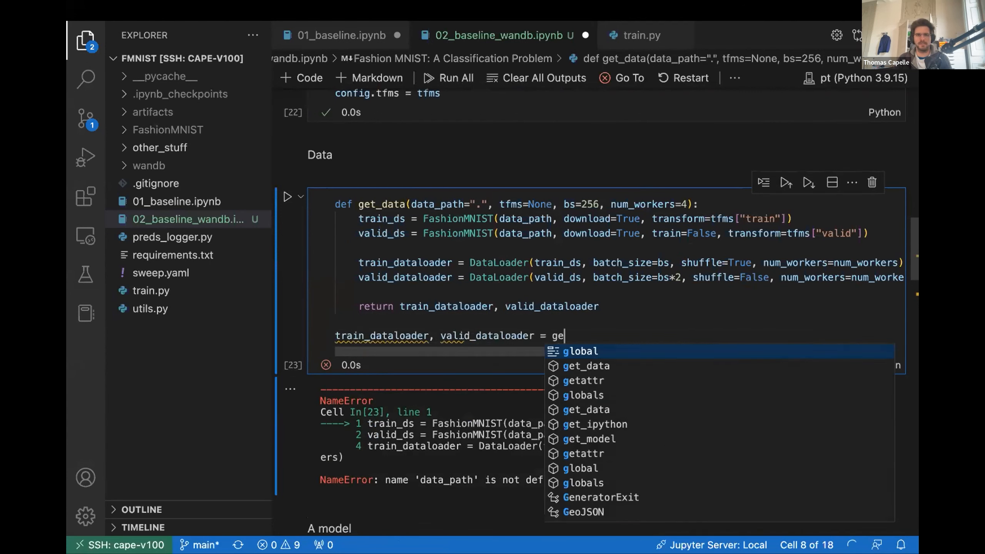
type("t_data(config.")
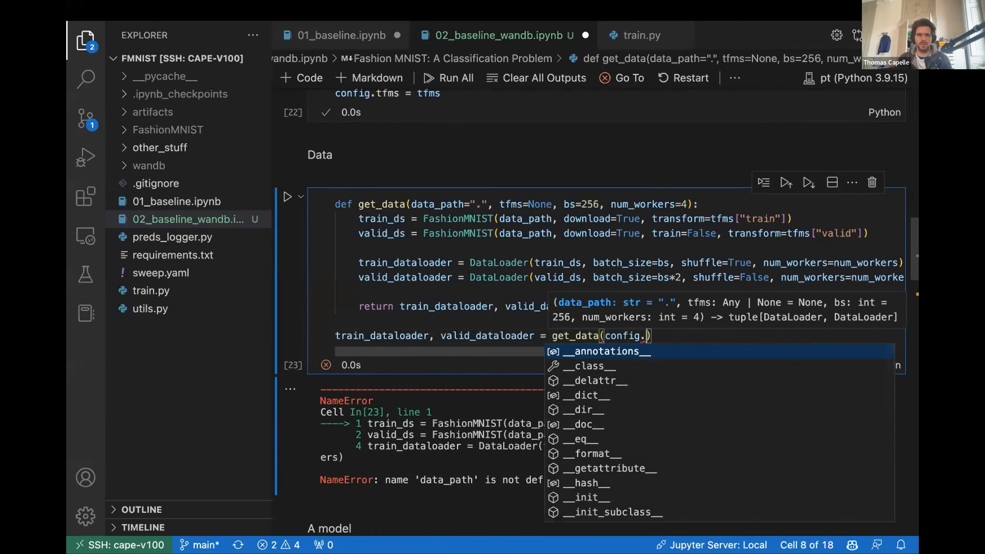
type("data_path")
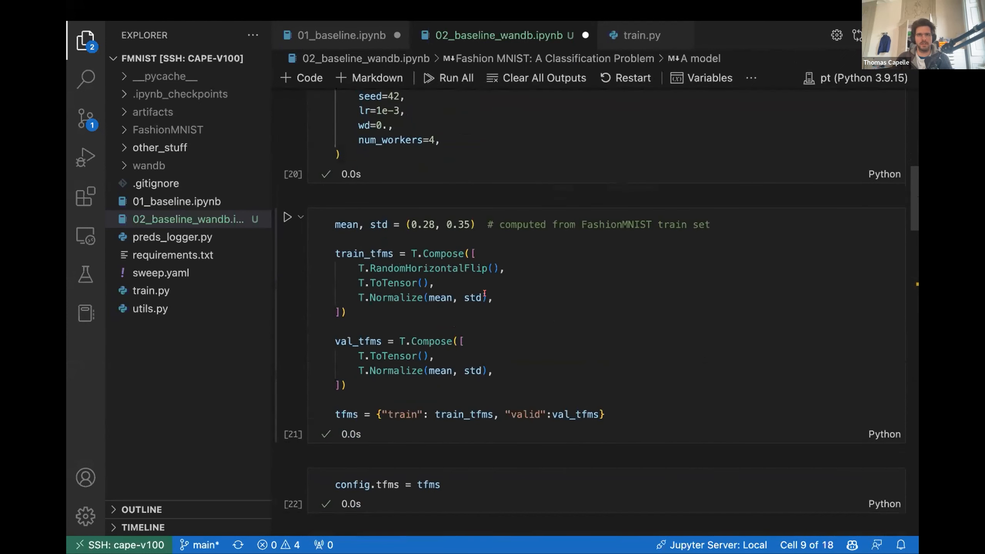
scroll("down", 3)
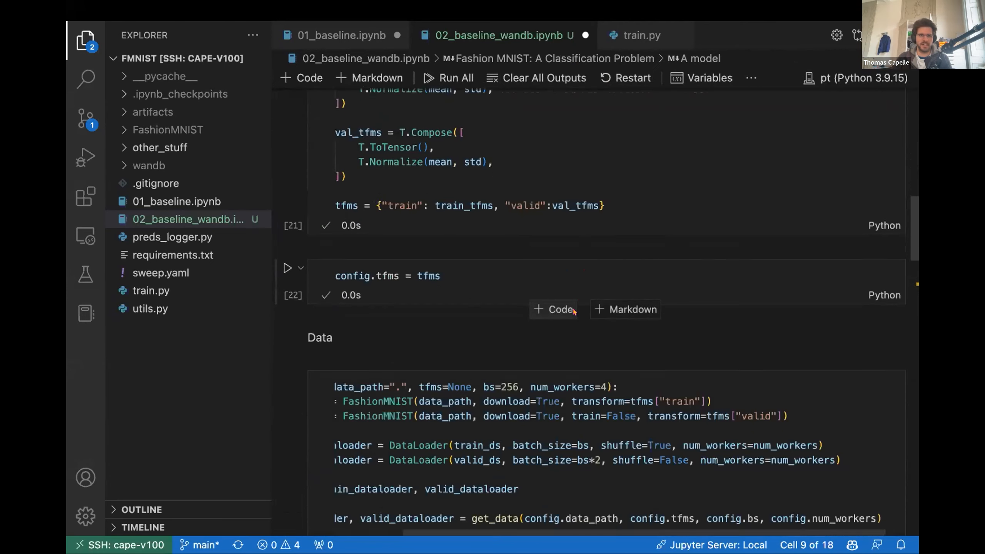
scroll("down", 3)
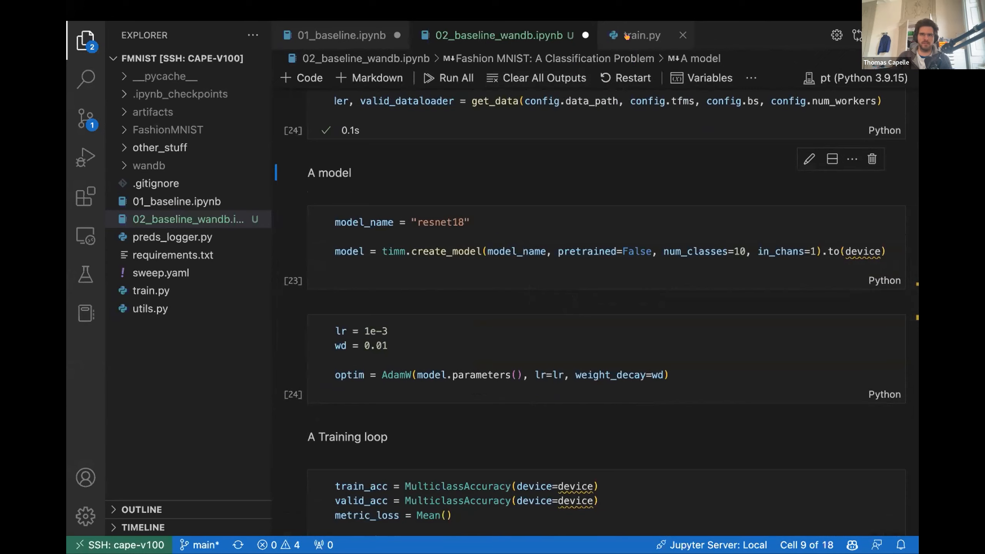
Review train.py, highlighting its WANDB_PROJECT and WANDB_ENTITY settings and the FashionTrainer class
left_click(643, 35)
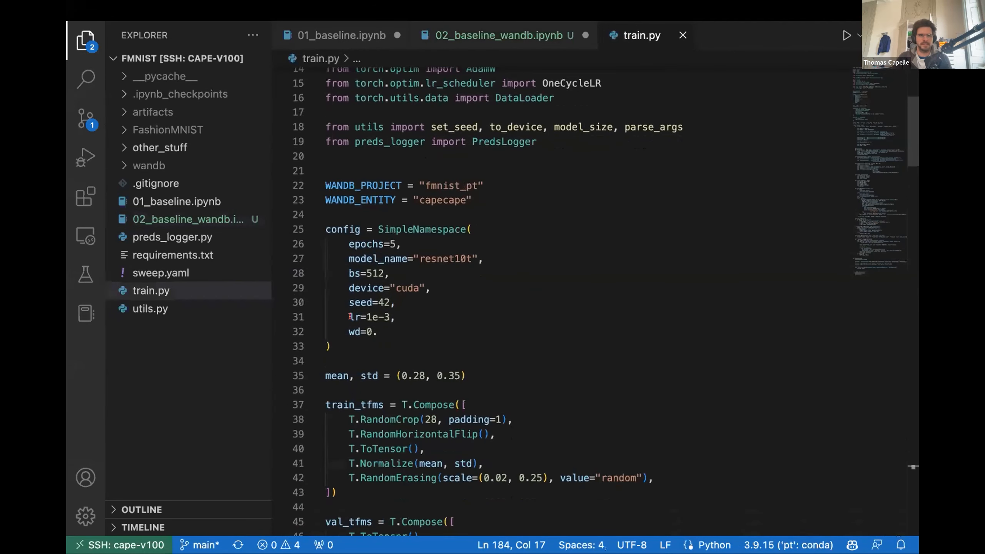
left_click_drag(325, 229, 331, 346)
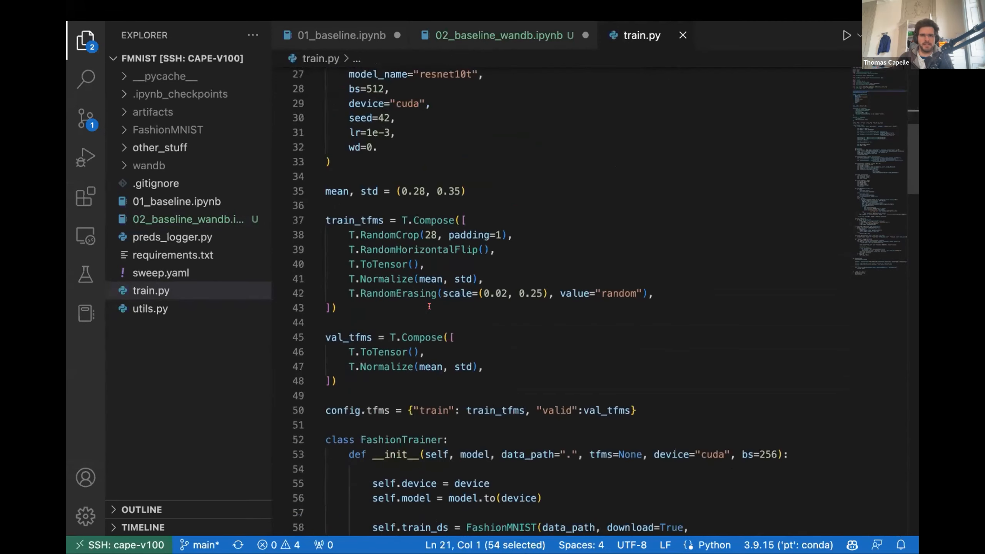
scroll("down", 3)
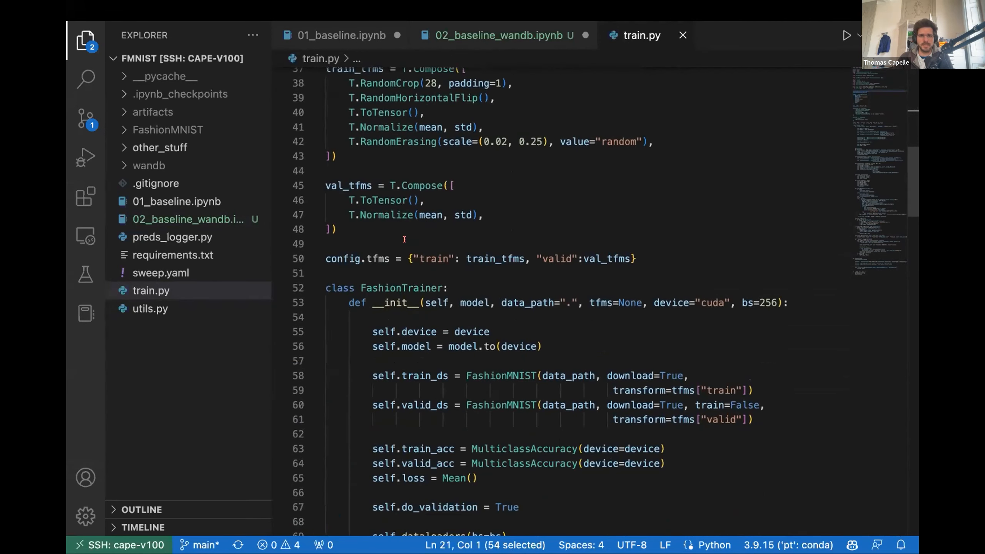
scroll("down", 3)
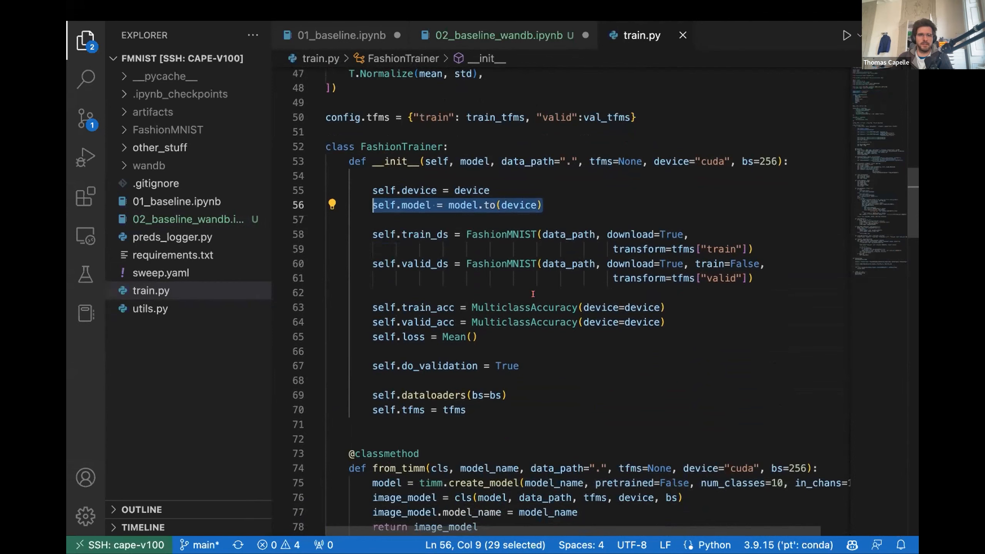
scroll("down", 3)
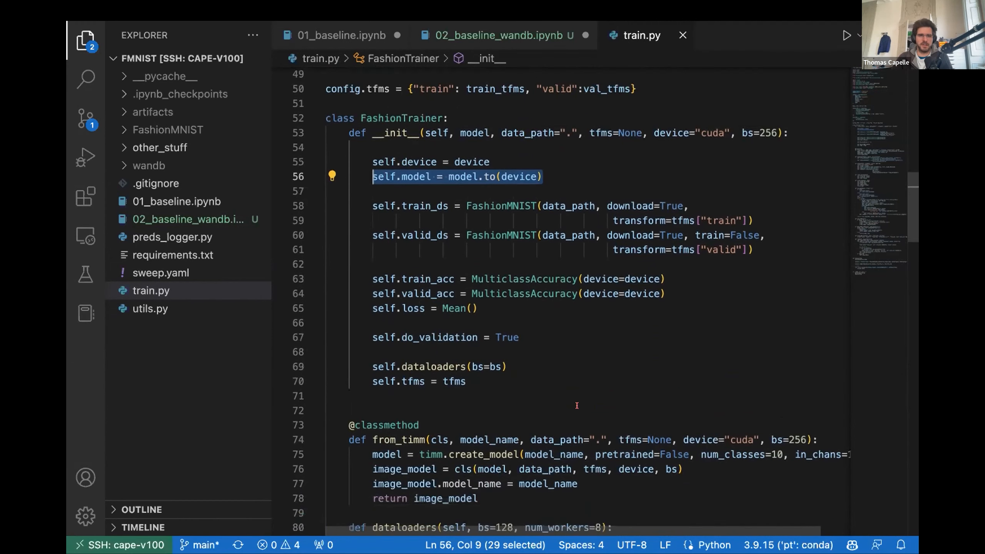
scroll("down", 3)
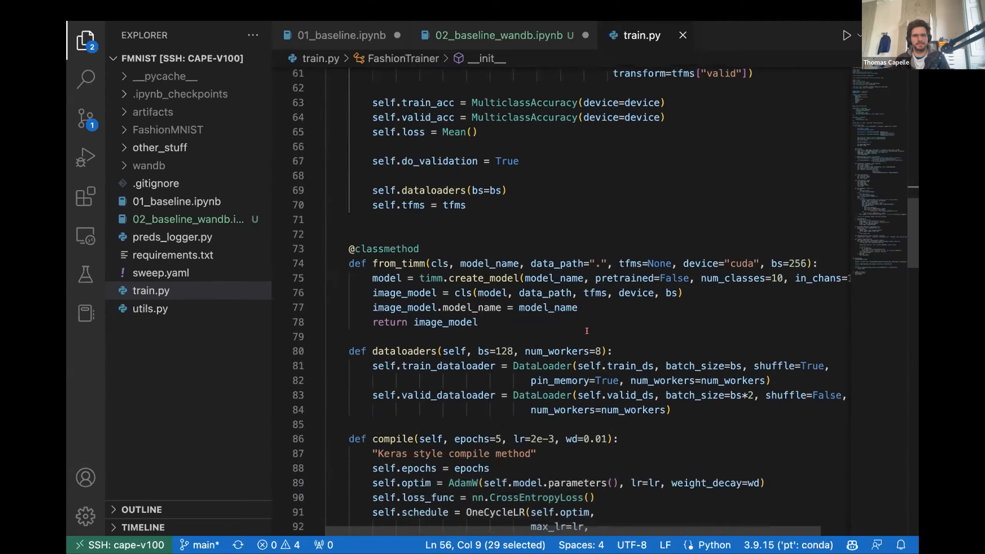
scroll("down", 3)
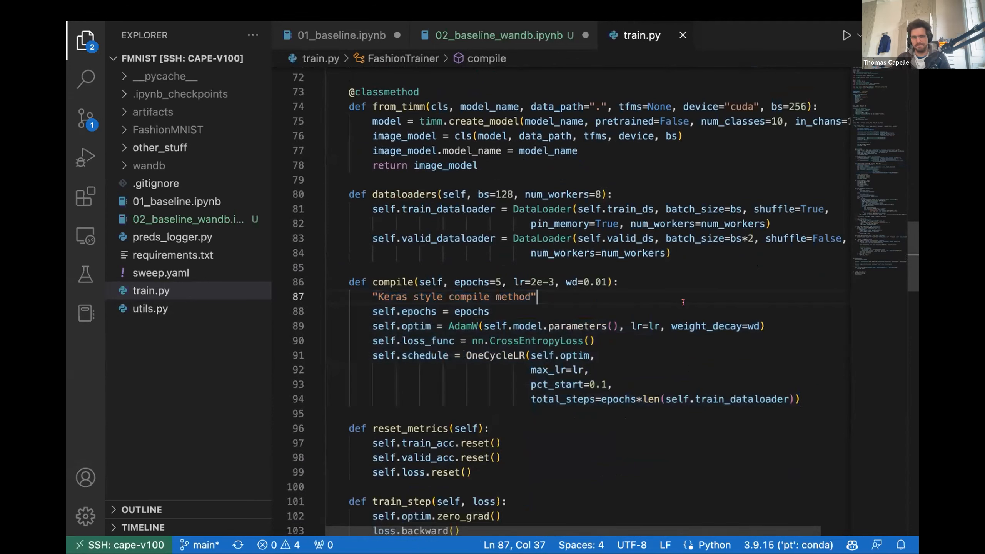
scroll("down", 3)
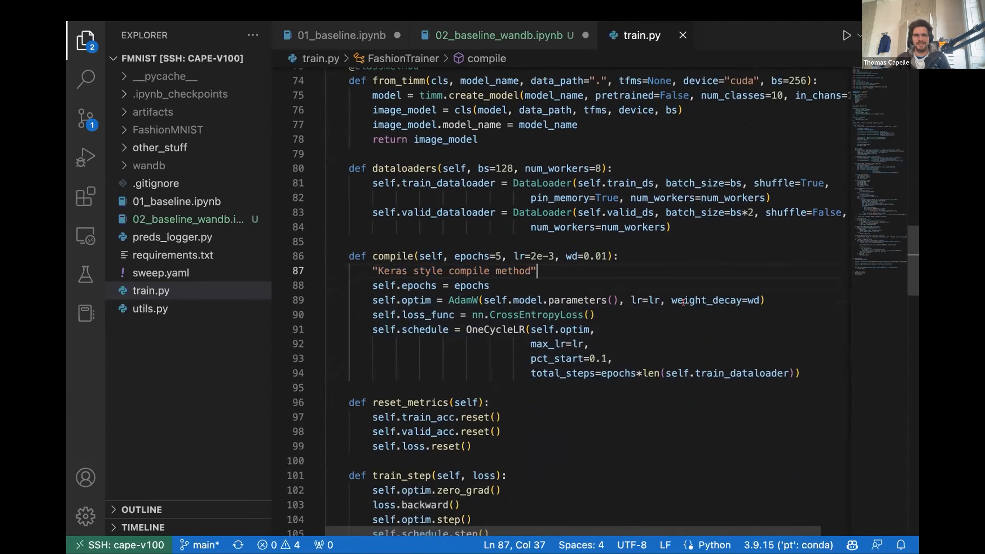
scroll("down", 3)
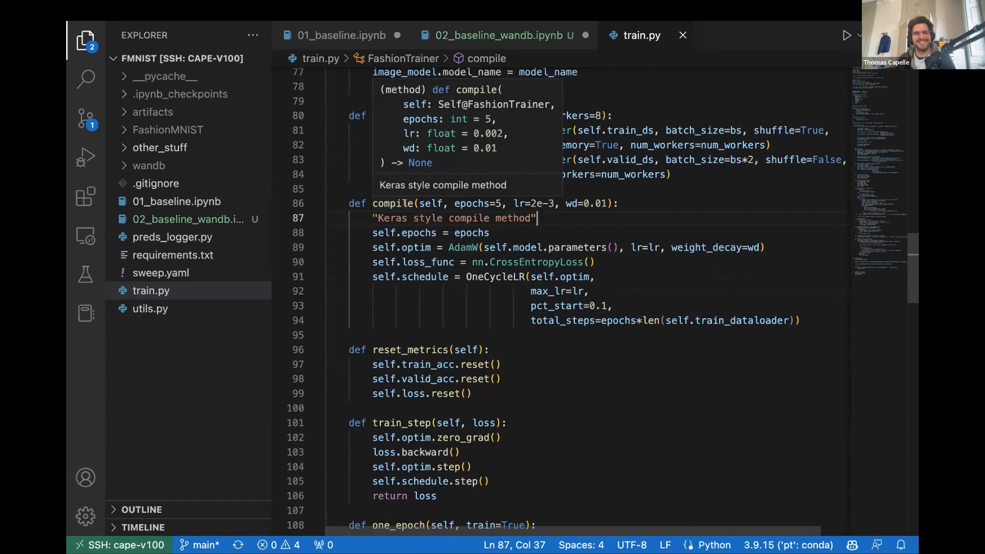
mouse_move(497, 195)
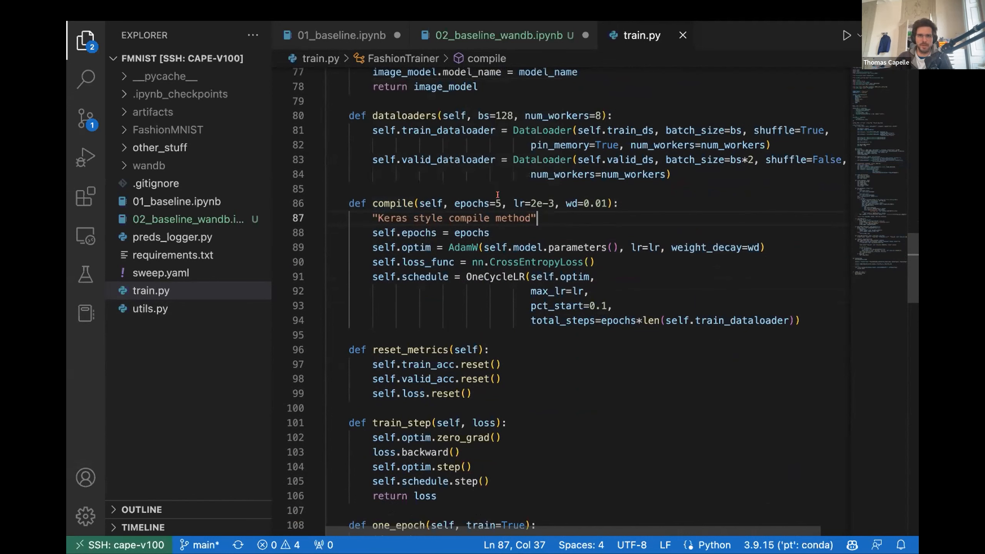
mouse_move(620, 343)
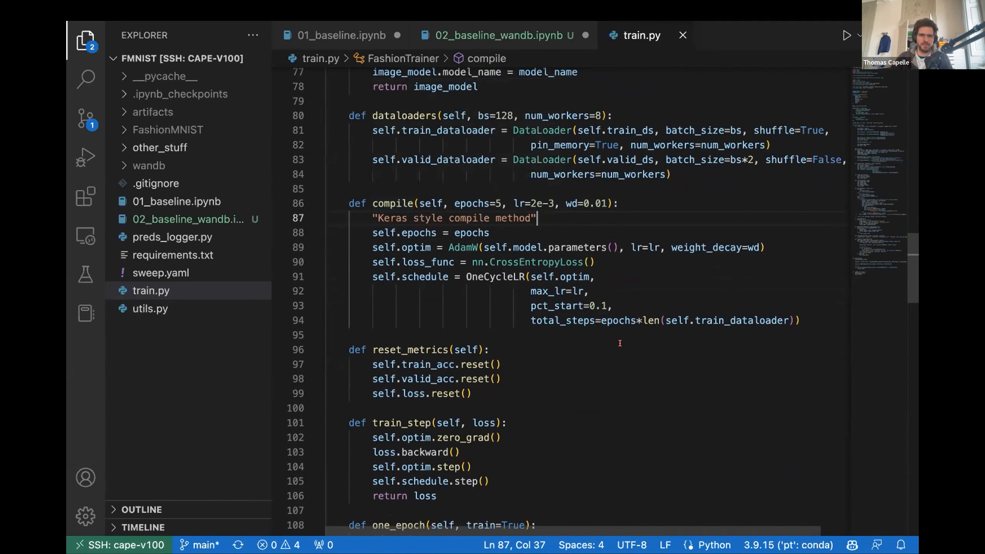
scroll("down", 3)
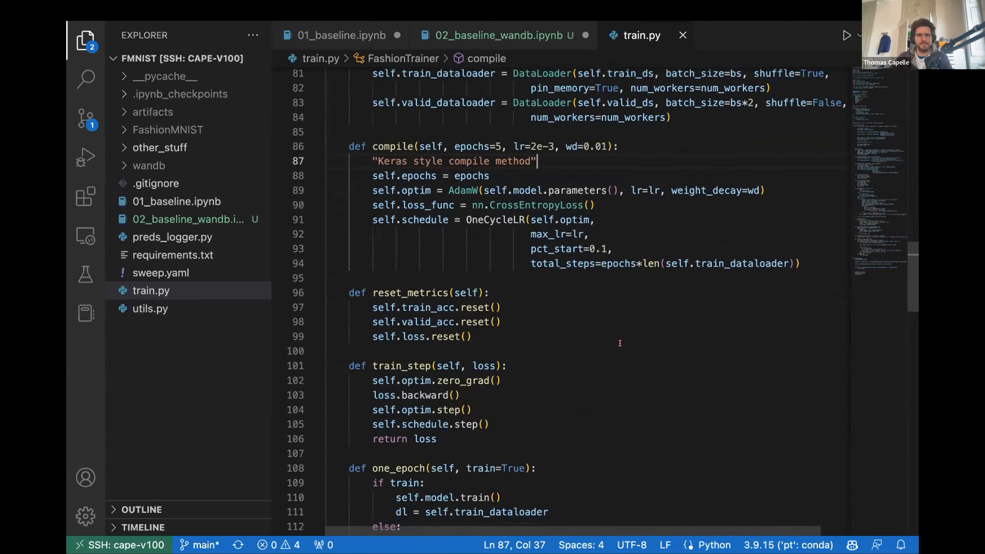
mouse_move(468, 217)
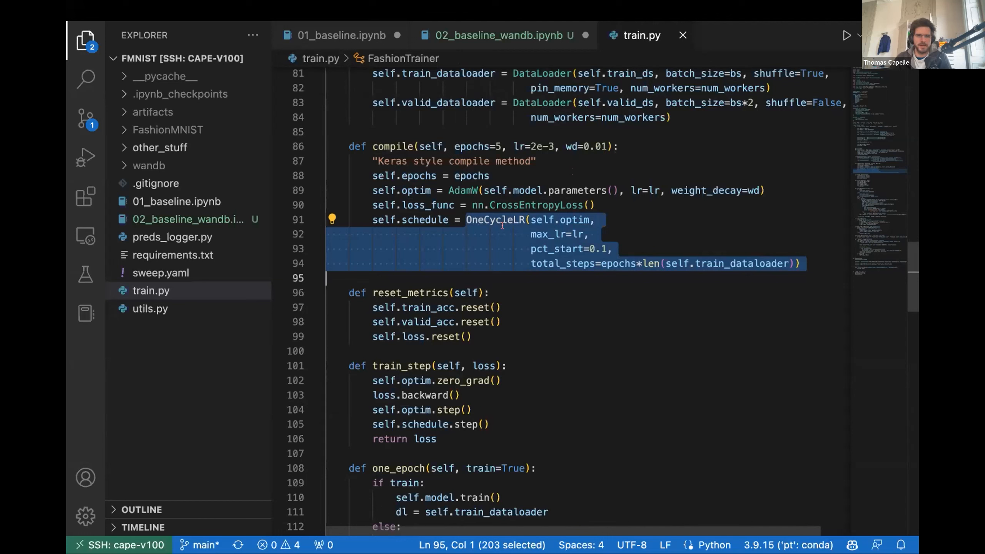
double_click(497, 221)
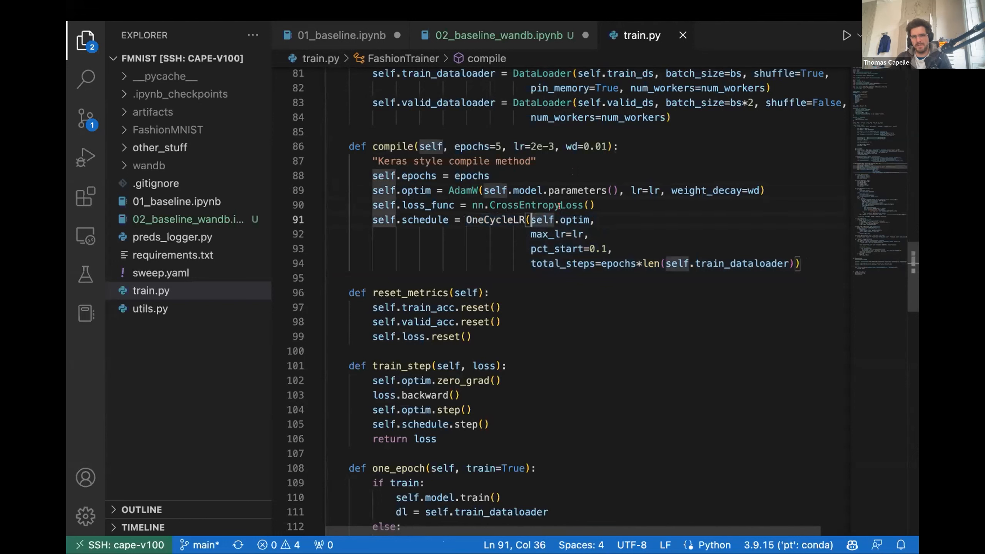
double_click(533, 204)
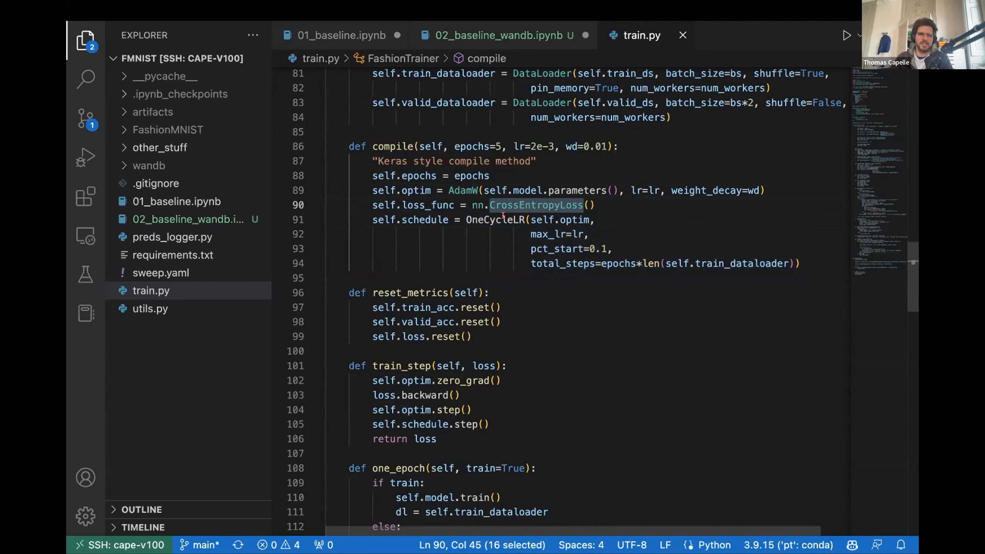
mouse_move(593, 272)
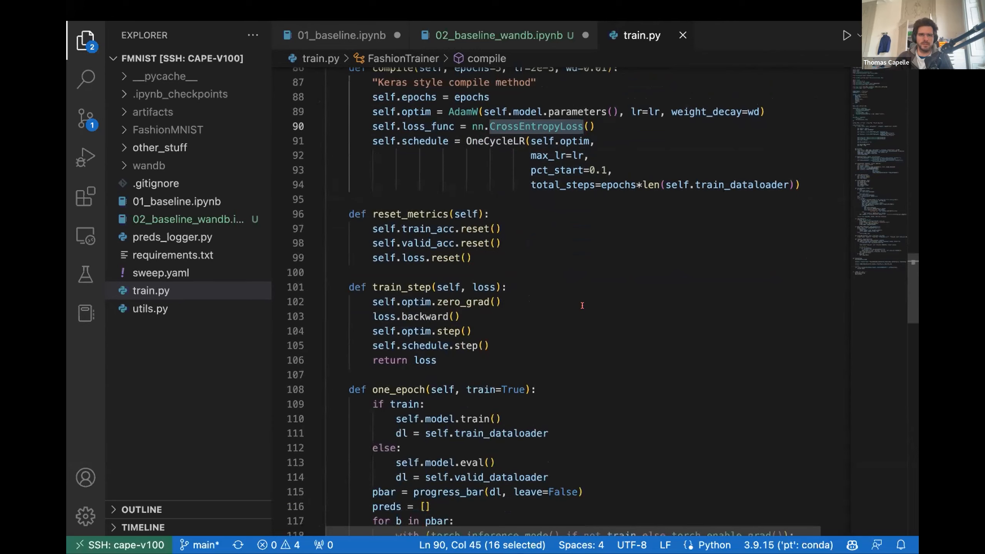
scroll("down", 3)
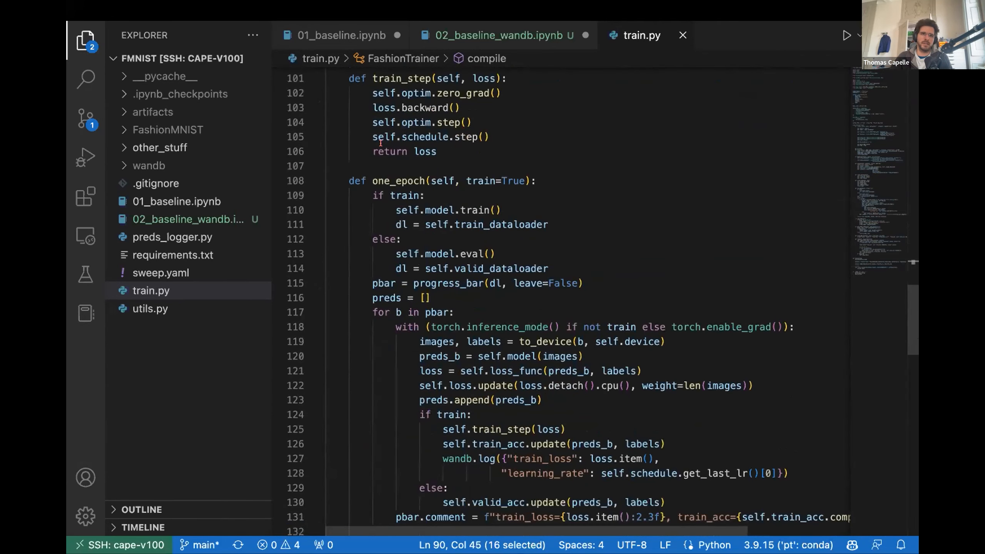
scroll("down", 3)
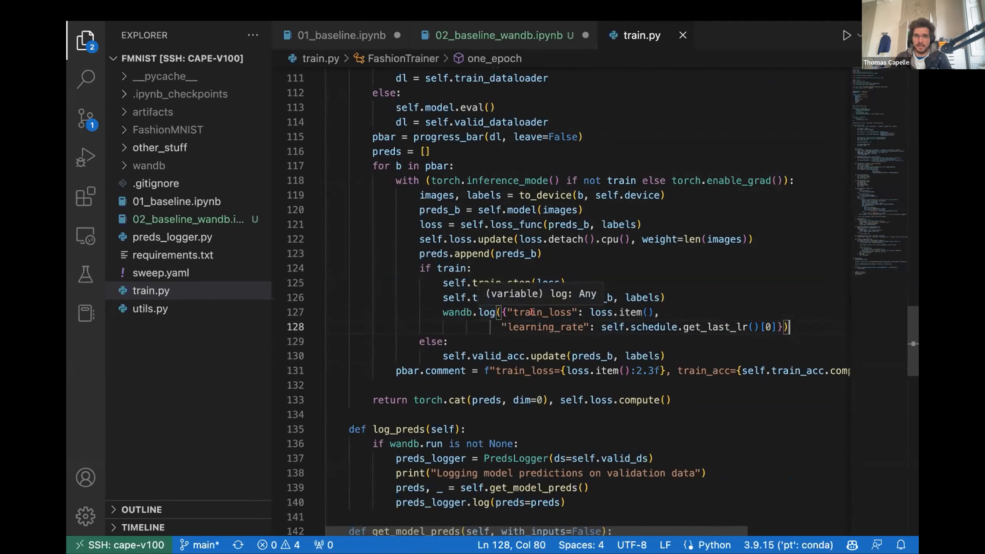
double_click(544, 313)
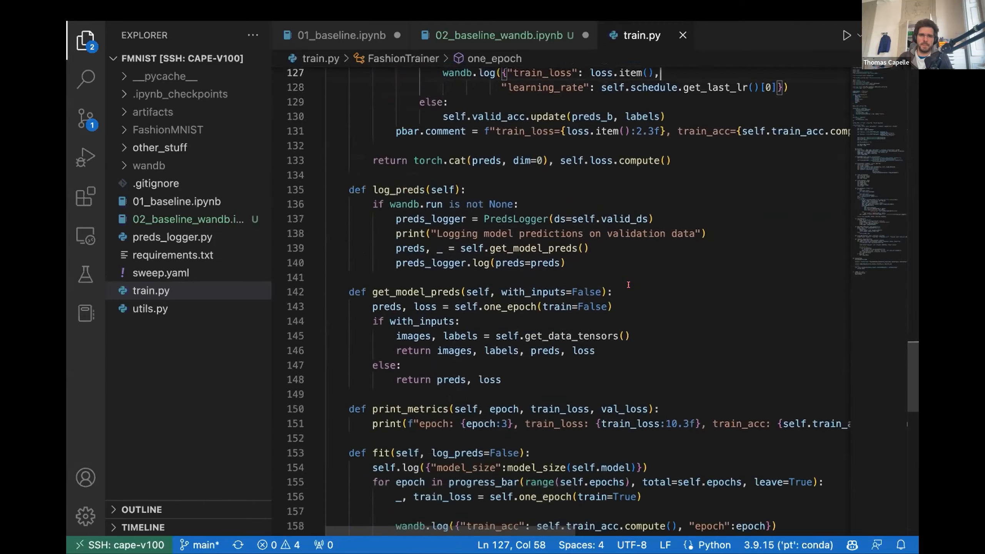
scroll("down", 3)
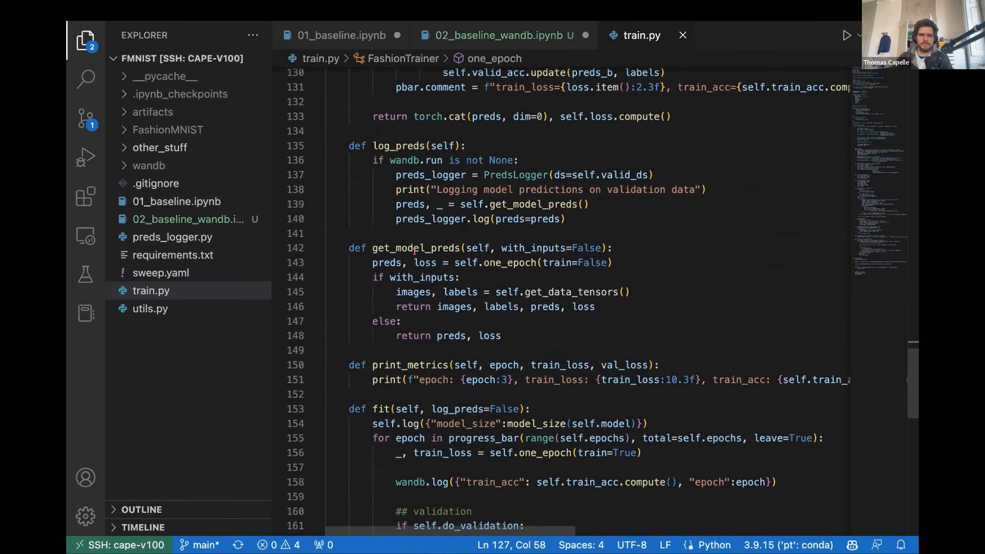
scroll("down", 3)
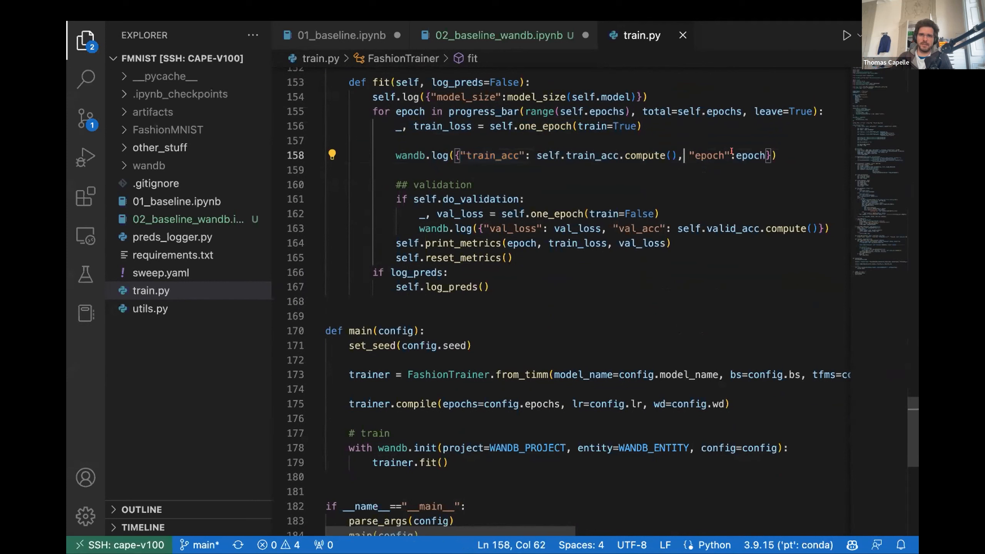
left_click_drag(690, 155, 770, 156)
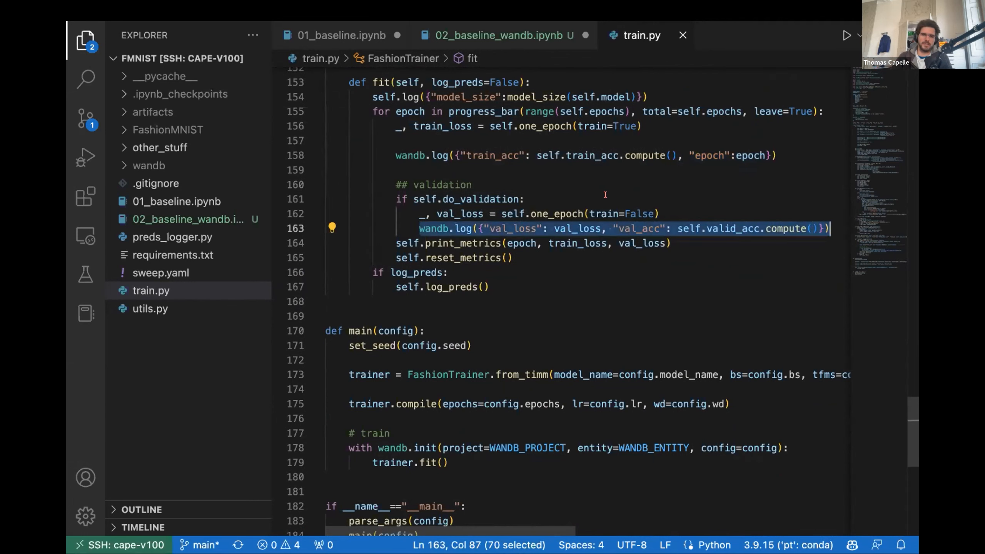
double_click(644, 227)
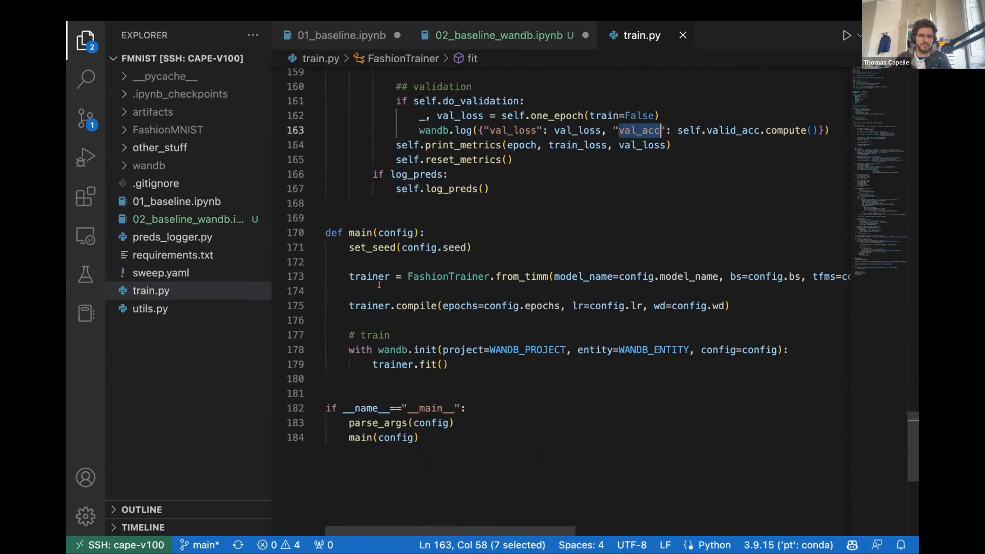
double_click(449, 276)
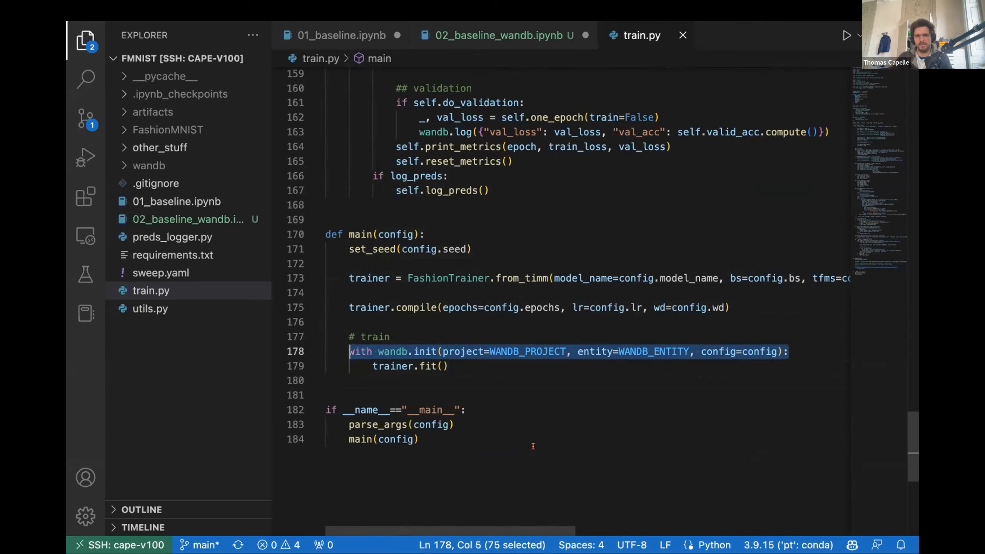
Run train.py in a new integrated terminal, hitting the AttributeError on self.log
left_click(307, 10)
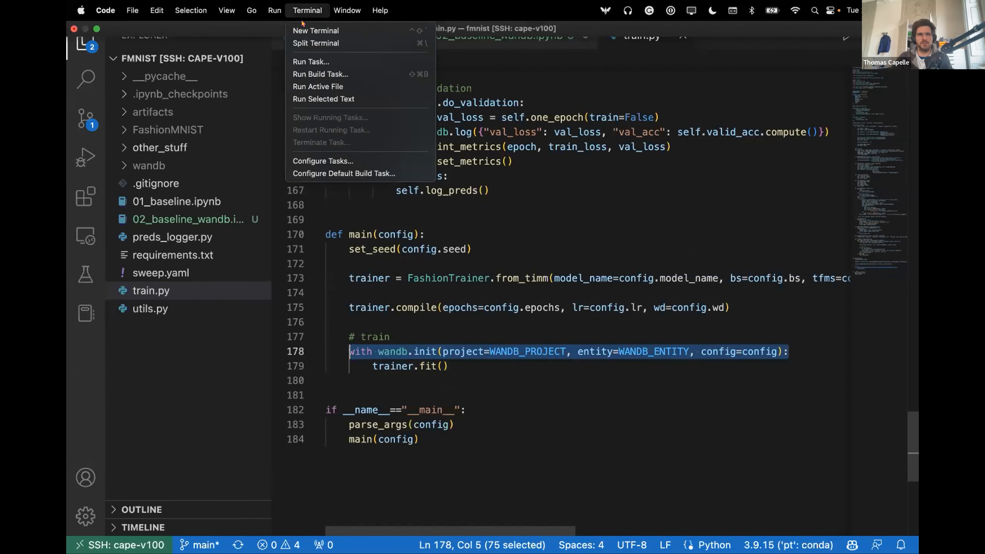
left_click(316, 30)
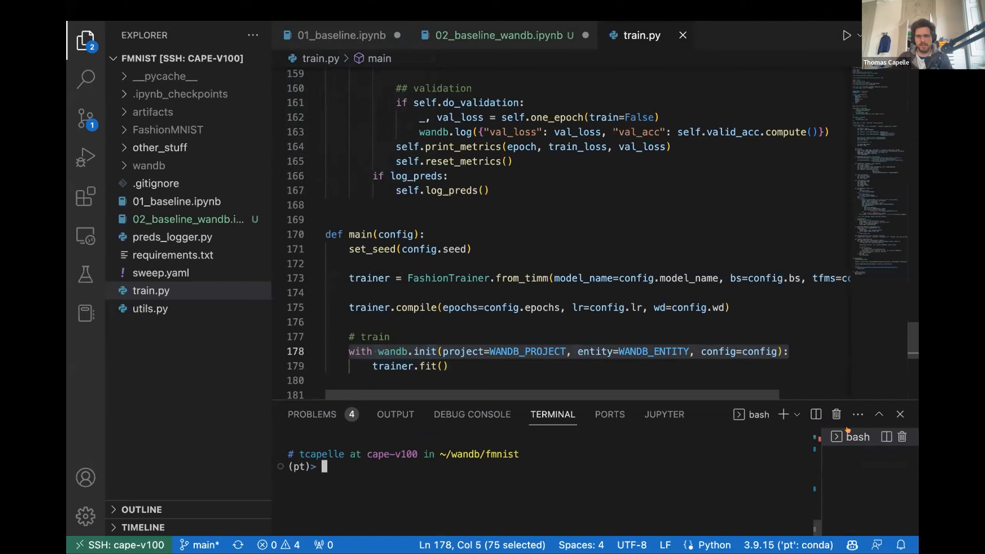
type("pytho")
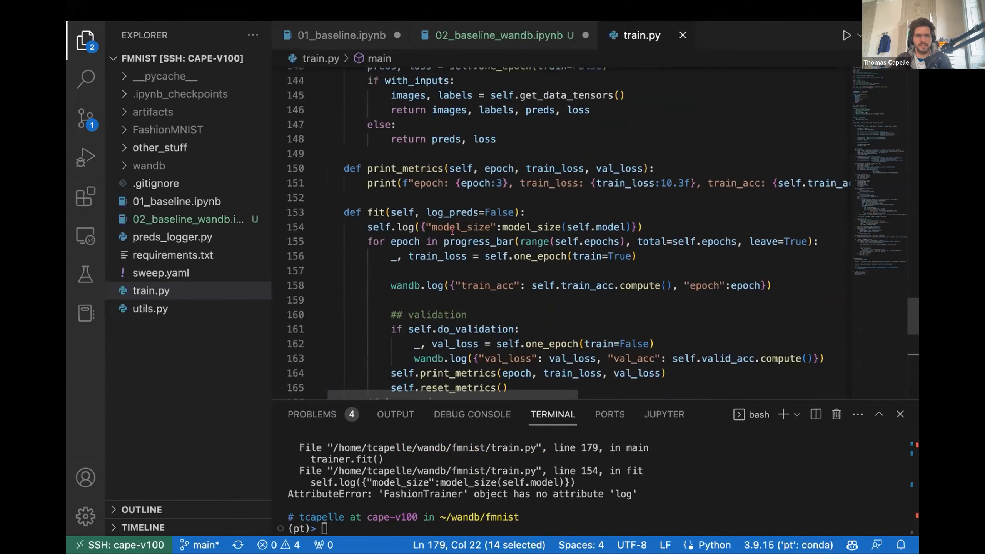
Change self.log to wandb.log on line 154 and rerun python train.py
left_click(407, 227)
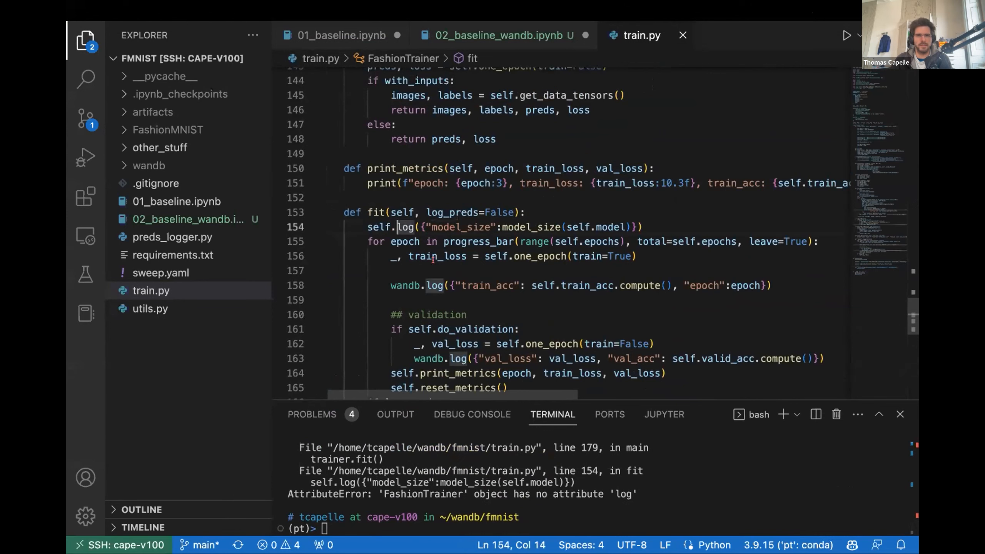
key("BackSpace")
type("wandb")
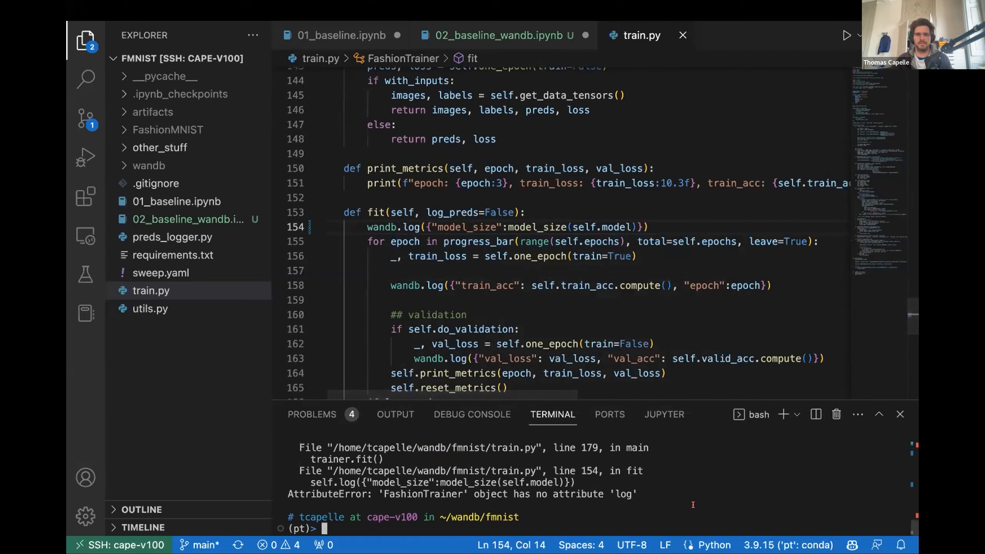
type("python train.py")
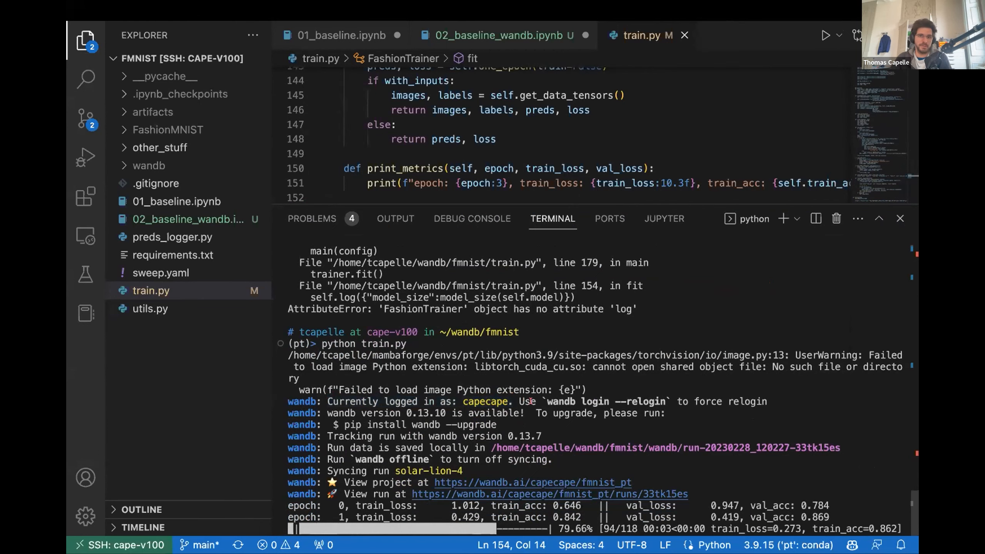
scroll("down", 3)
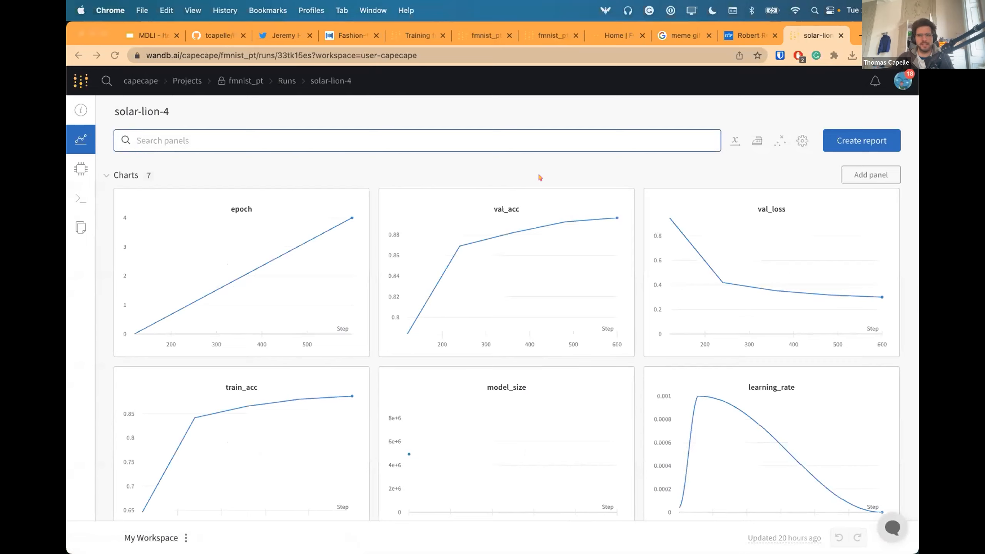
Scroll through the solar-lion-4 run's charts in the W&B workspace
scroll("down", 3)
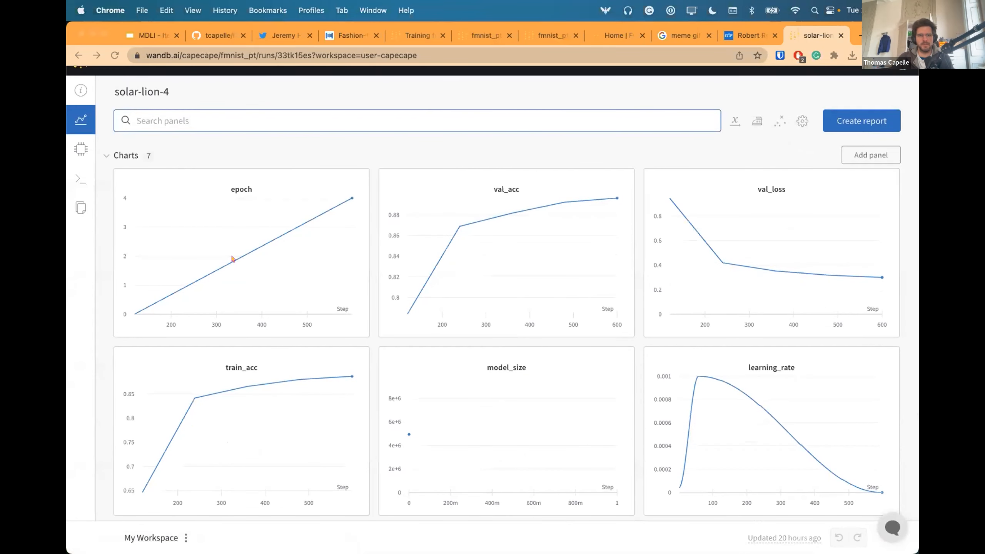
mouse_move(799, 303)
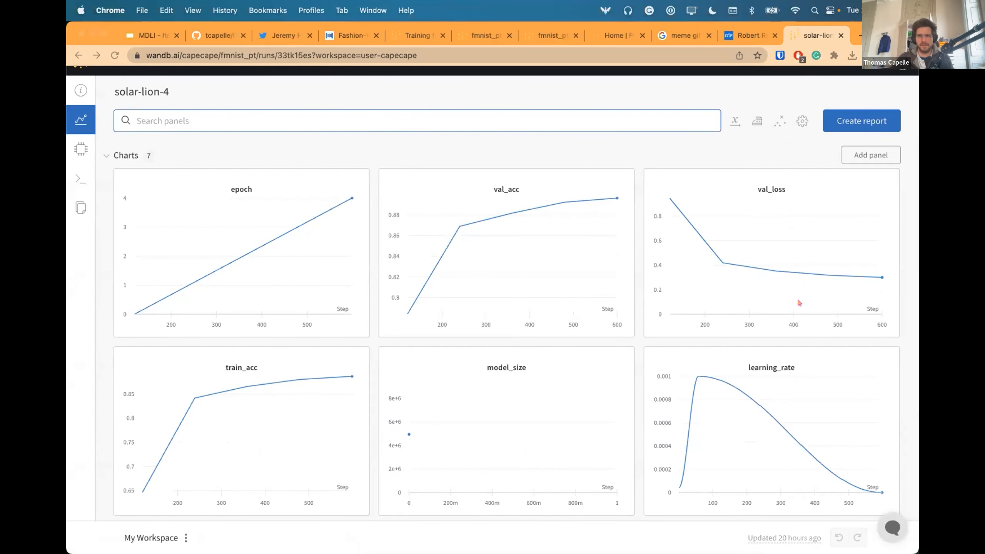
mouse_move(756, 466)
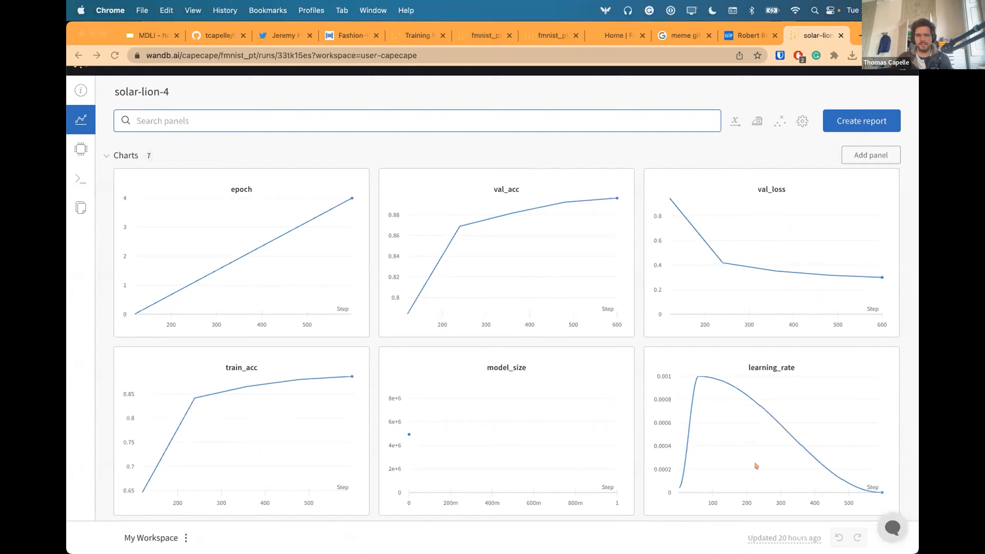
mouse_move(664, 487)
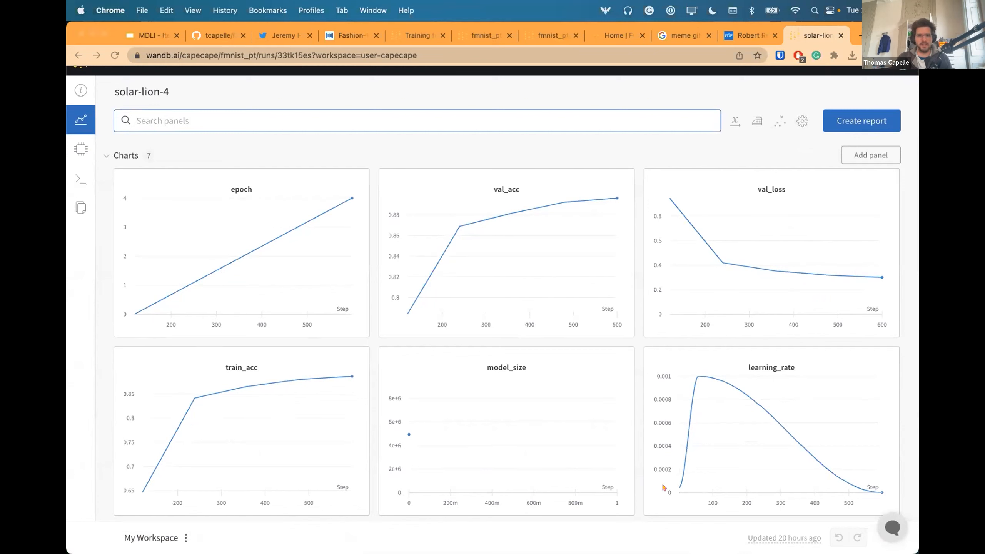
mouse_move(225, 386)
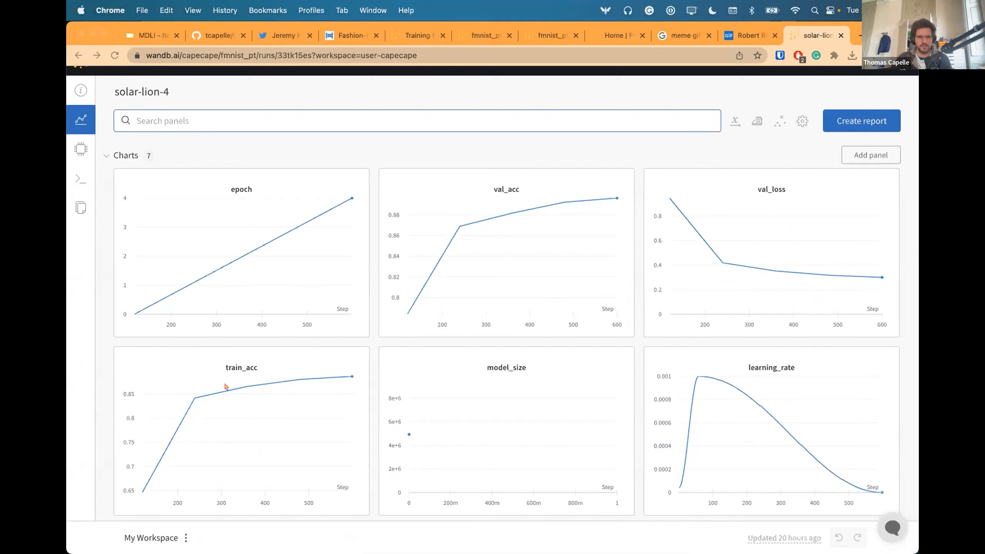
mouse_move(513, 213)
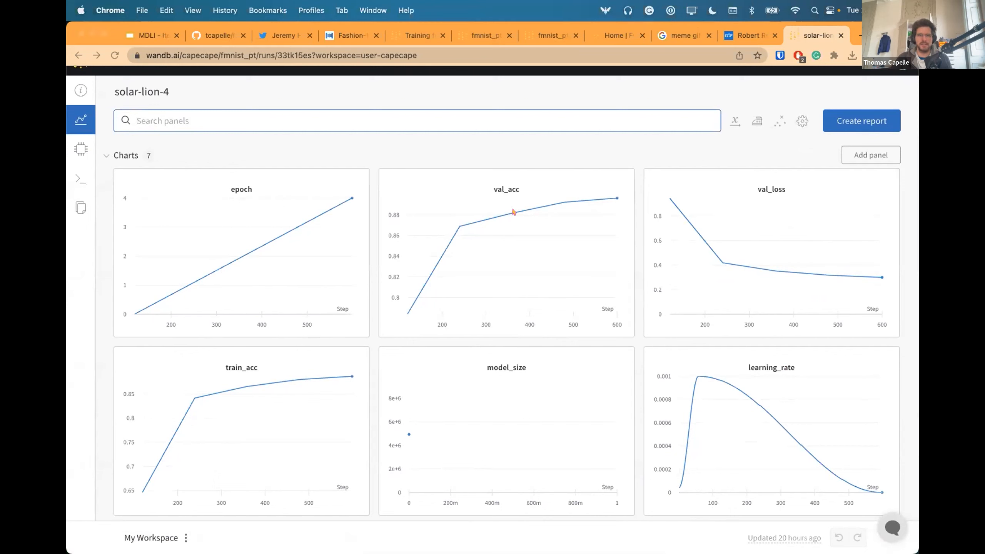
mouse_move(333, 176)
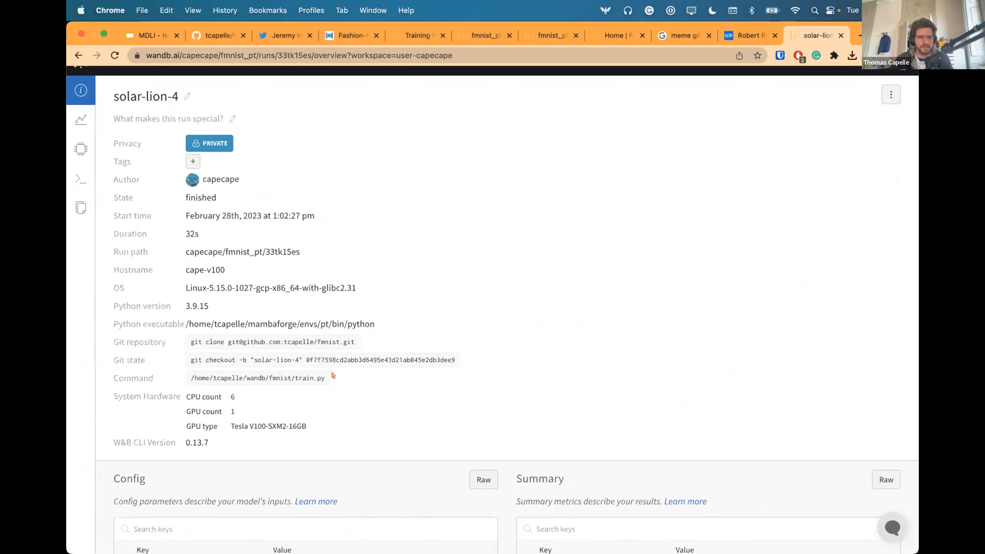
Select the run's git checkout command and review the rest of the Overview details
double_click(311, 378)
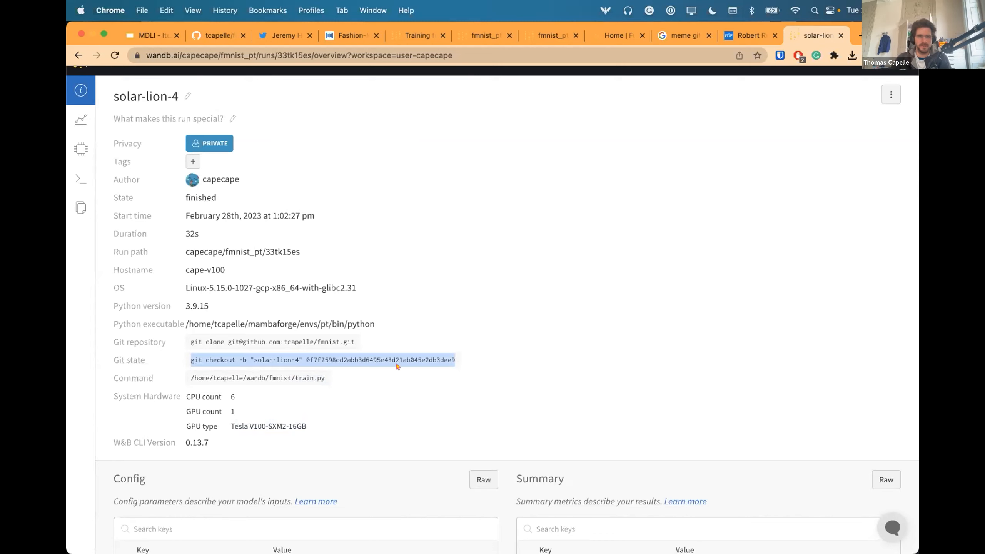
mouse_move(458, 359)
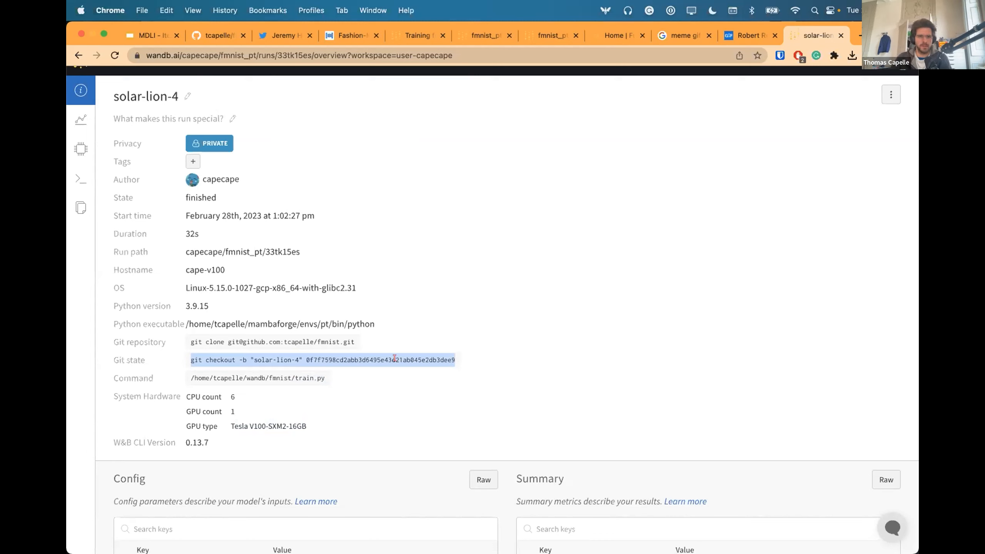
scroll("down", 3)
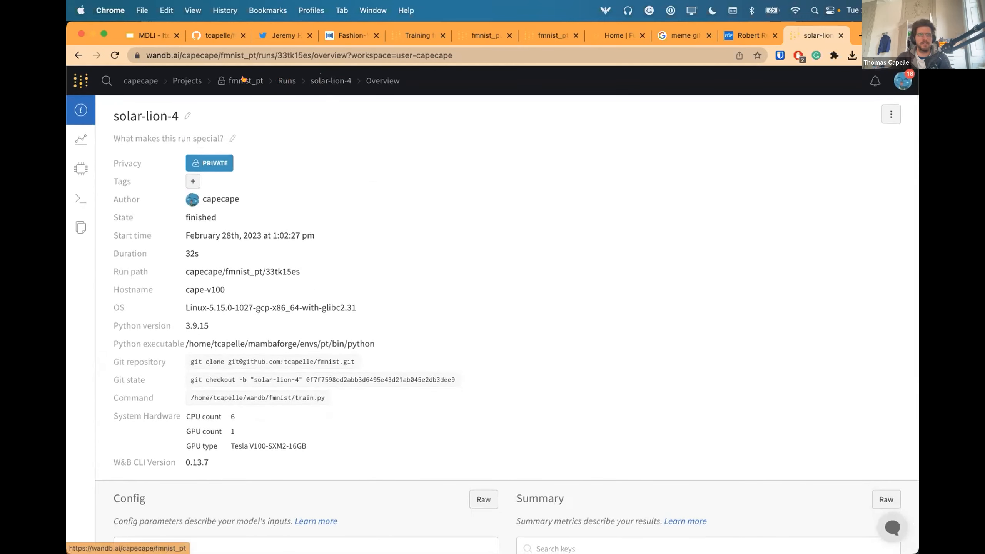
Show the fmnist_pt runs table and highlight the new finished run confused-elevator-5
left_click(80, 139)
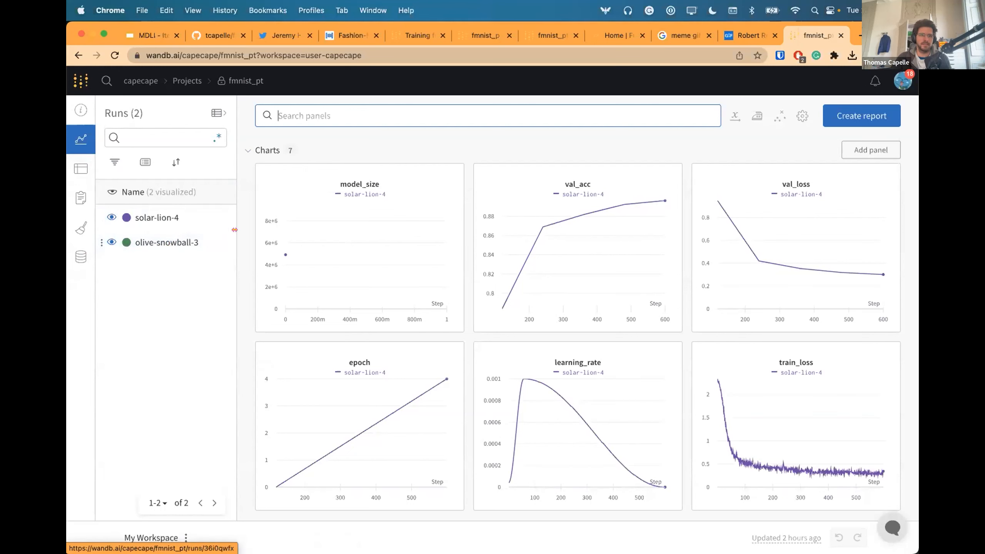
mouse_move(155, 217)
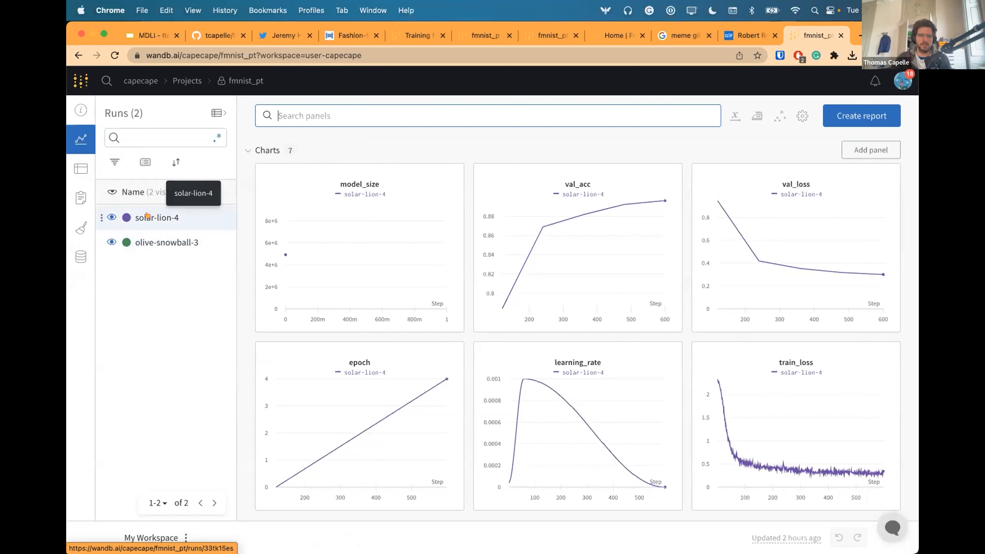
left_click(80, 168)
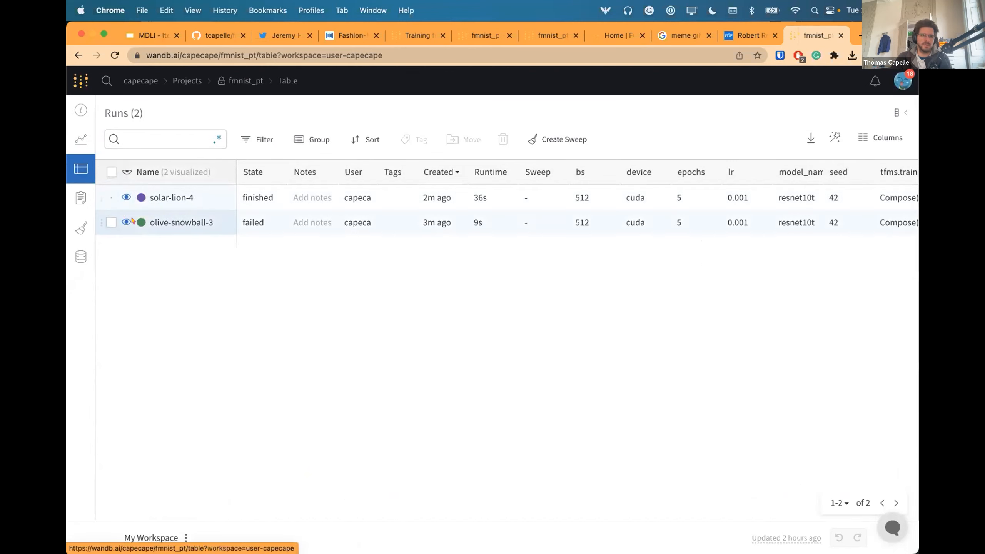
mouse_move(269, 222)
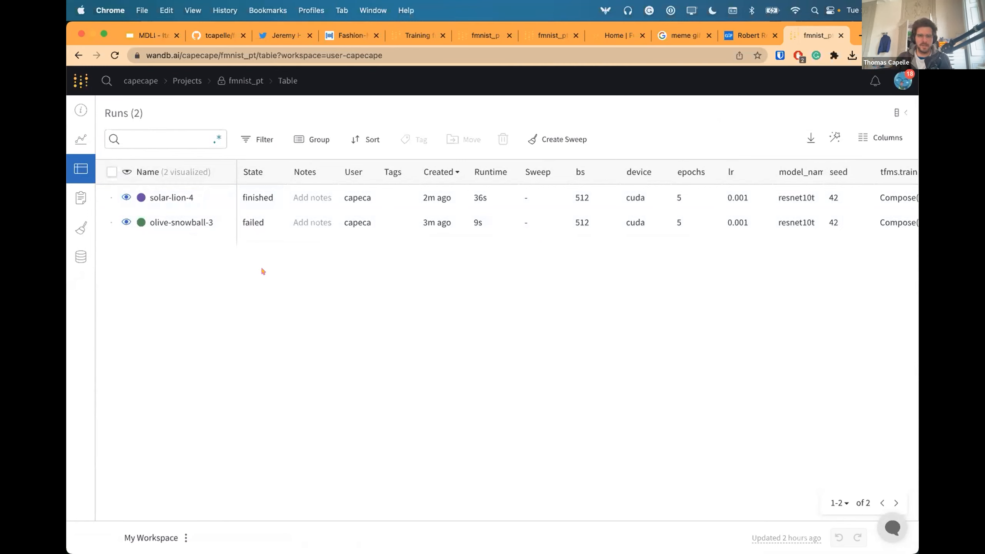
mouse_move(185, 240)
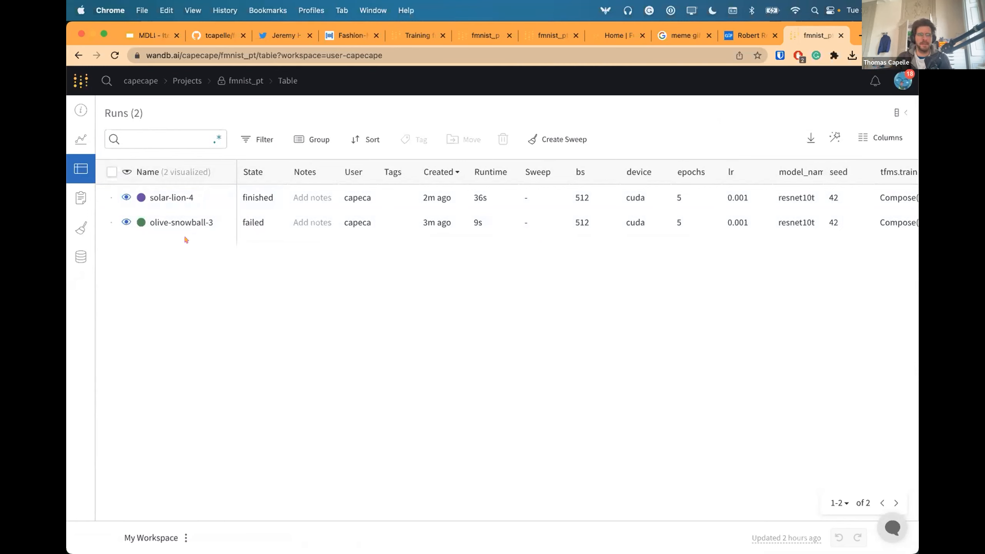
mouse_move(515, 537)
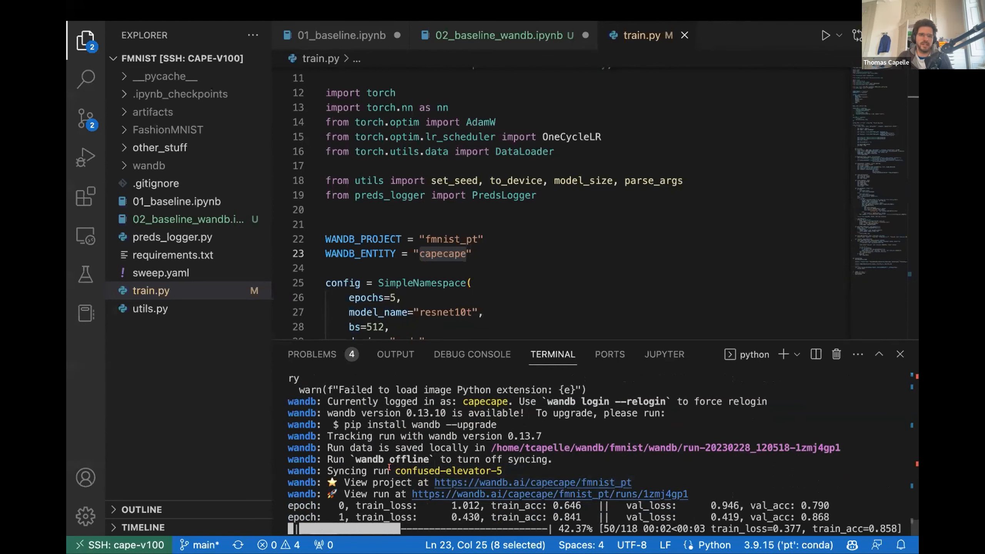
double_click(448, 471)
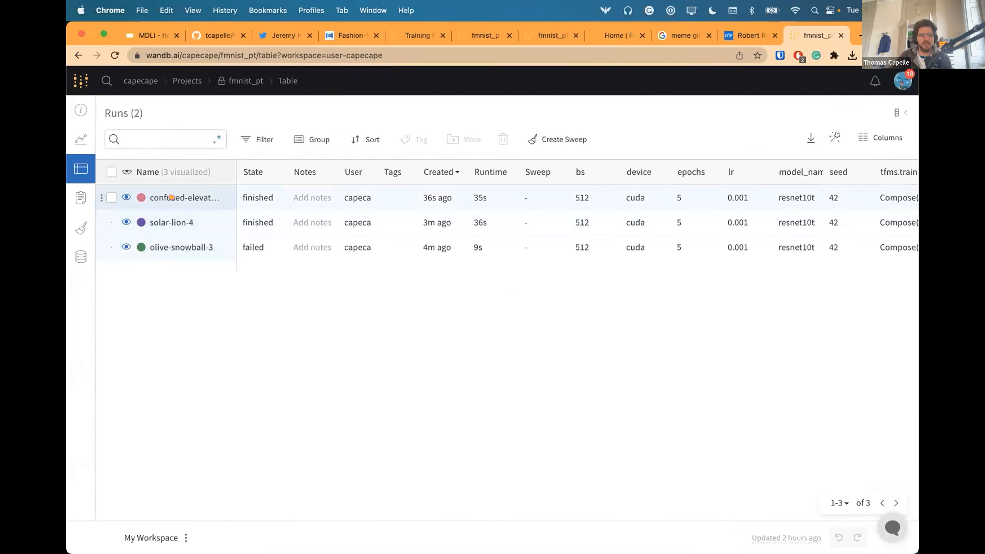
View the fmnist_pt charts comparing confused-elevator-5 and solar-lion-4, then switch to the Quickstart tab
left_click(80, 139)
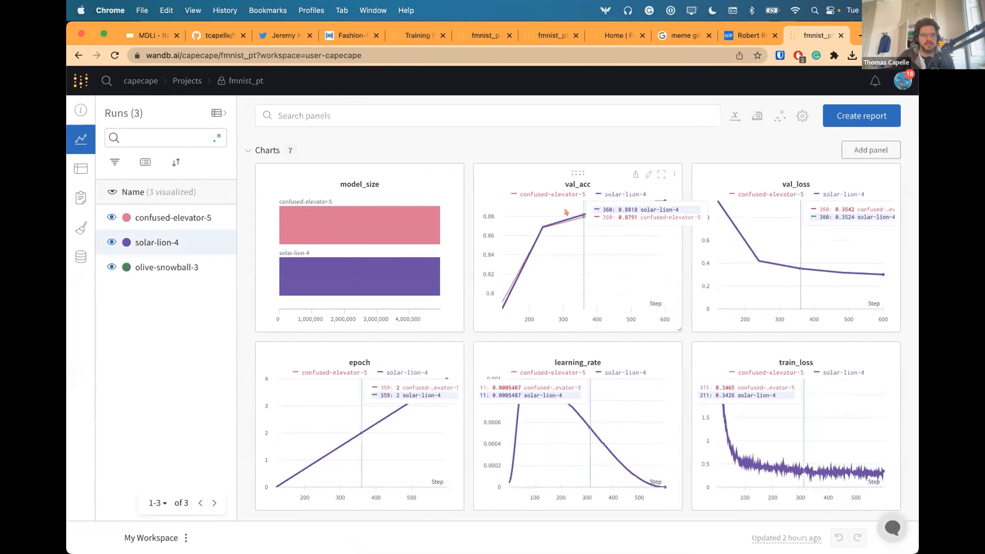
mouse_move(486, 100)
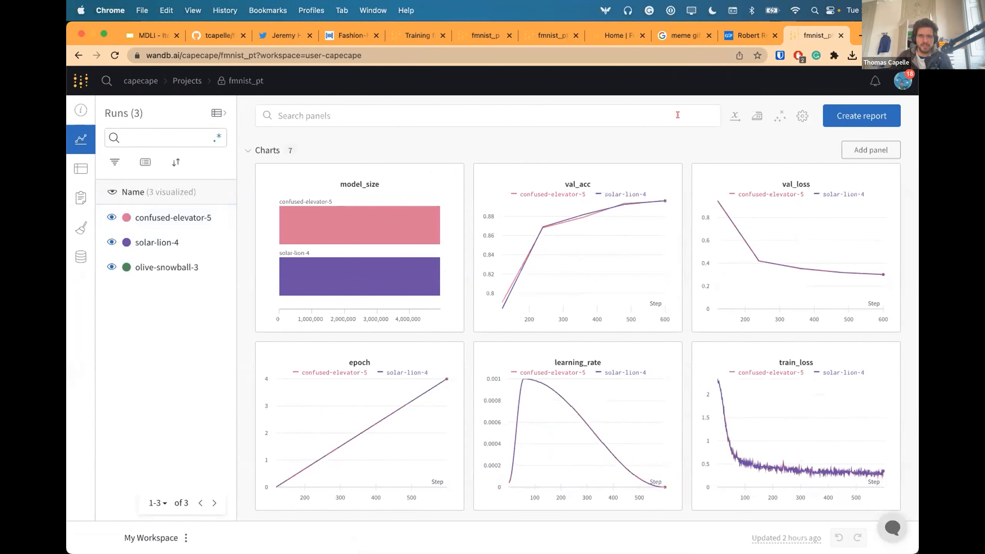
mouse_move(239, 260)
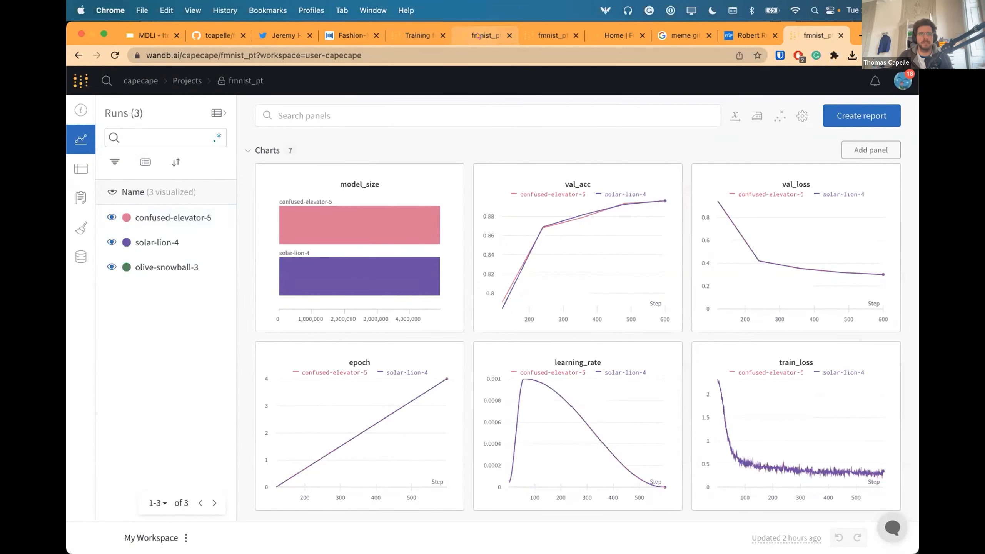
left_click(484, 35)
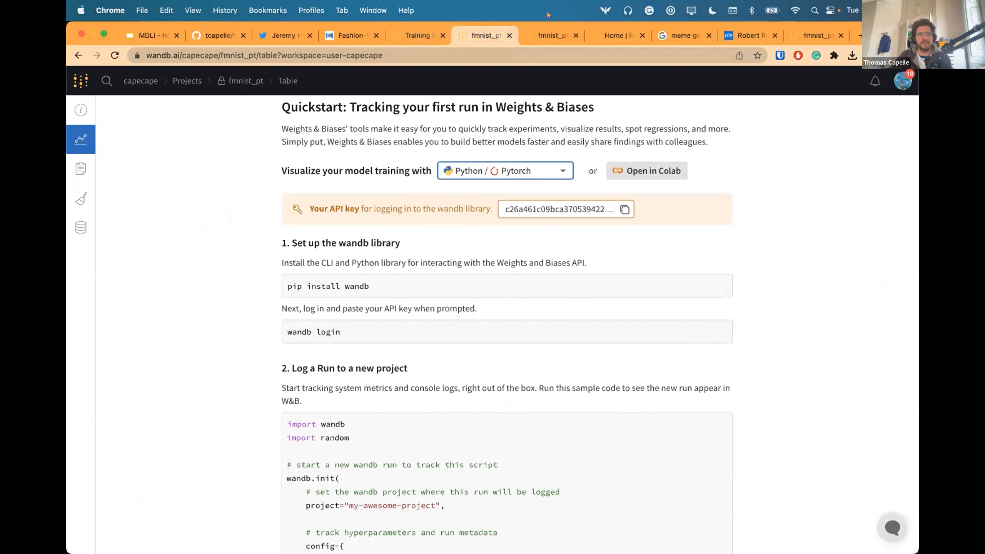
left_click(550, 36)
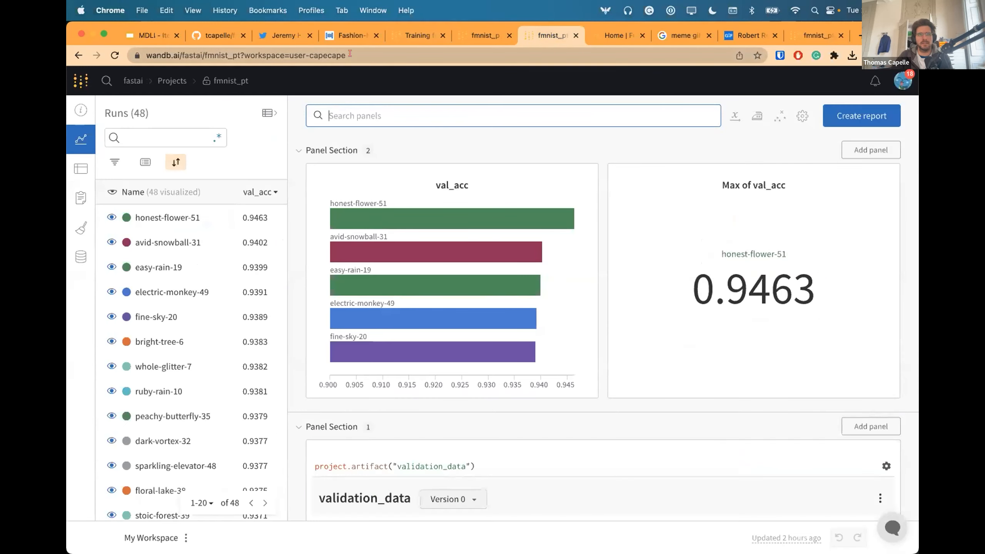
mouse_move(80, 256)
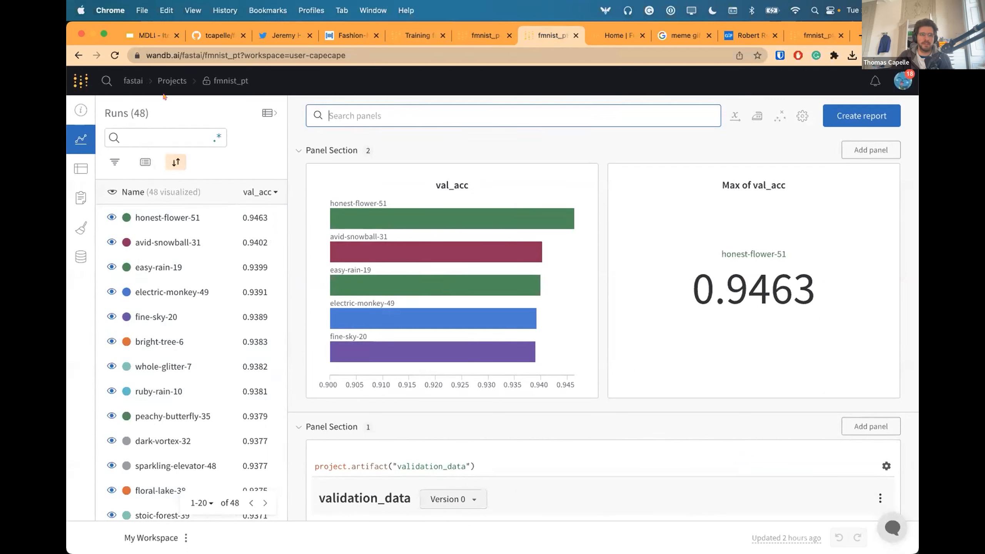
mouse_move(231, 80)
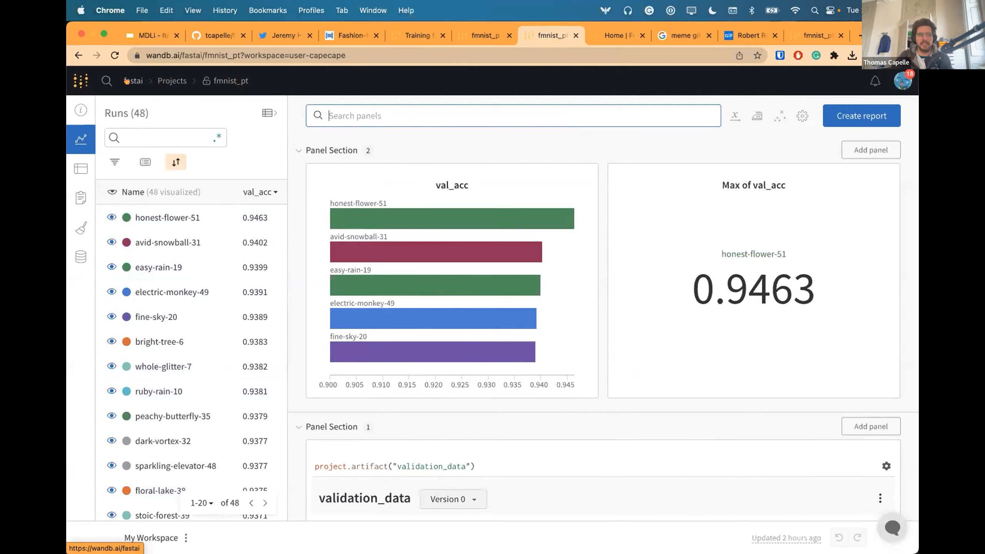
left_click(132, 81)
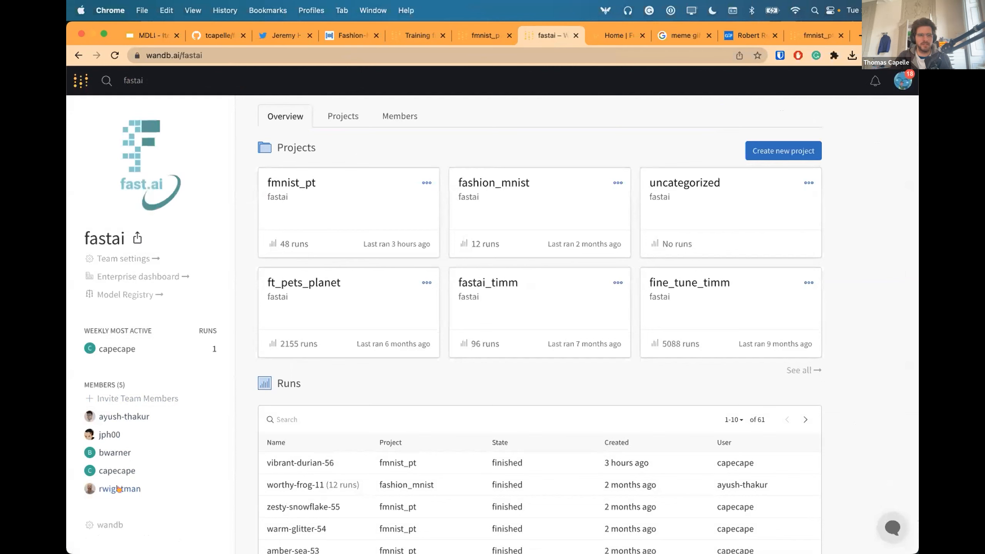
mouse_move(109, 434)
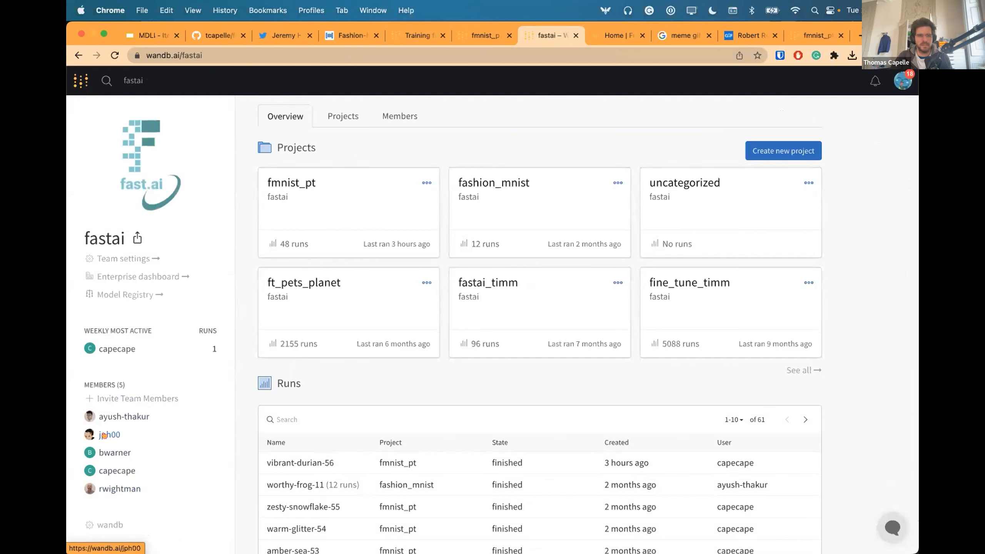
mouse_move(205, 438)
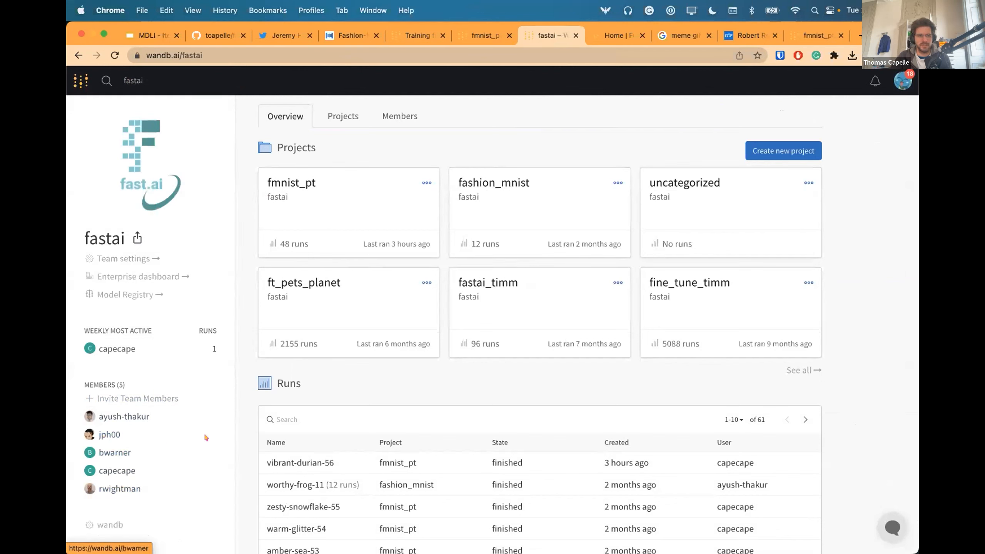
left_click(291, 182)
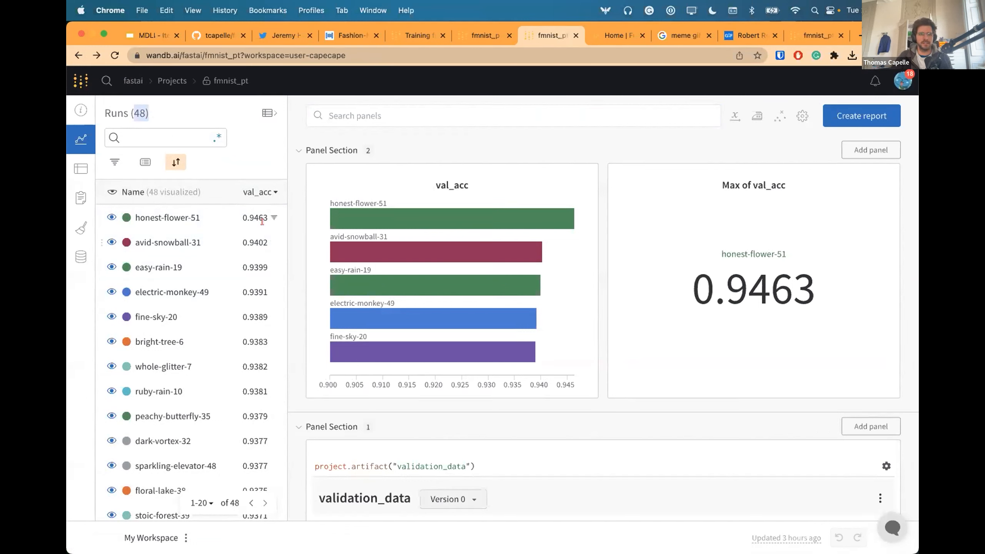
Sort the runs table by val_acc descending and go to the top run avid-snowball-31
scroll("down", 3)
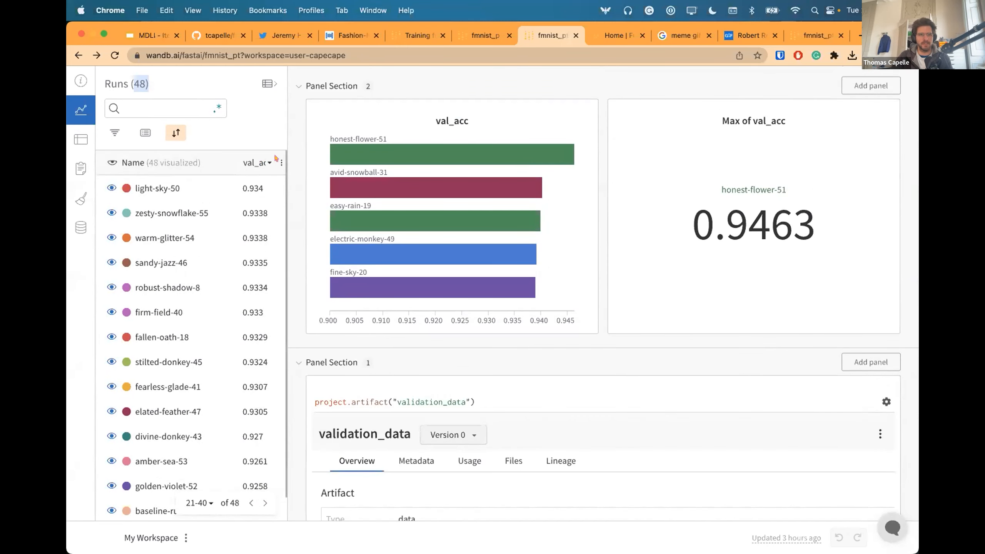
left_click(281, 162)
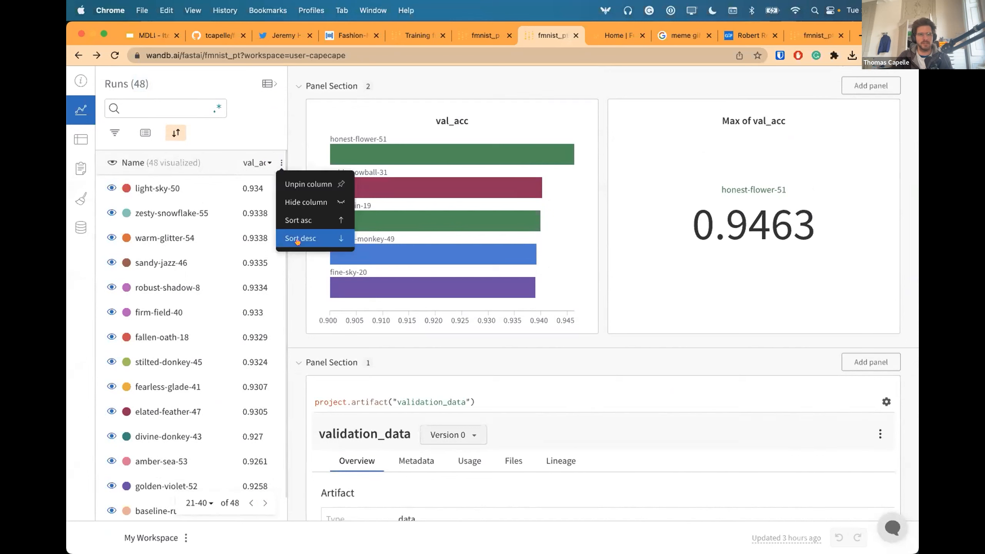
left_click(301, 238)
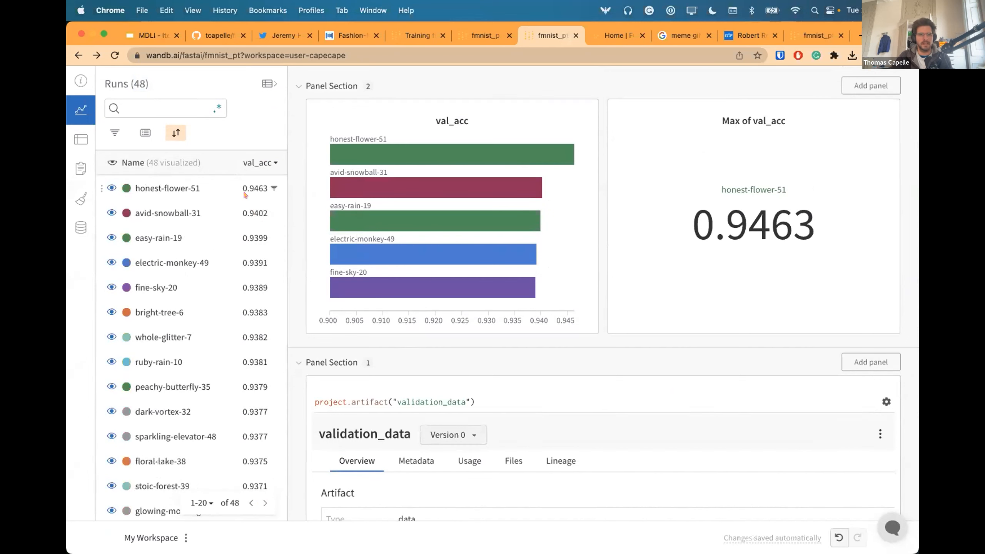
scroll("down", 3)
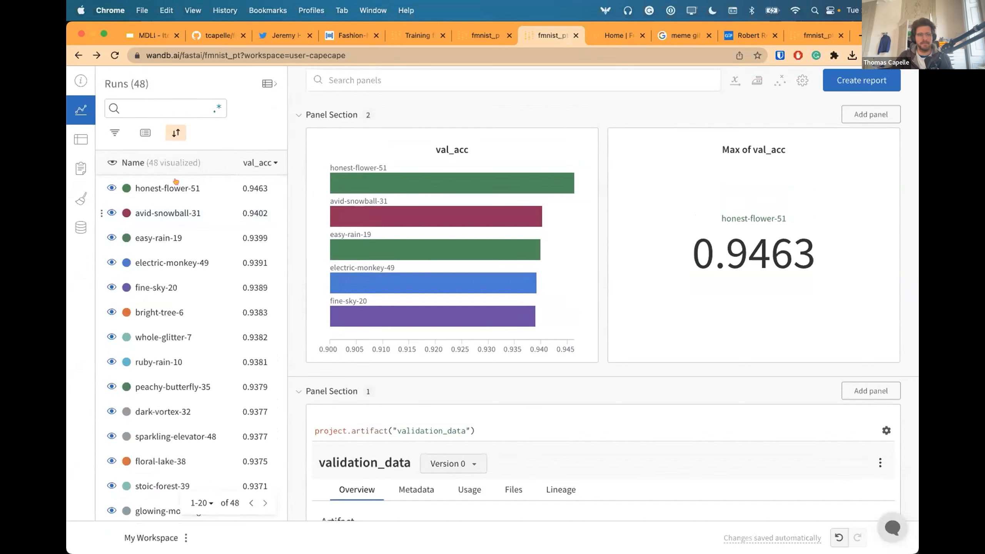
mouse_move(168, 188)
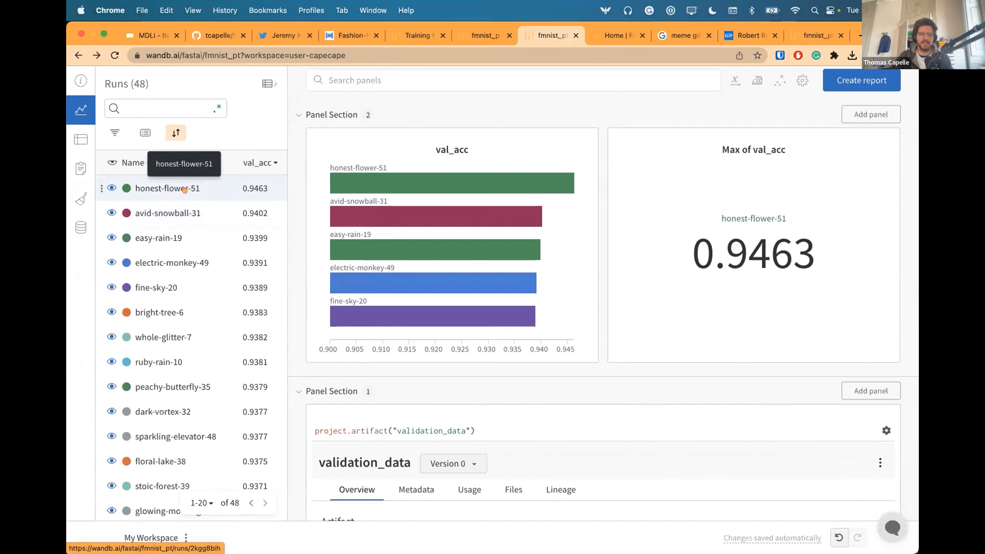
left_click(80, 139)
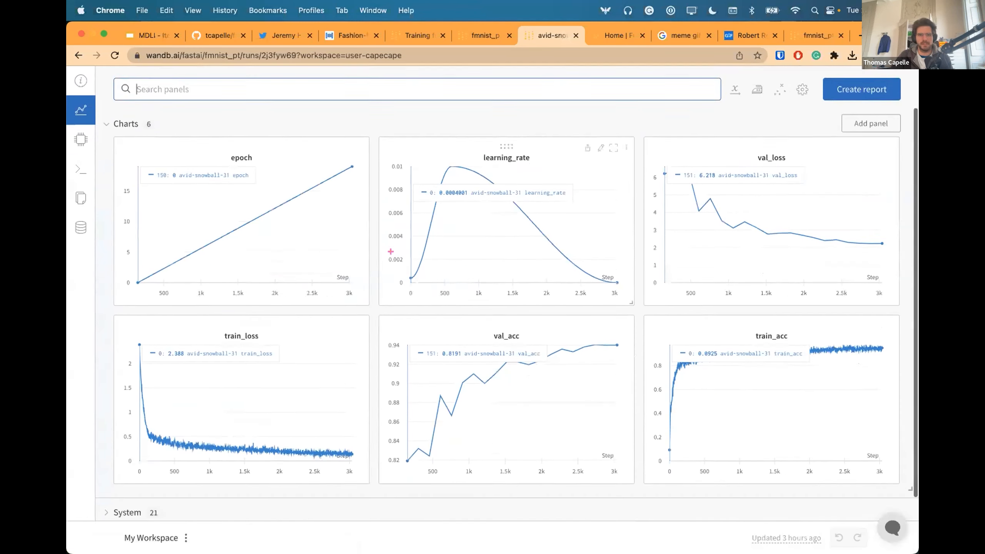
Review avid-snowball-31's overview with config and summary, then bring the Fashion MNIST report to the front
scroll("down", 3)
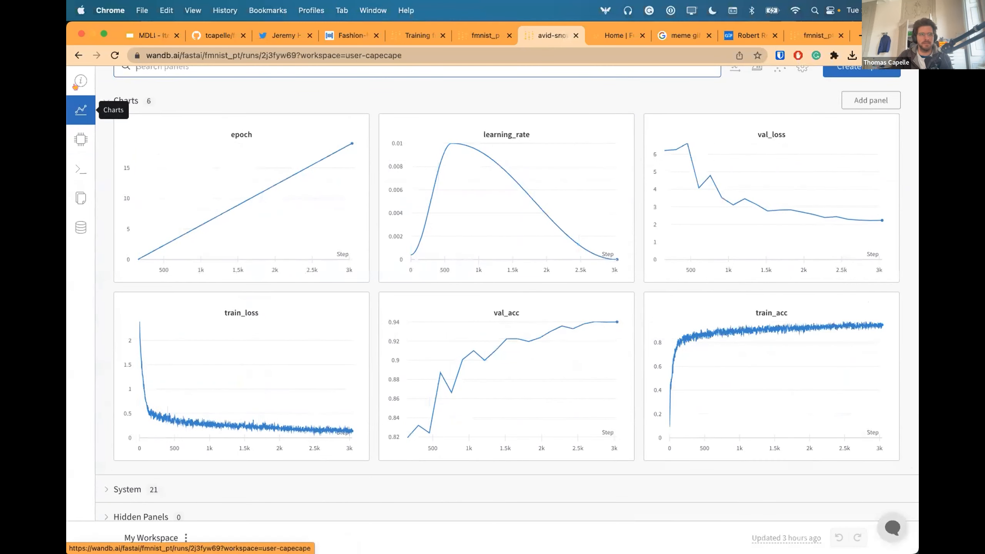
left_click(80, 80)
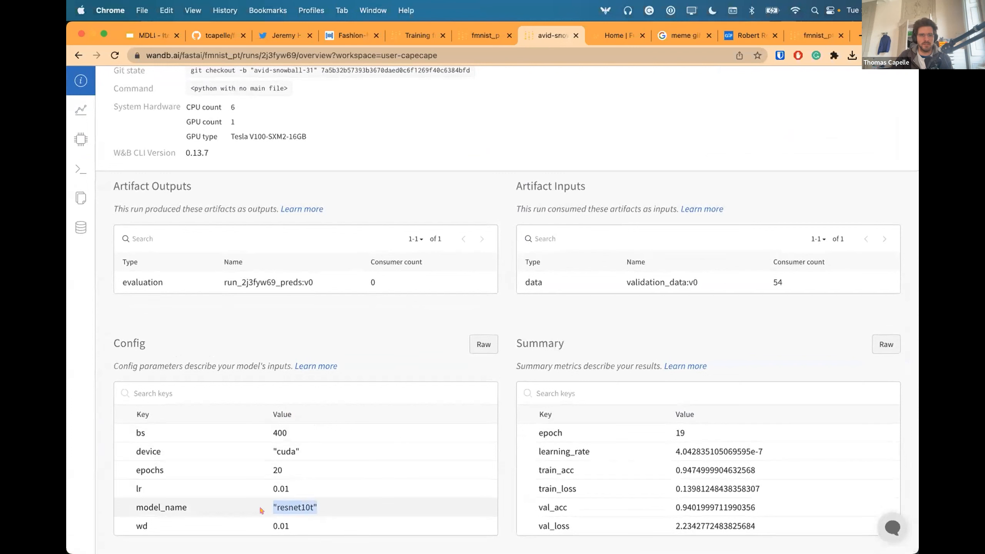
mouse_move(358, 505)
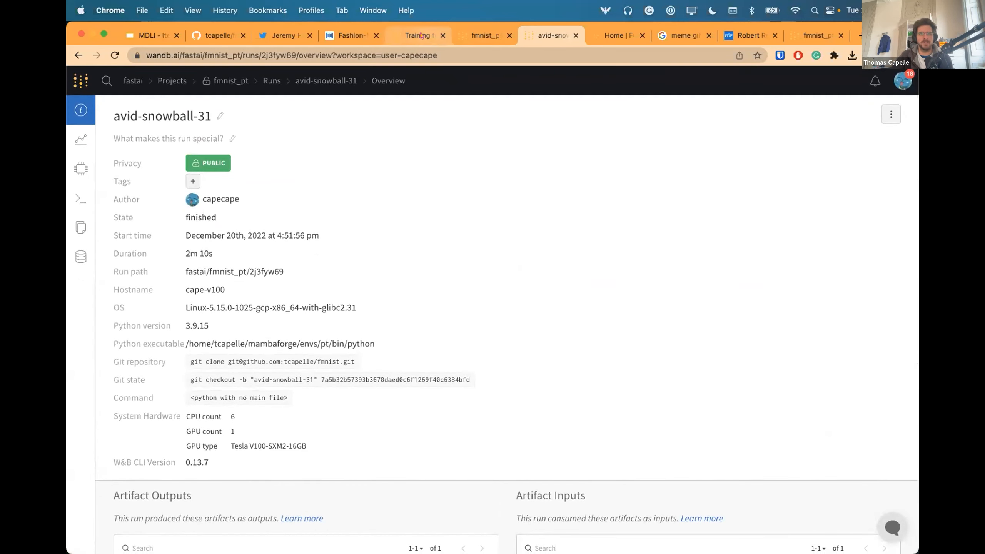
left_click(550, 35)
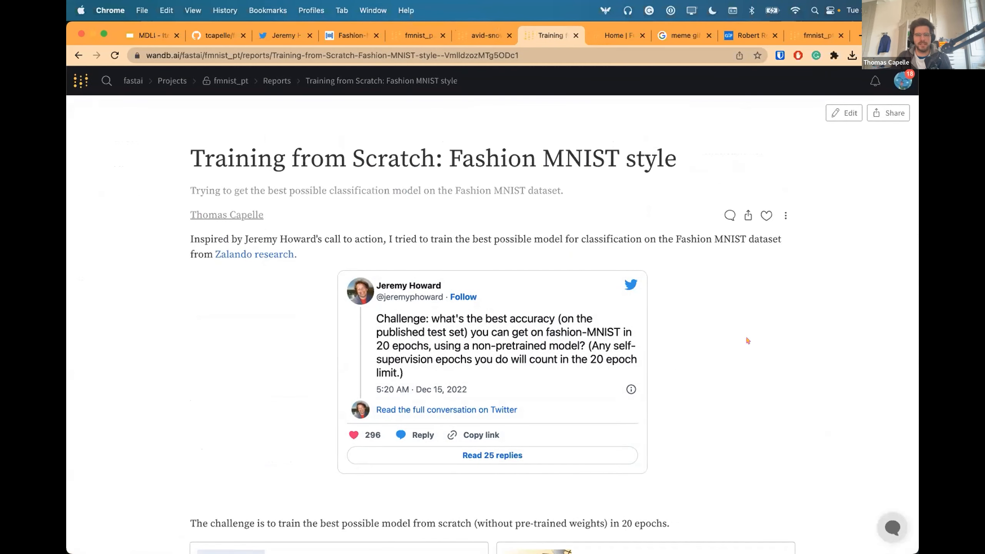
Scroll through the Baseline section and highlight its 0.92 max val_acc
scroll("down", 3)
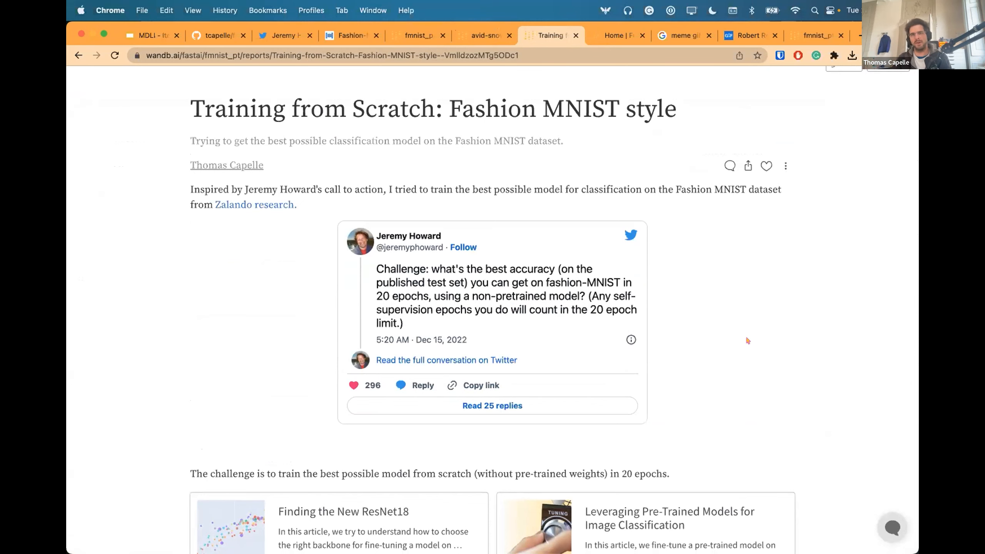
mouse_move(712, 312)
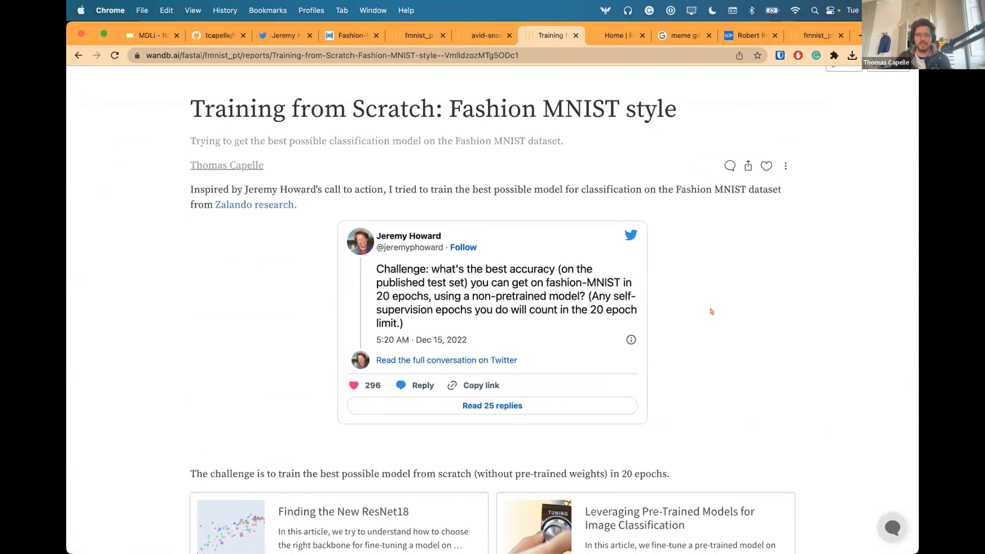
scroll("down", 3)
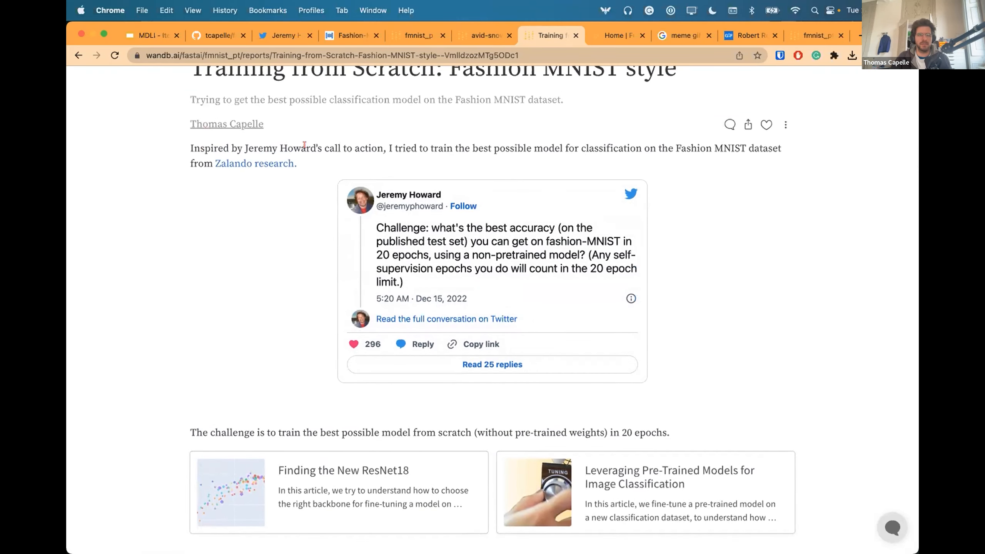
scroll("up", 3)
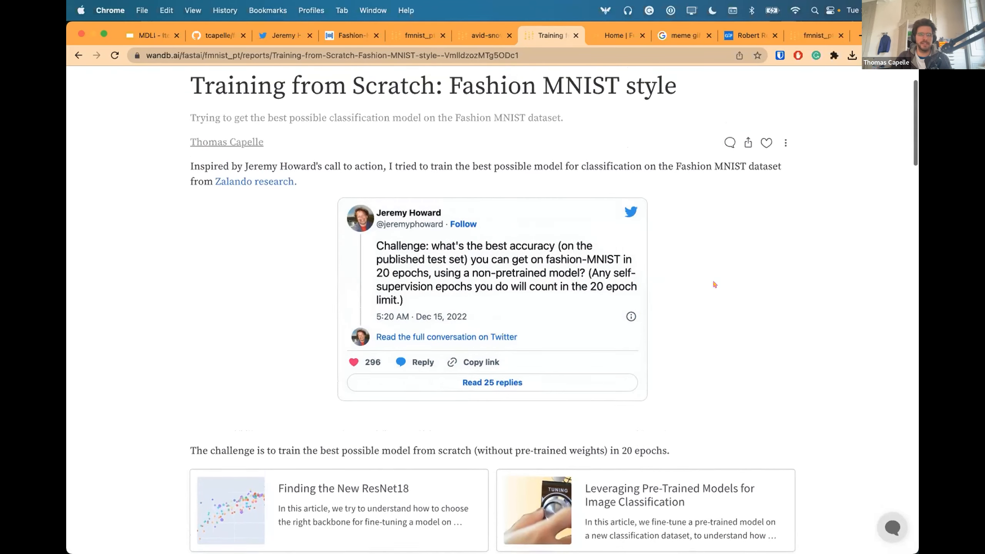
scroll("down", 3)
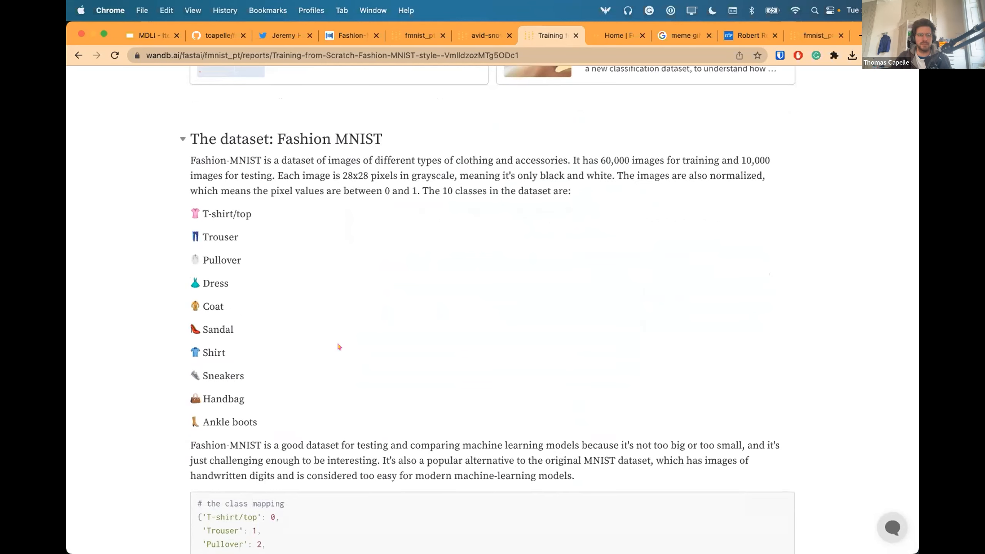
scroll("down", 3)
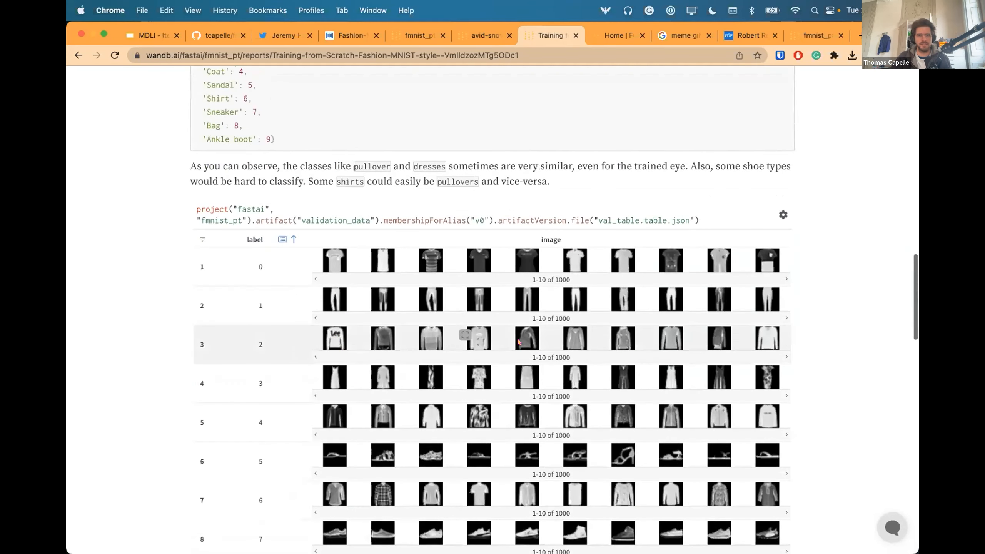
scroll("down", 3)
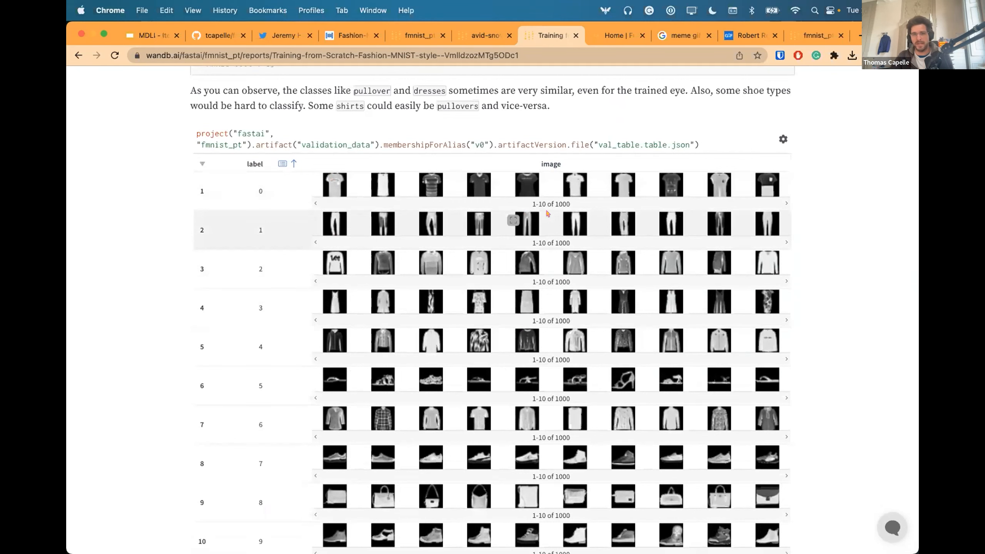
scroll("down", 3)
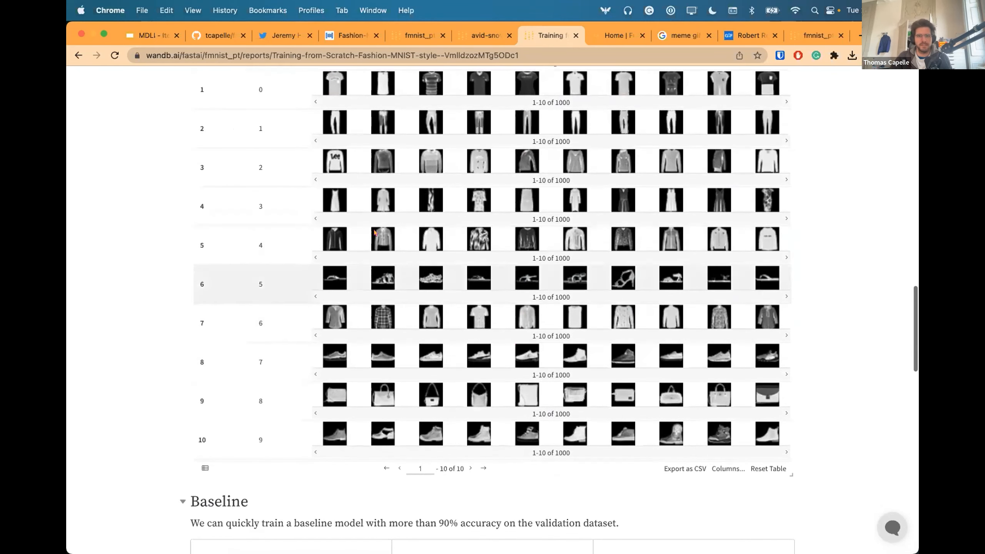
scroll("down", 3)
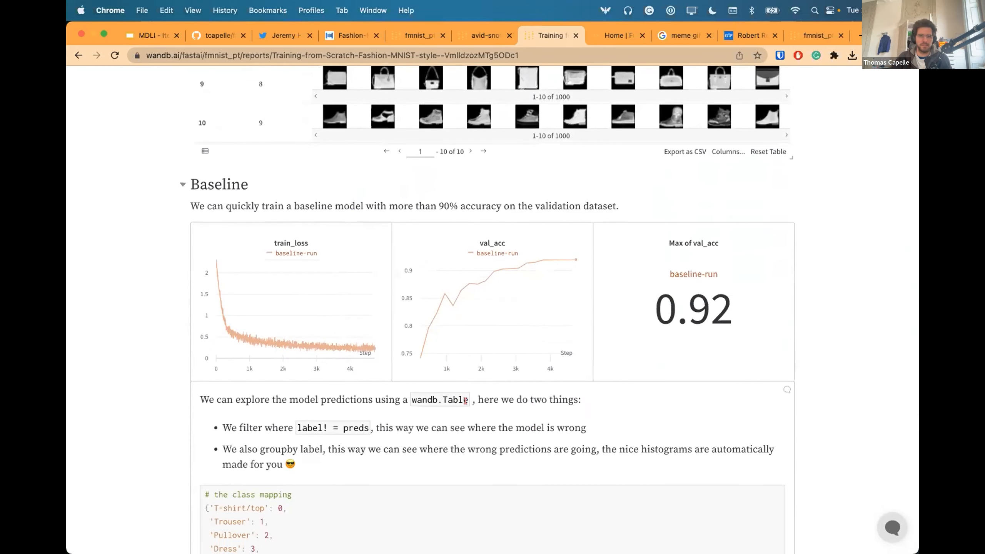
double_click(693, 308)
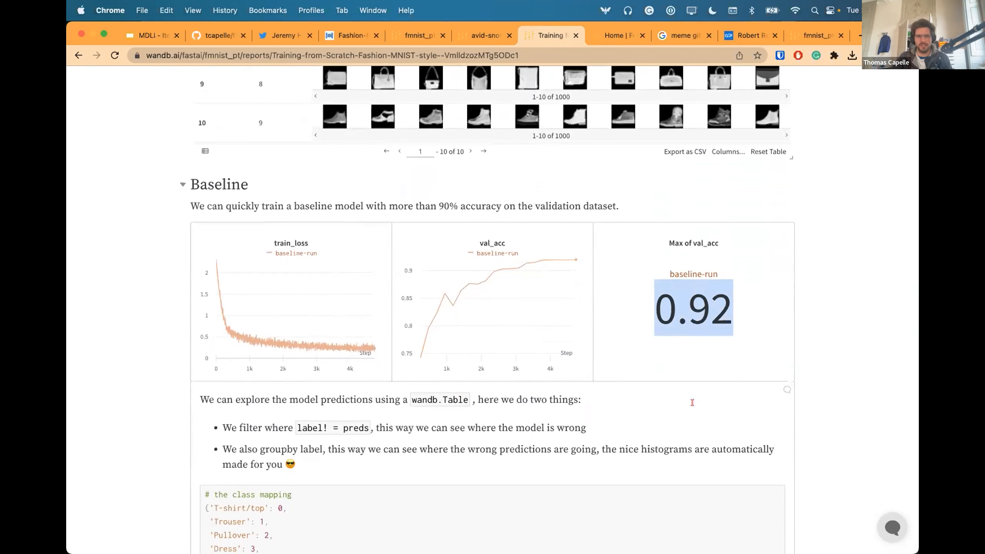
mouse_move(614, 316)
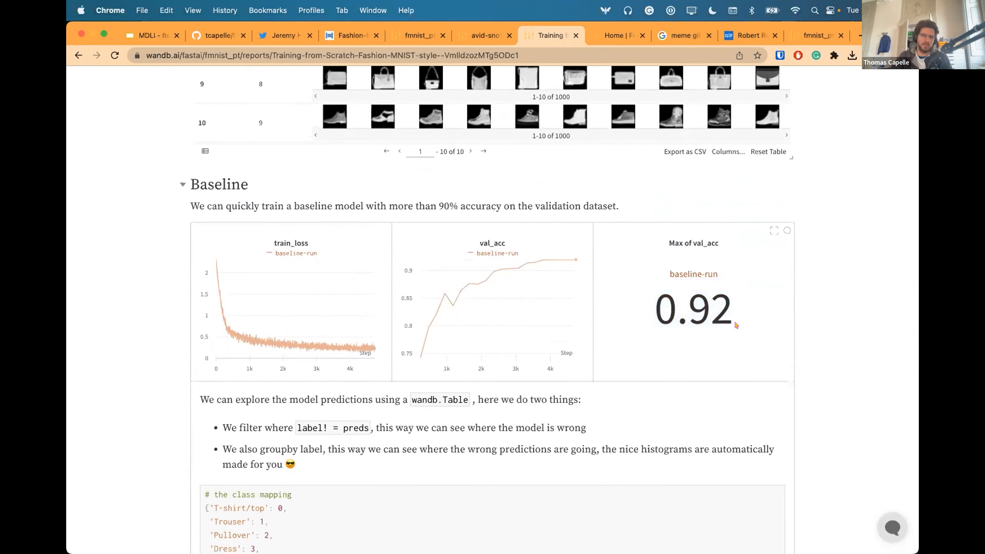
mouse_move(659, 347)
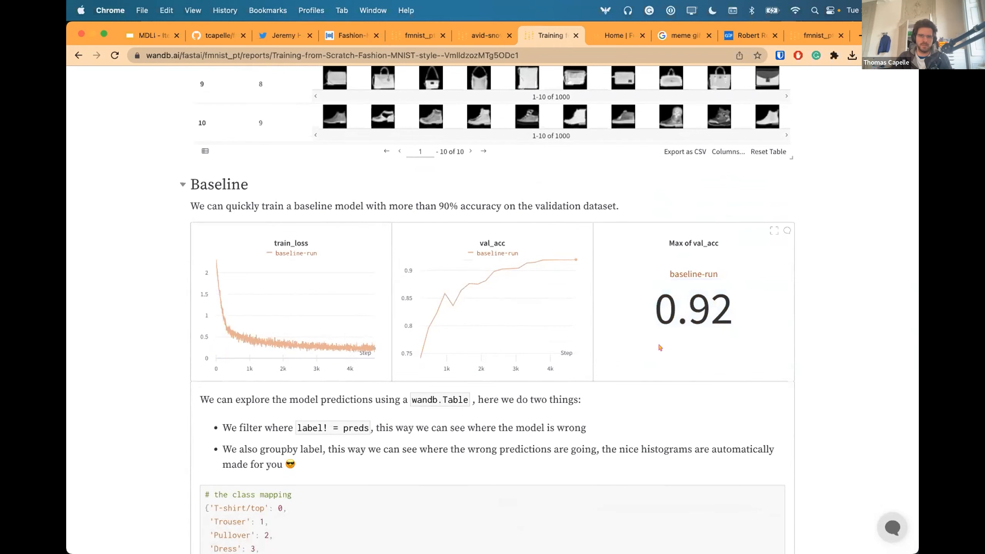
Continue down past the class mapping code to the preds_table panel grouped by label
scroll("down", 3)
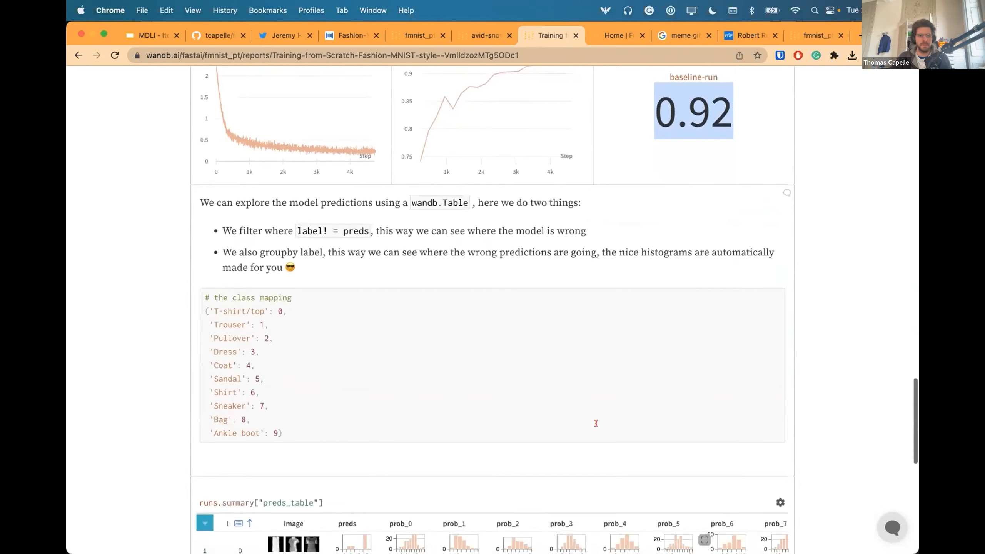
scroll("down", 3)
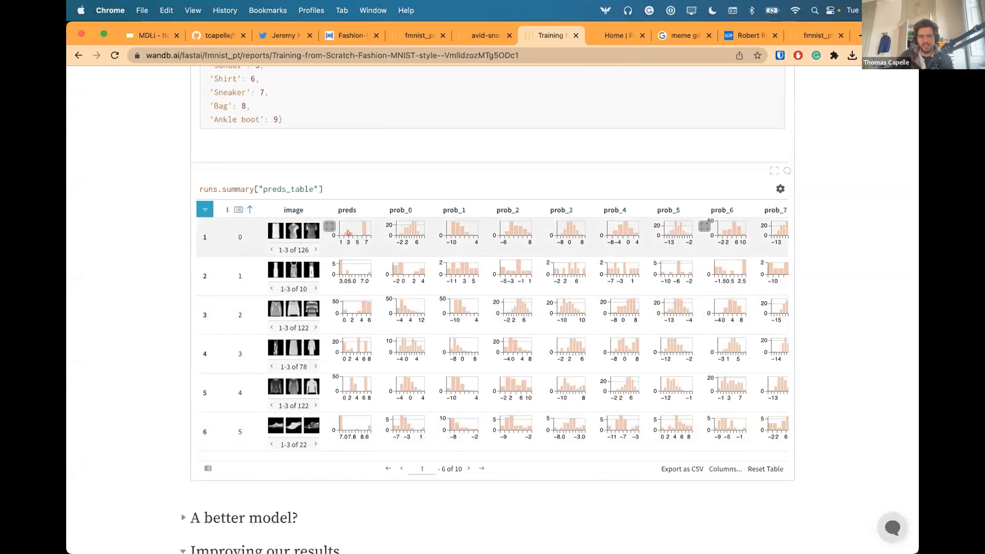
mouse_move(257, 233)
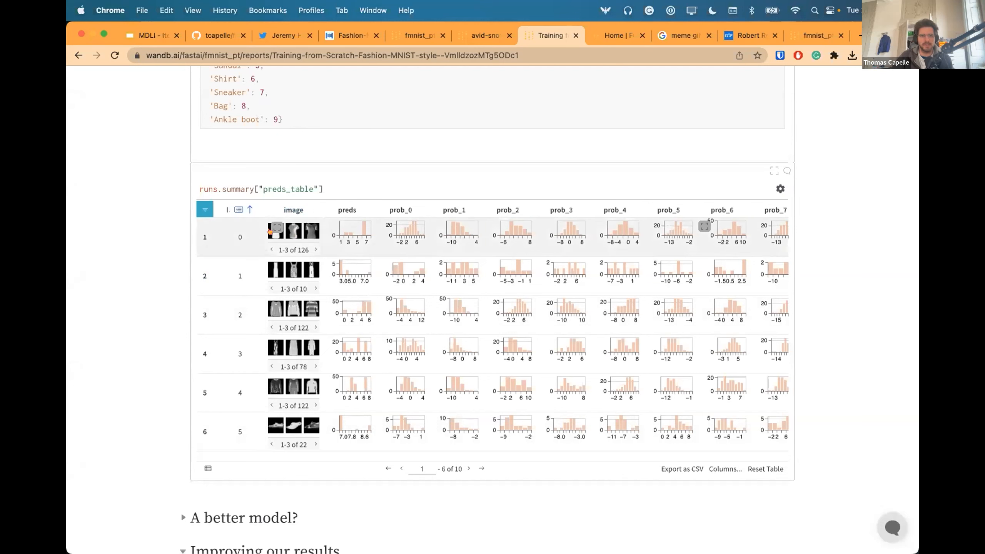
scroll("down", 3)
type("row[\"label\"] != row[\"preds\"]")
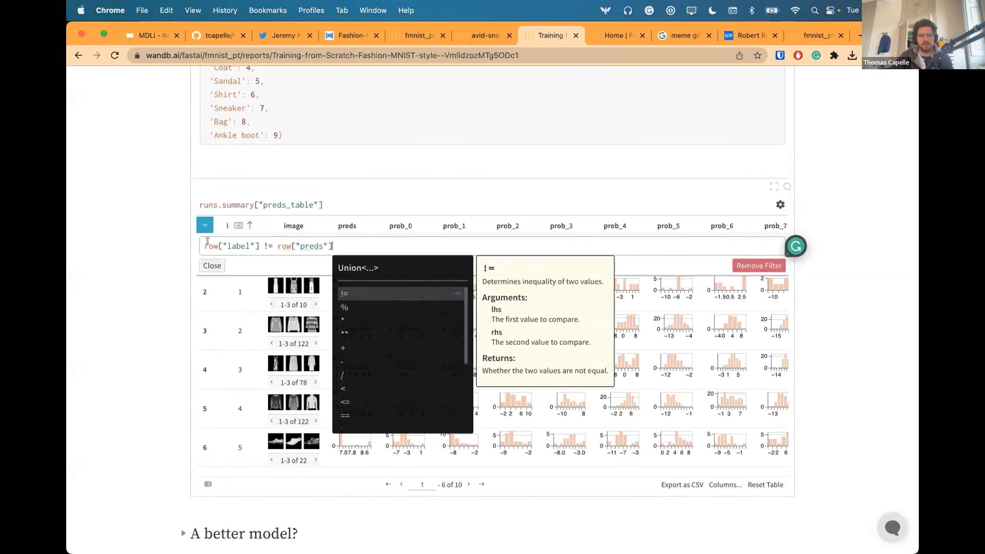
double_click(238, 246)
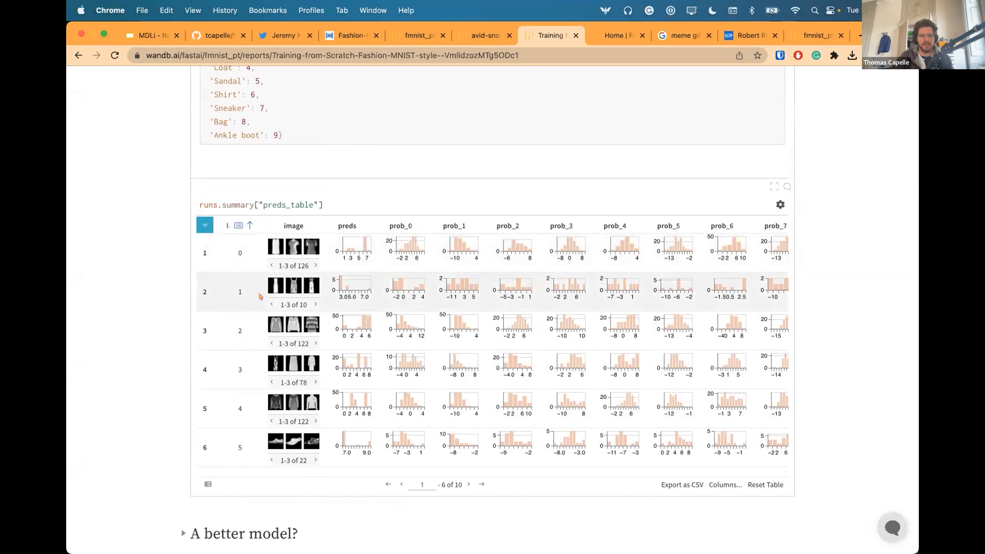
scroll("down", 3)
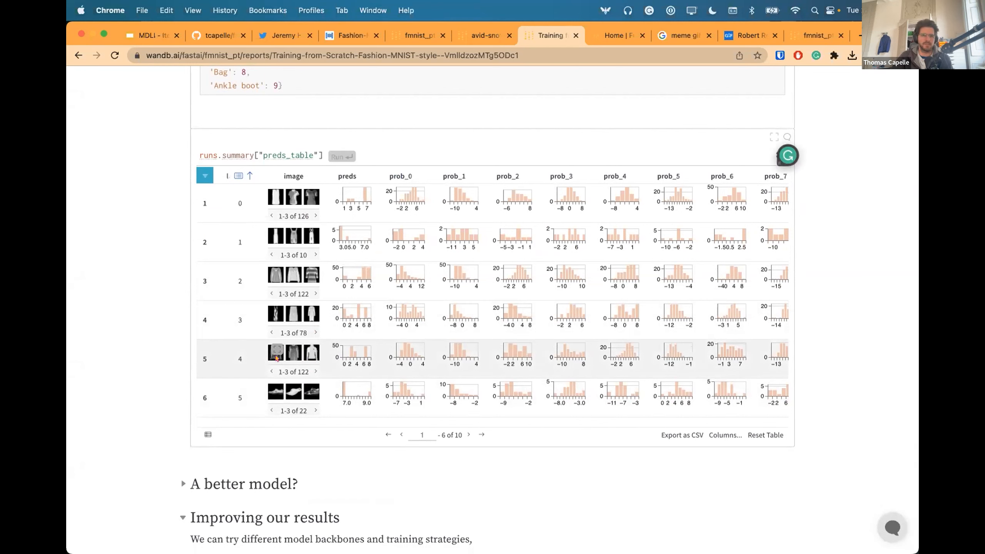
scroll("down", 3)
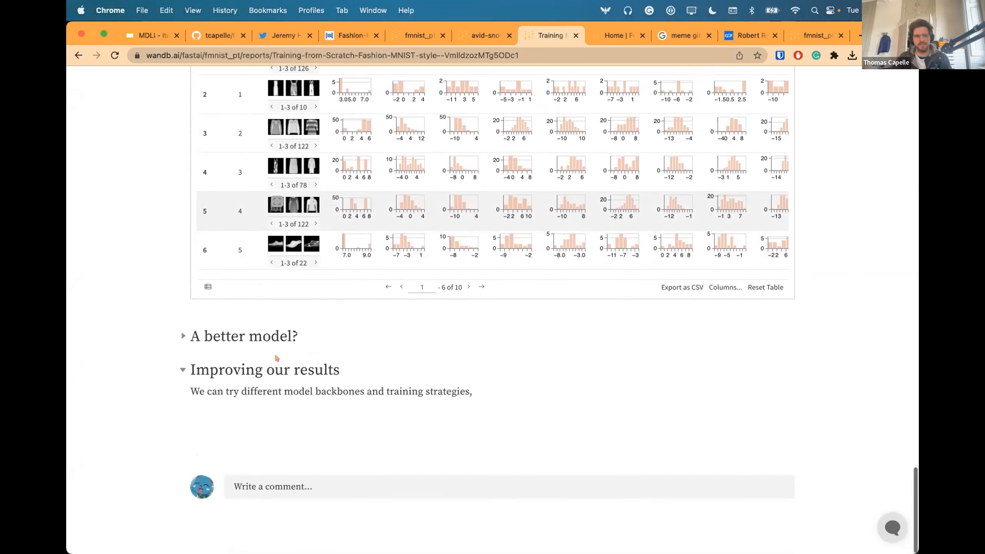
Expand the 'A better model?' section revealing avid-snowball-31's 0.9402 max val_acc
left_click(182, 336)
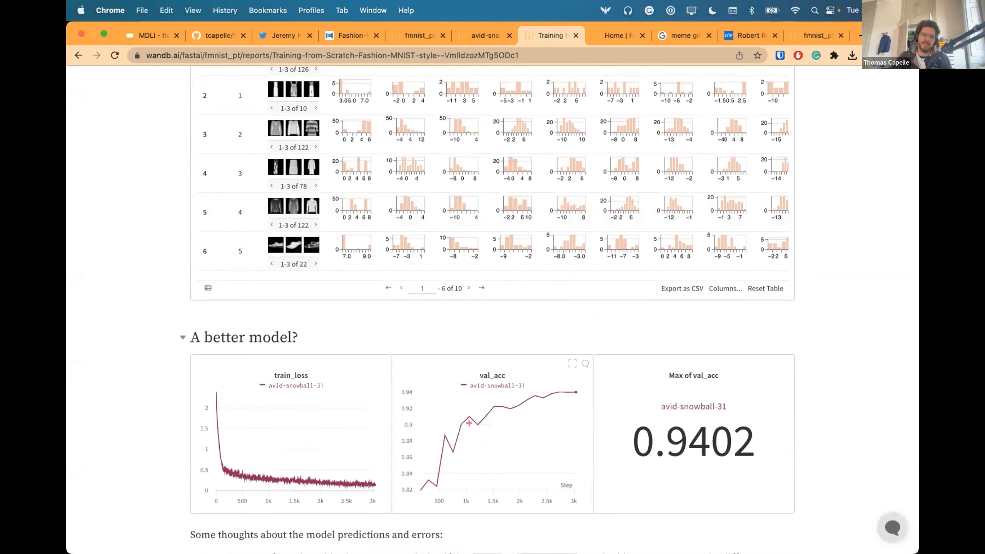
scroll("down", 3)
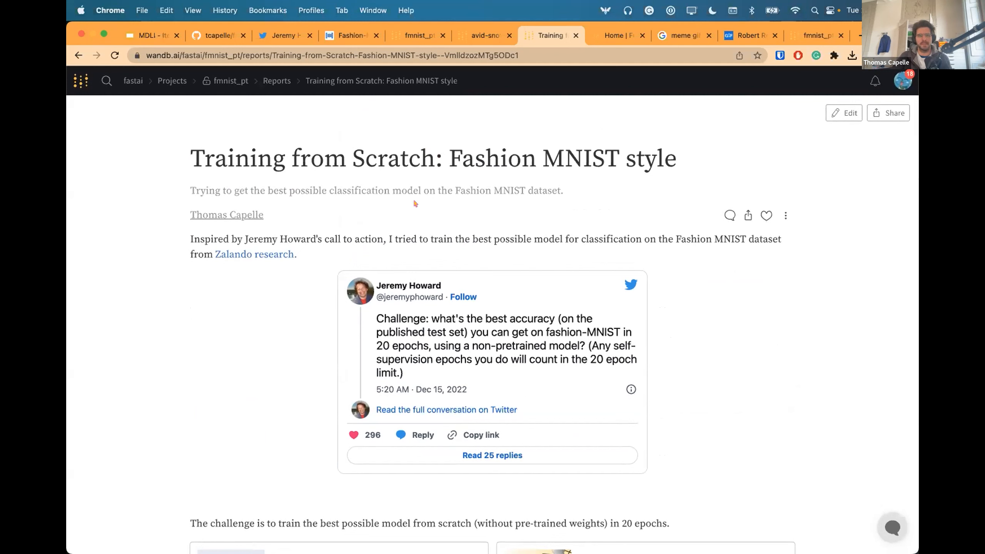
mouse_move(592, 133)
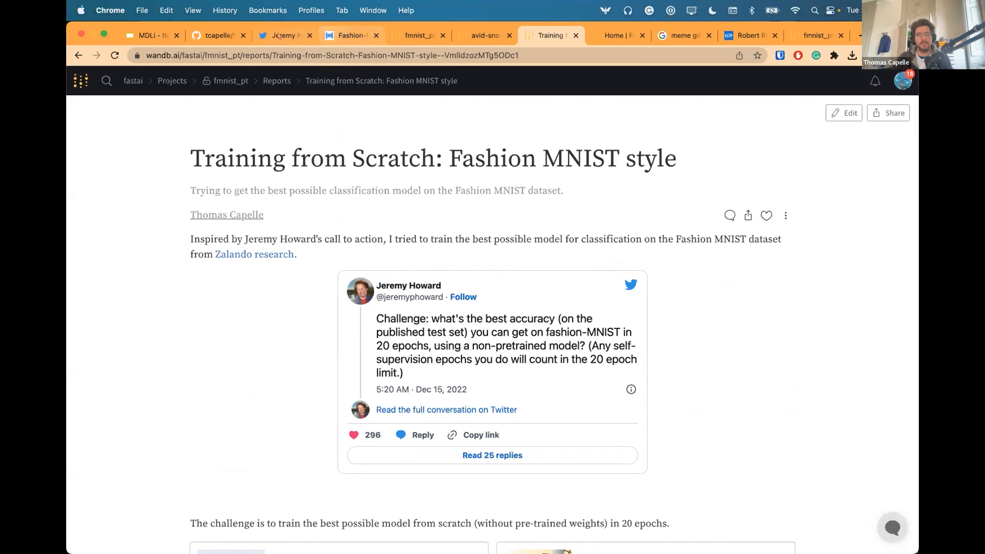
View the Twitter challenge thread's sweep-chart reply enlarged, then return to the W&B report
left_click(285, 36)
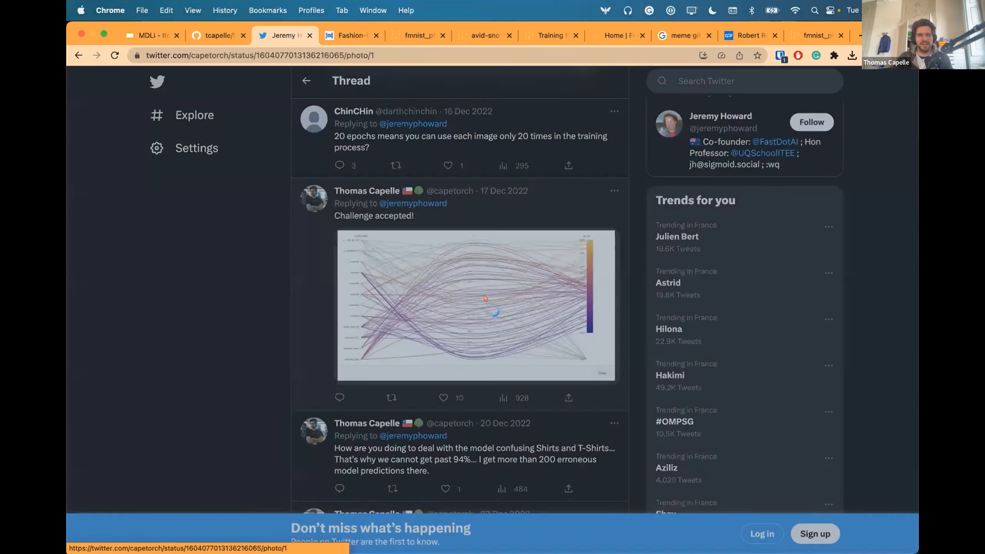
left_click(476, 306)
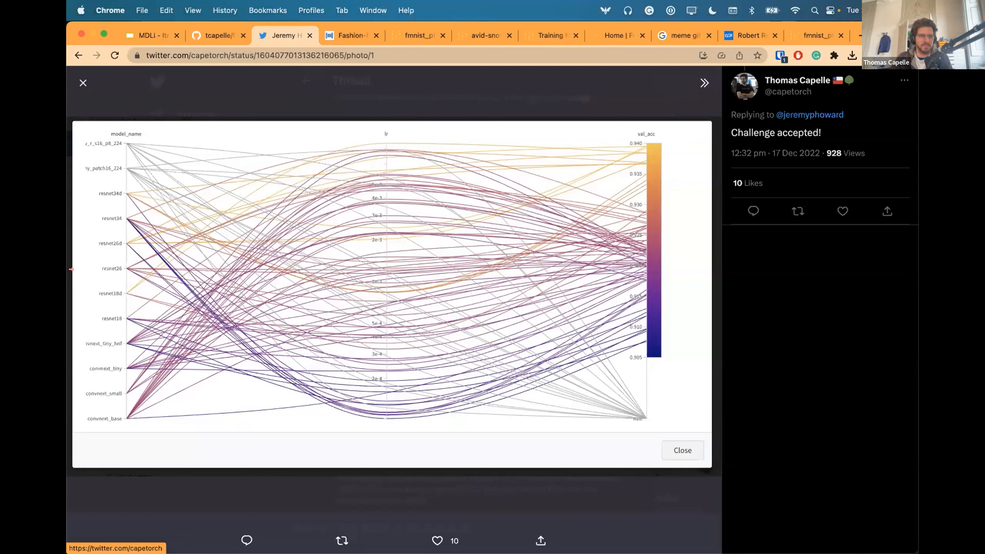
mouse_move(532, 266)
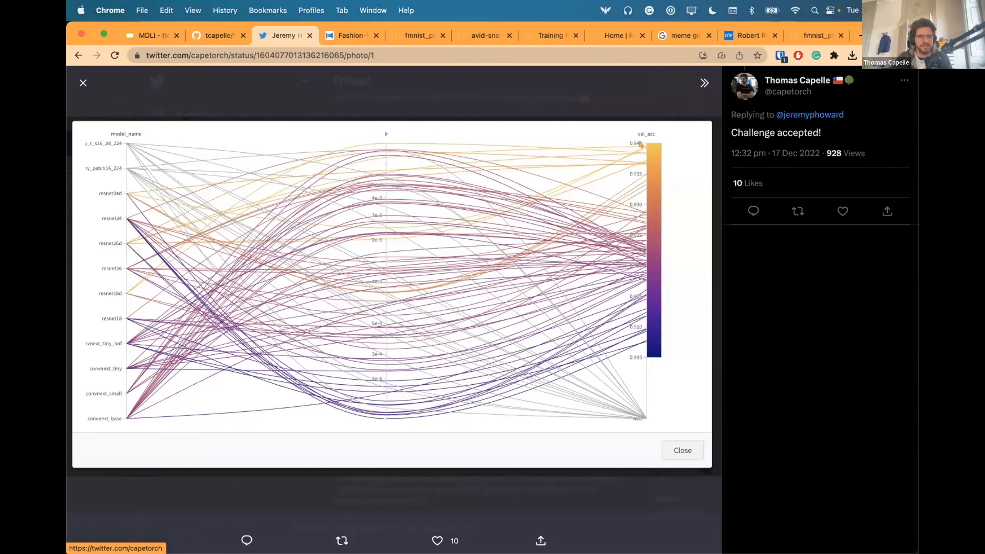
mouse_move(118, 302)
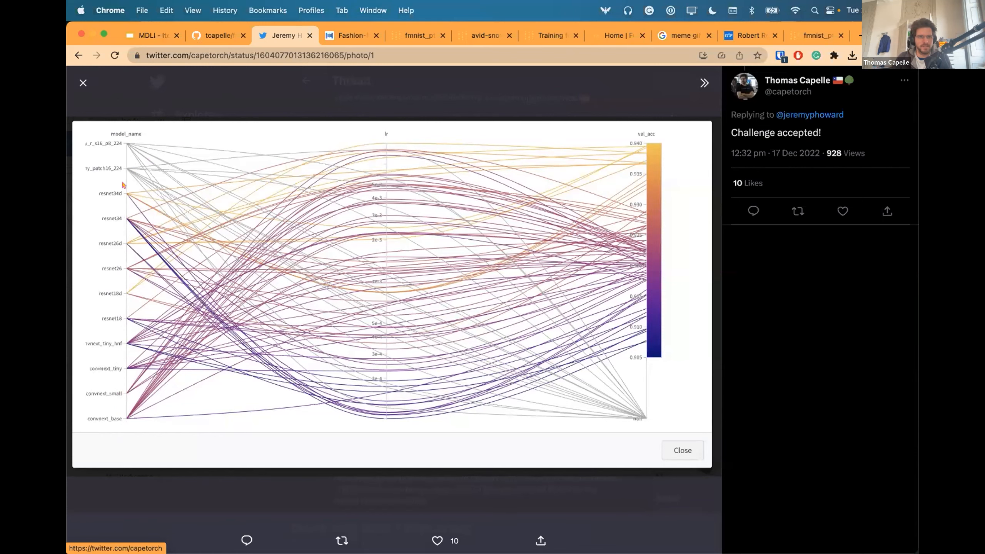
mouse_move(221, 430)
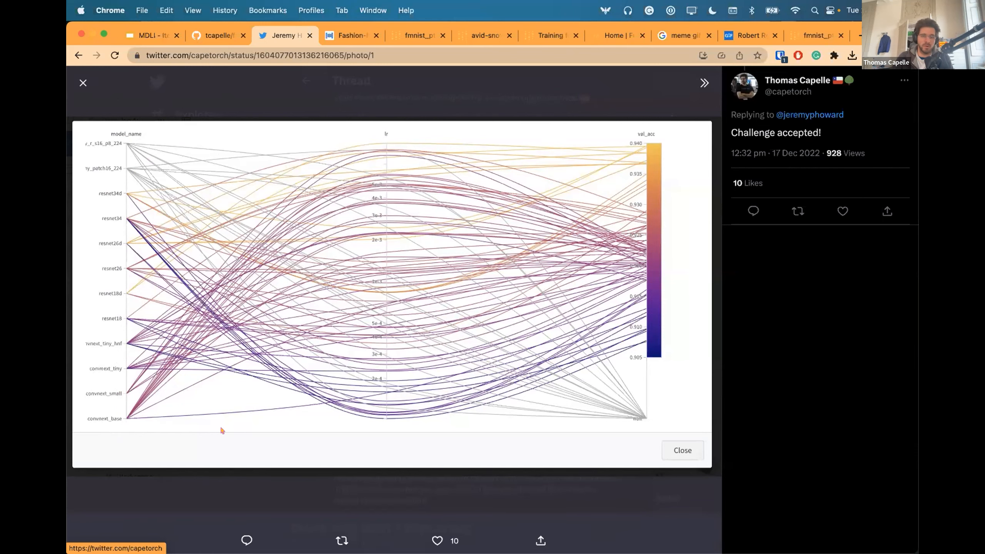
left_click(683, 450)
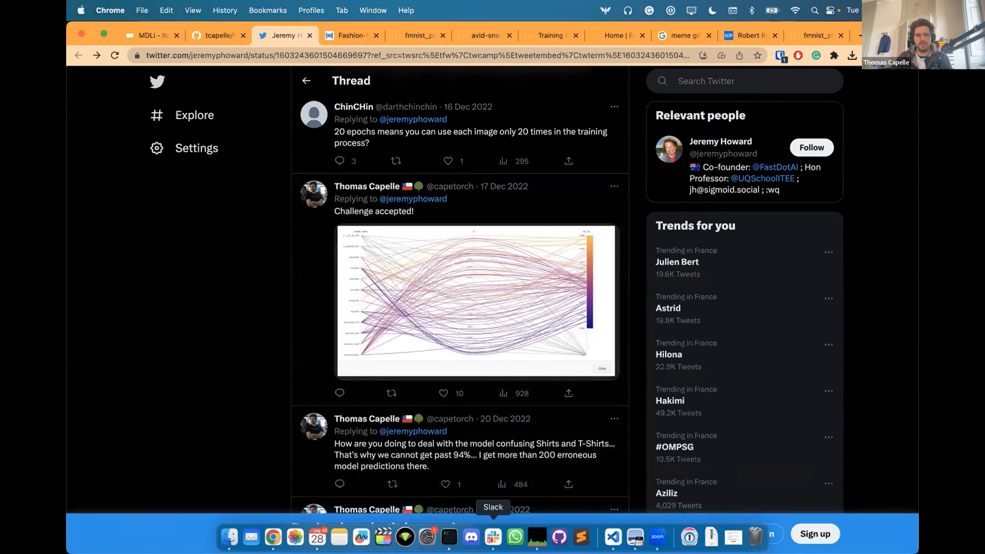
left_click(658, 538)
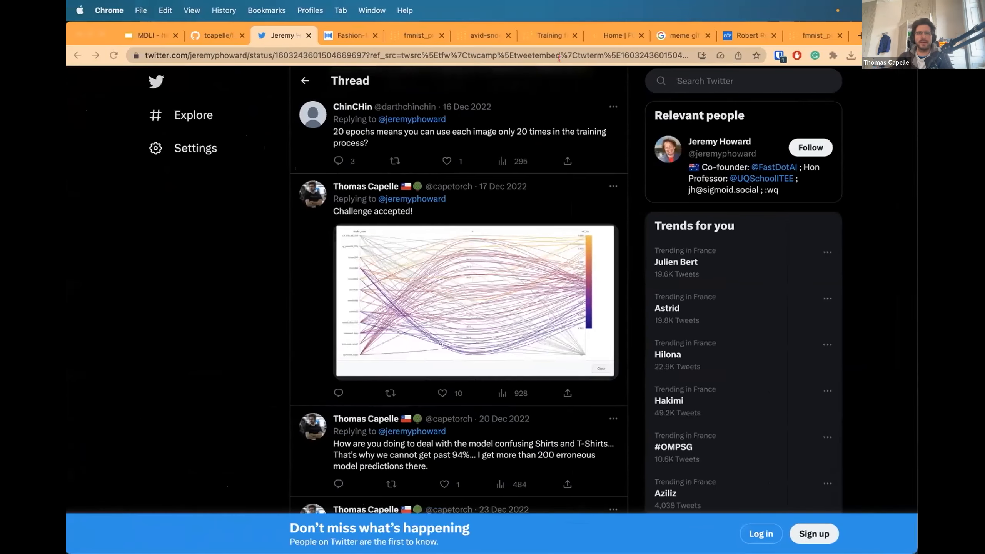
left_click(550, 36)
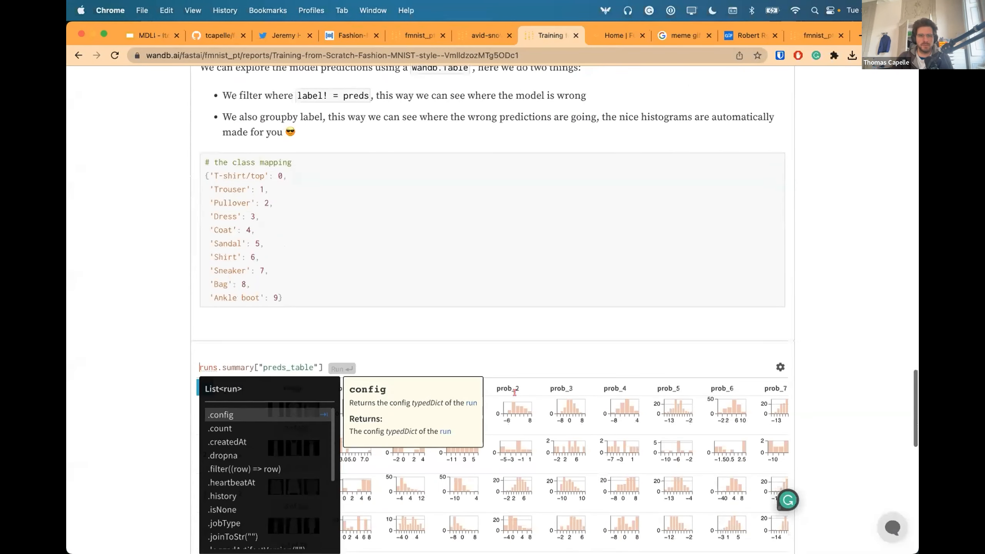
Scroll down the report to the 'A better model?' section with its 0.9402 max val_acc and misclassification notes
scroll("down", 3)
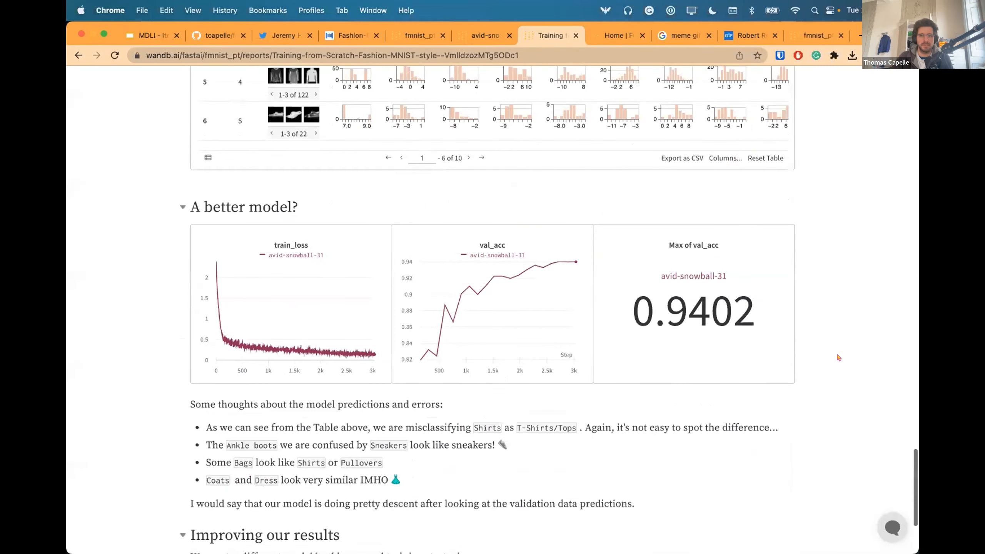
scroll("down", 3)
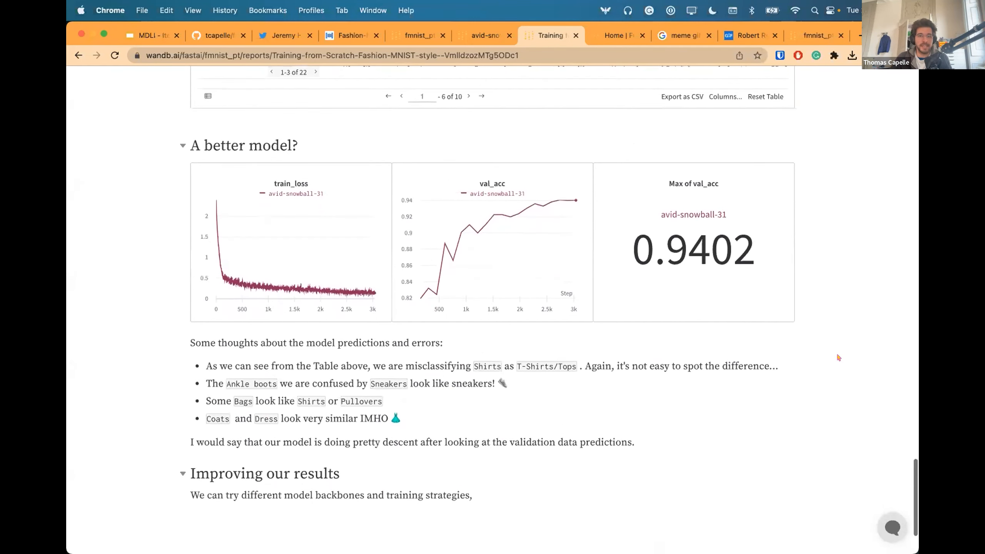
scroll("down", 3)
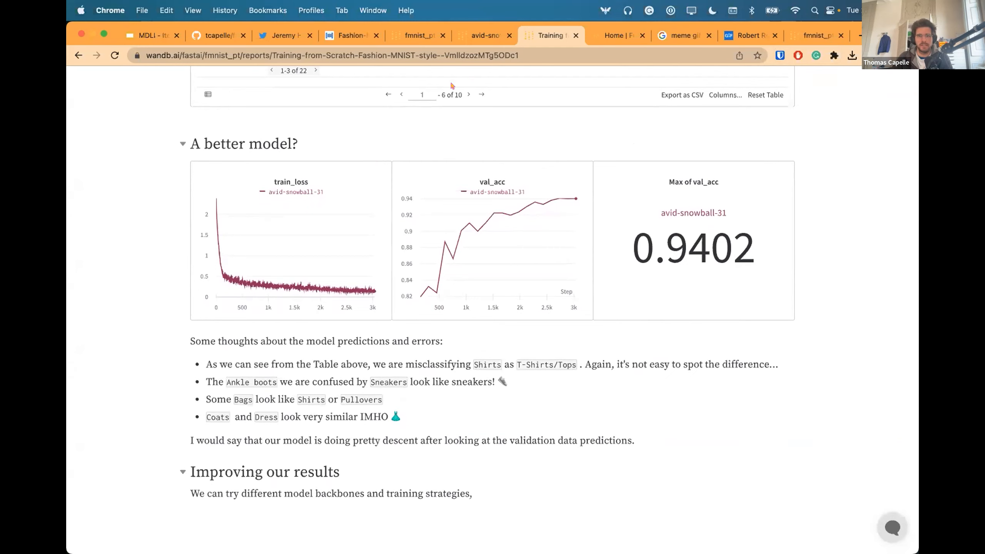
mouse_move(711, 333)
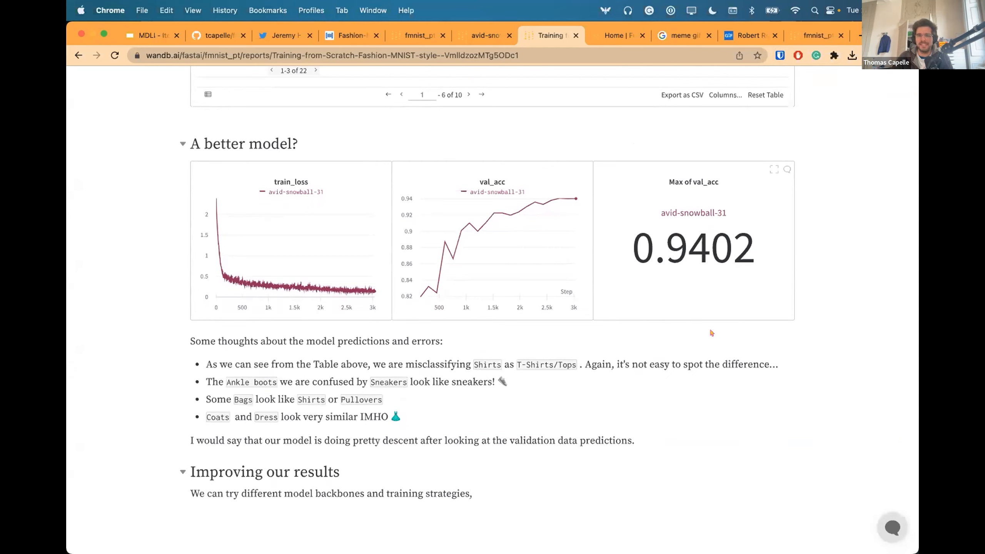
mouse_move(735, 118)
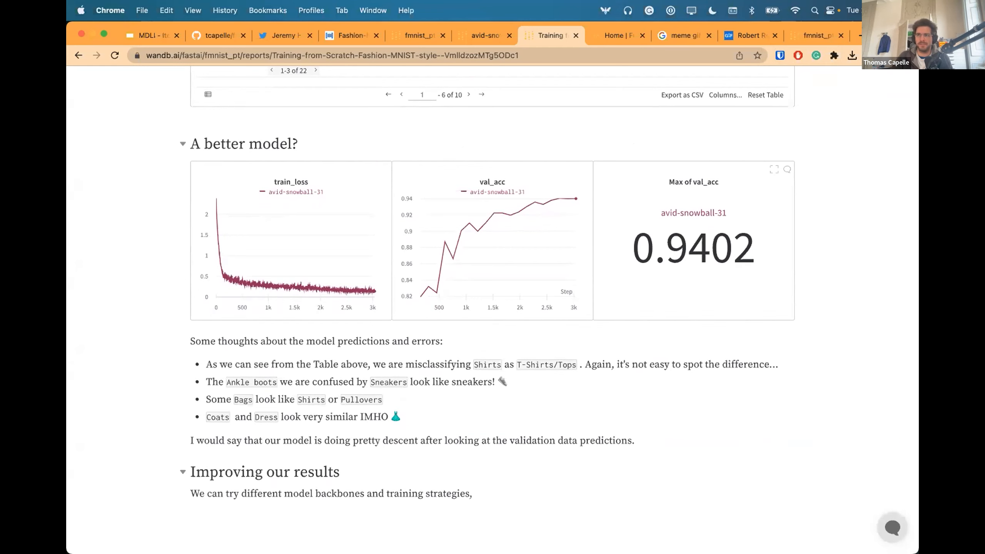
scroll("down", 3)
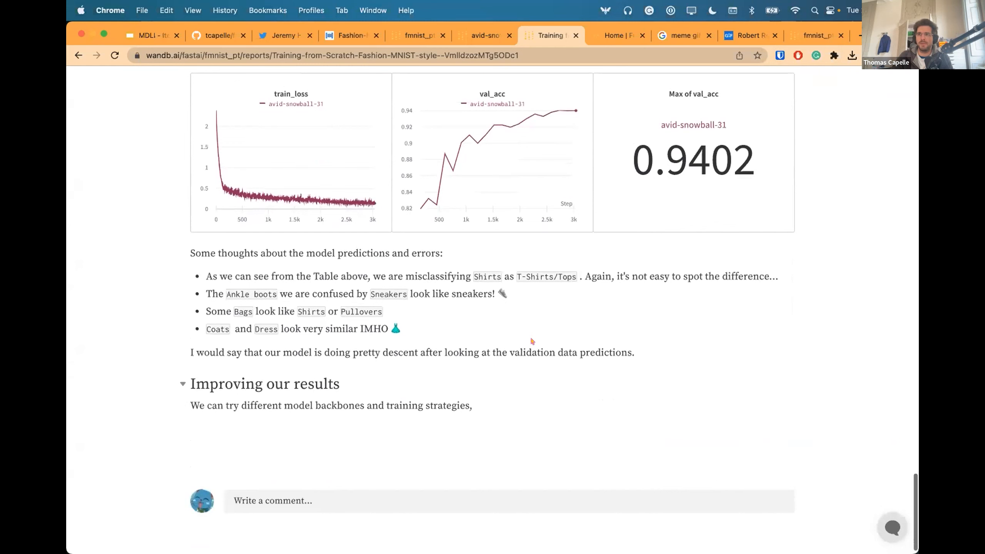
scroll("down", 3)
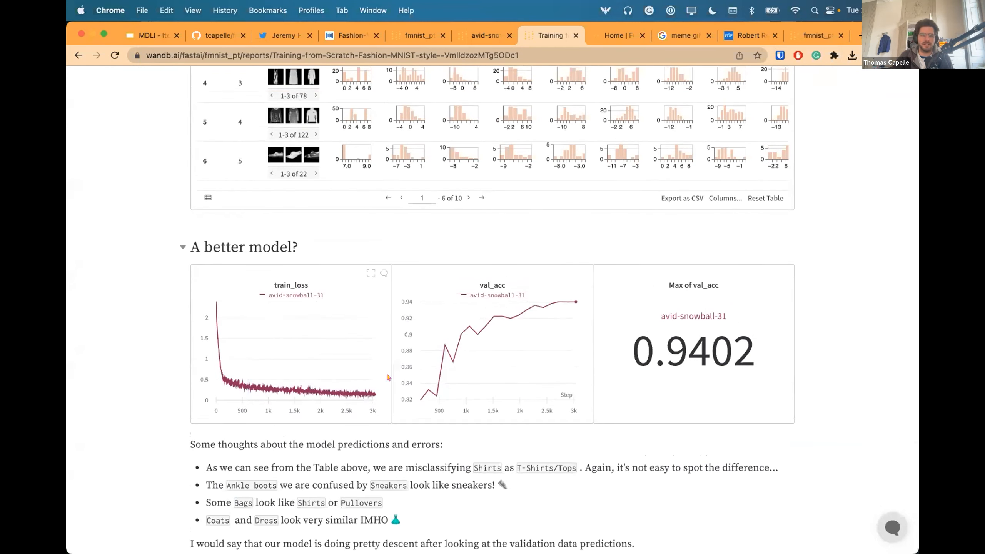
scroll("down", 3)
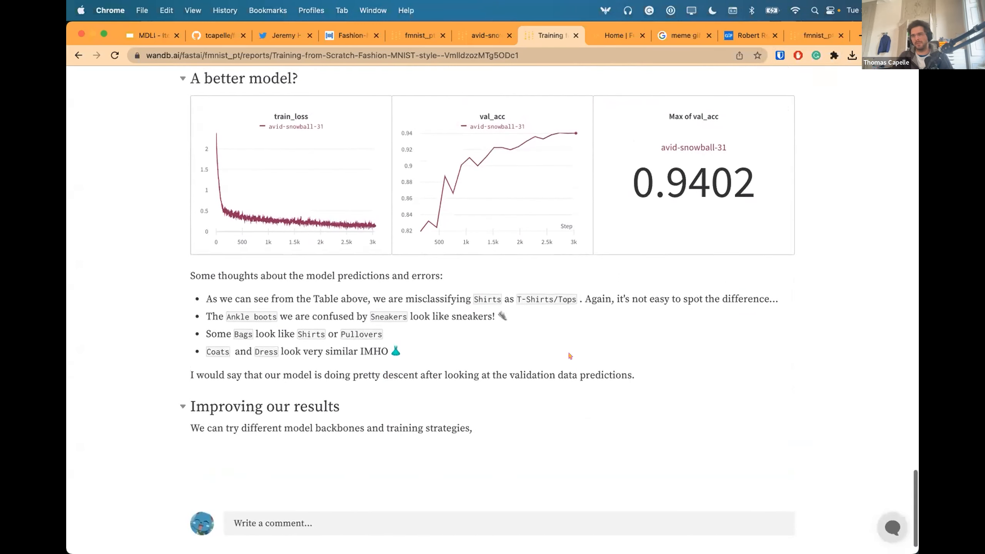